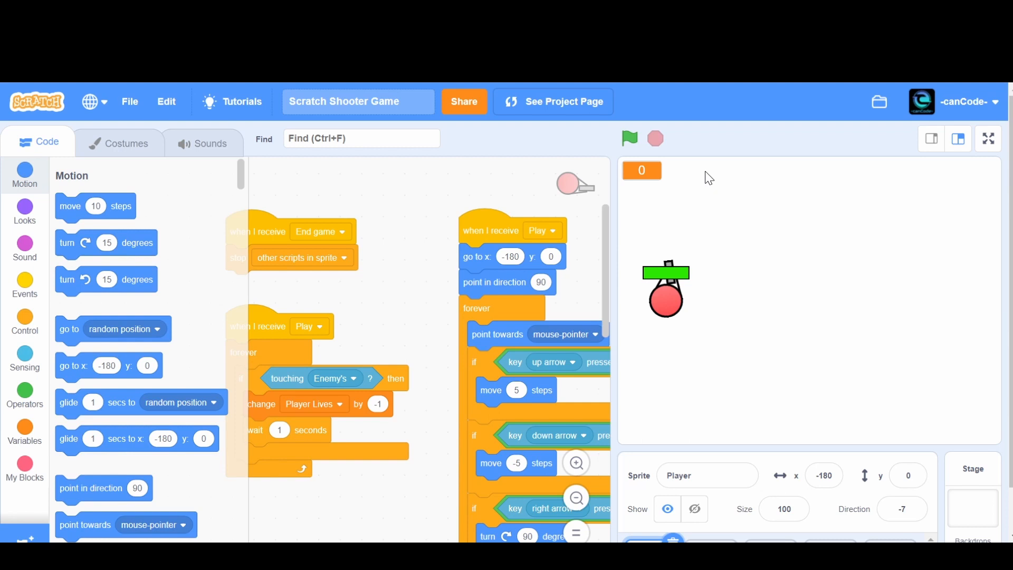
Run the shooter full screen, leave the shop and play a first round
click(988, 138)
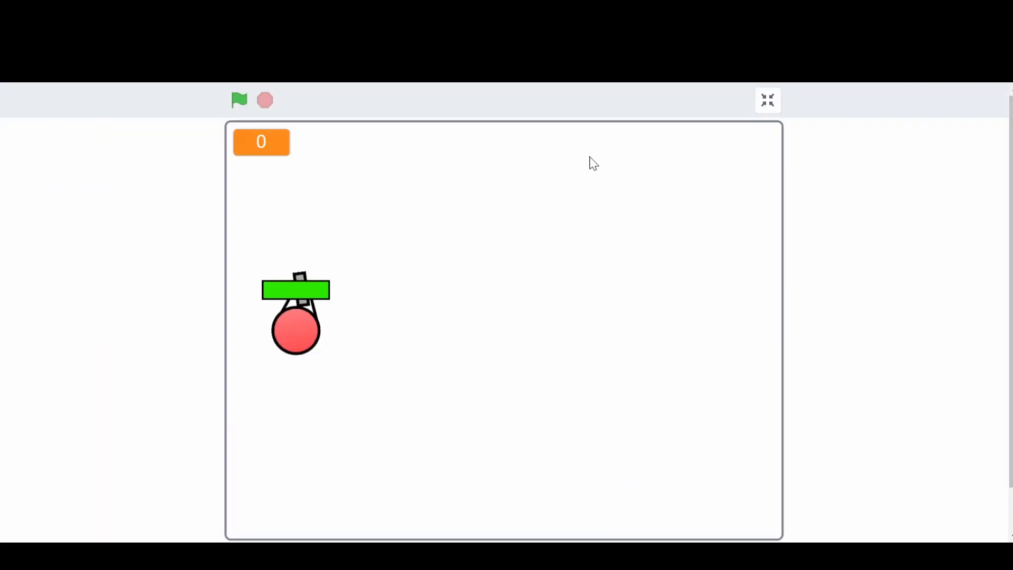
click(238, 100)
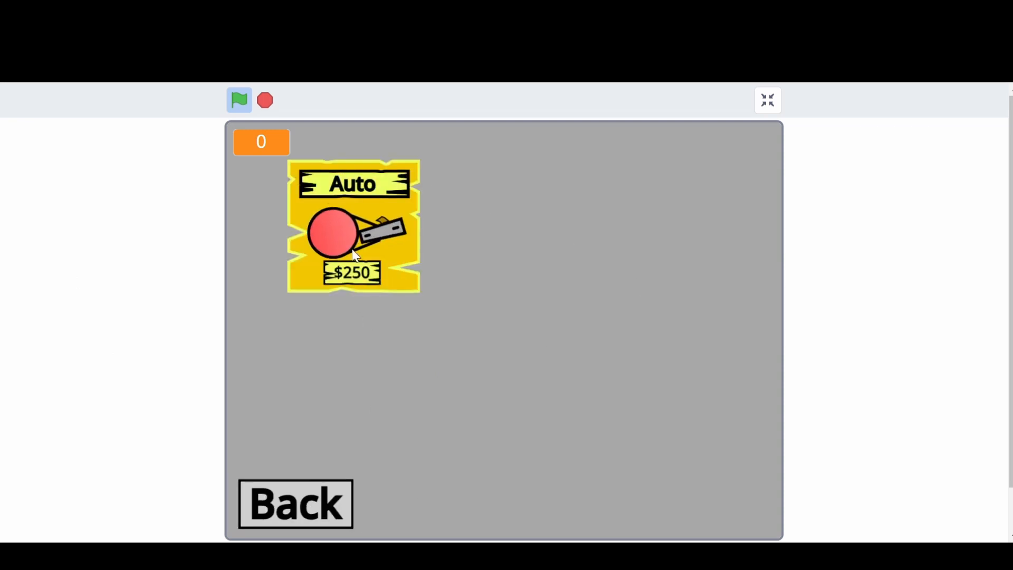
mouse_move(362, 223)
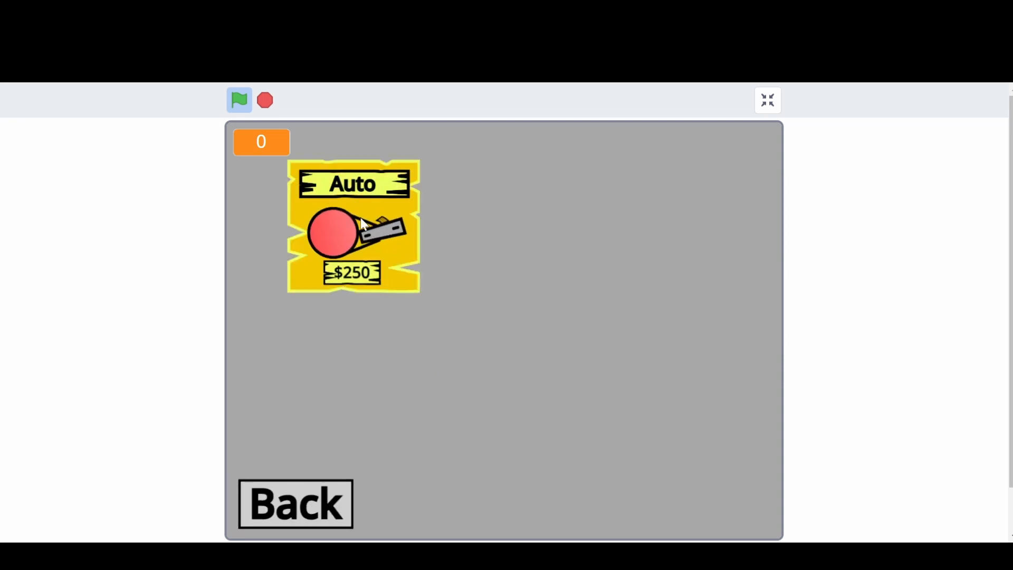
click(294, 503)
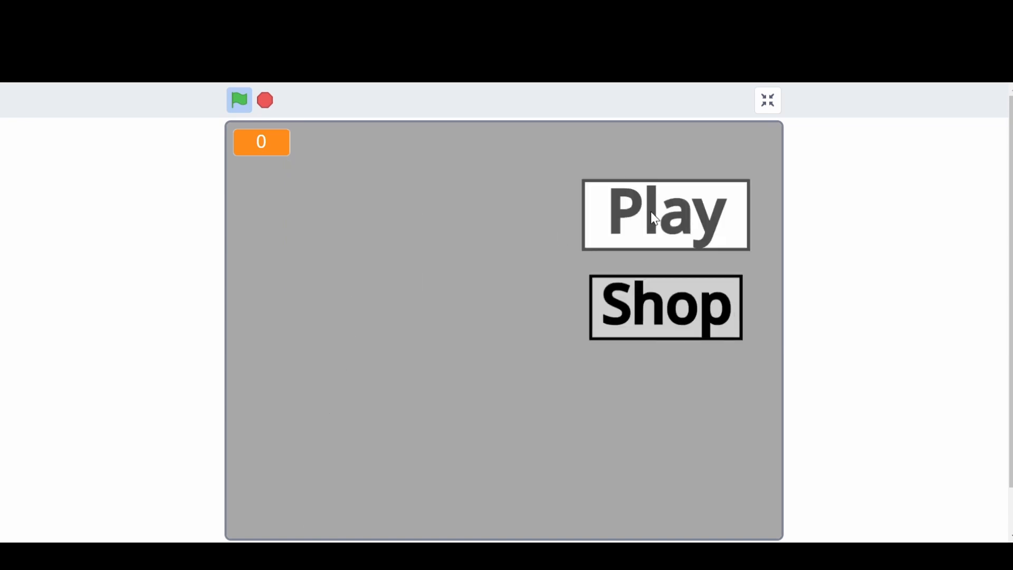
click(665, 215)
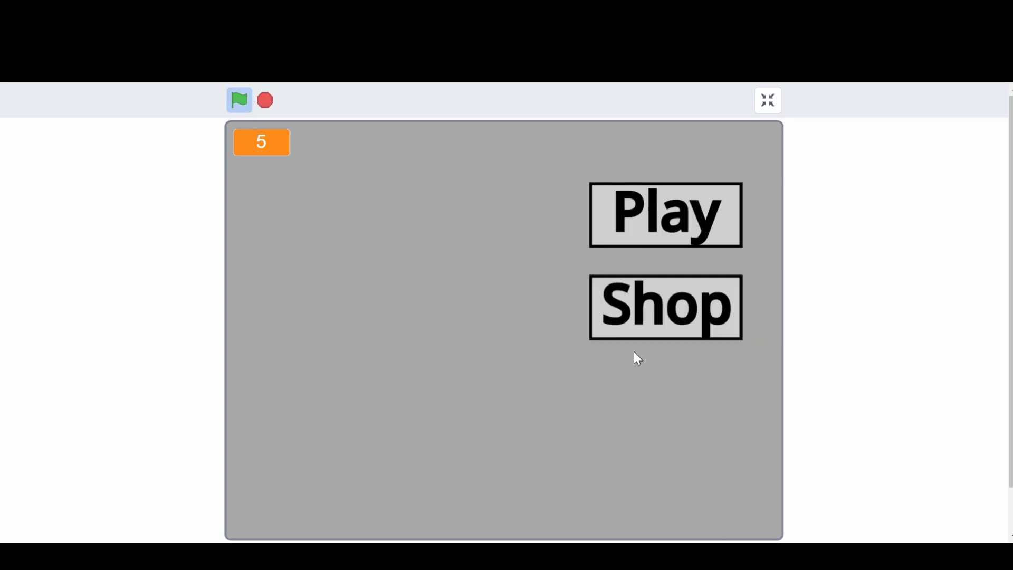
Visit the shop to buy the Auto gun, return to the menu and play further rounds
click(664, 307)
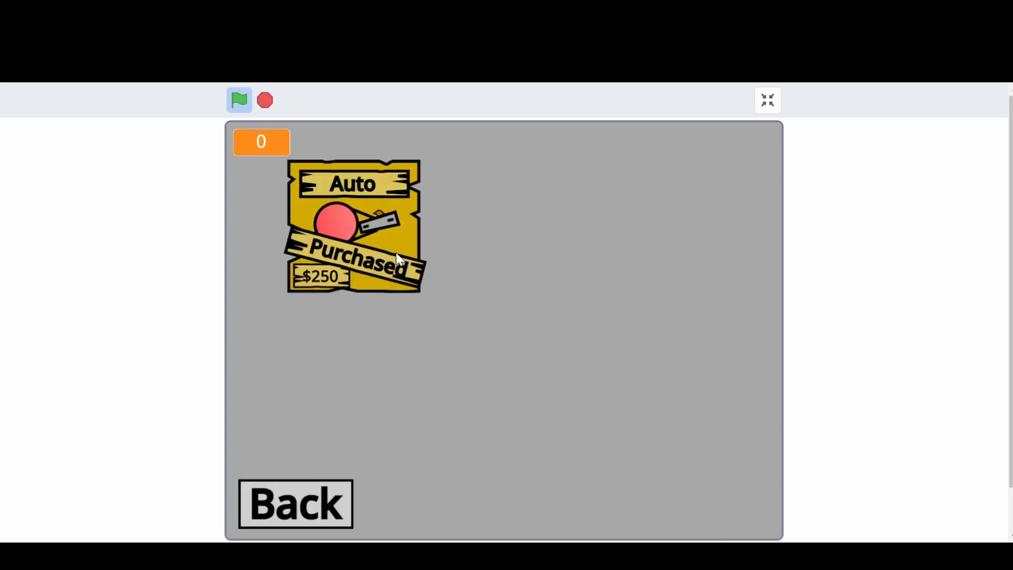
click(295, 502)
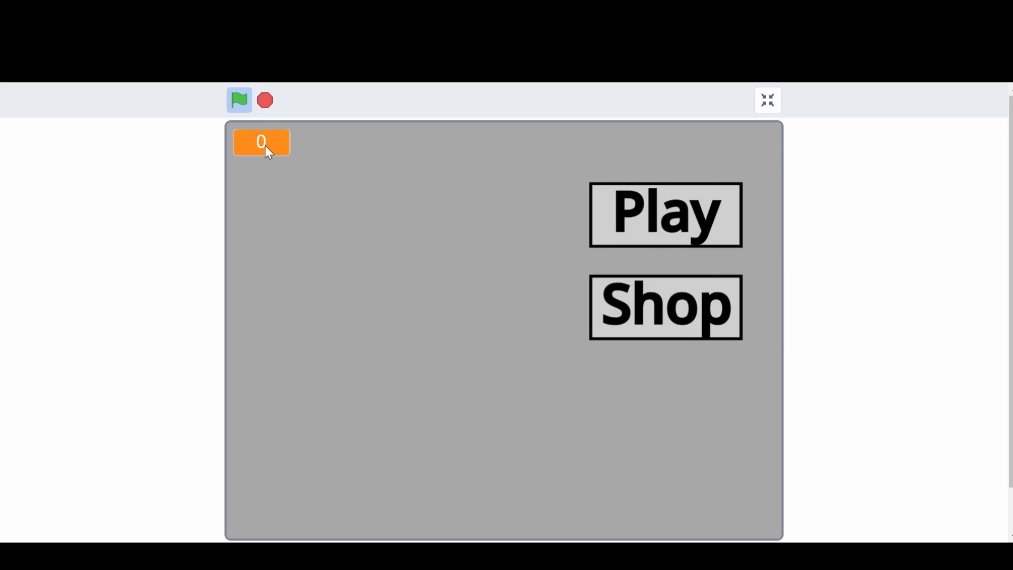
click(664, 214)
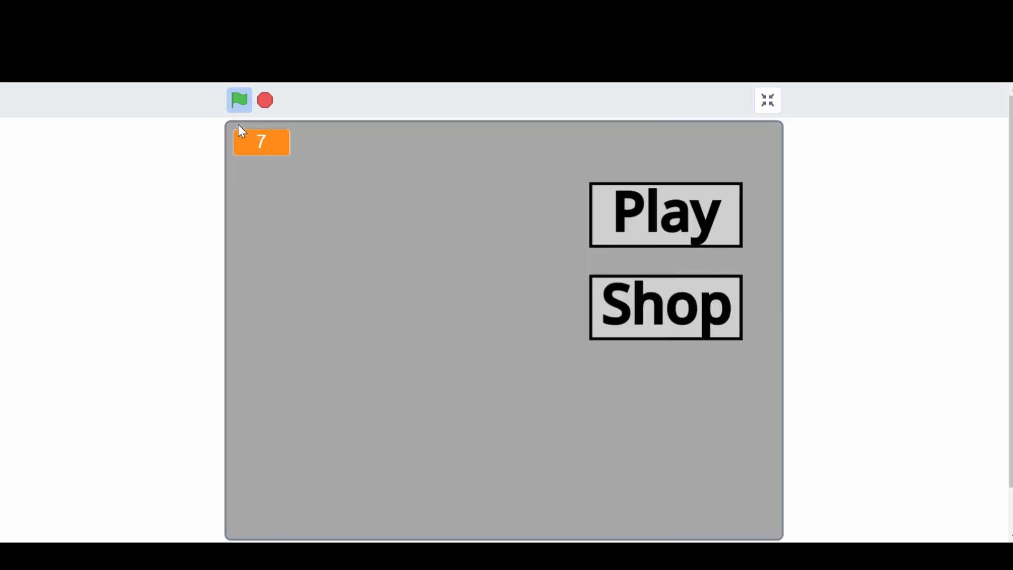
mouse_move(486, 223)
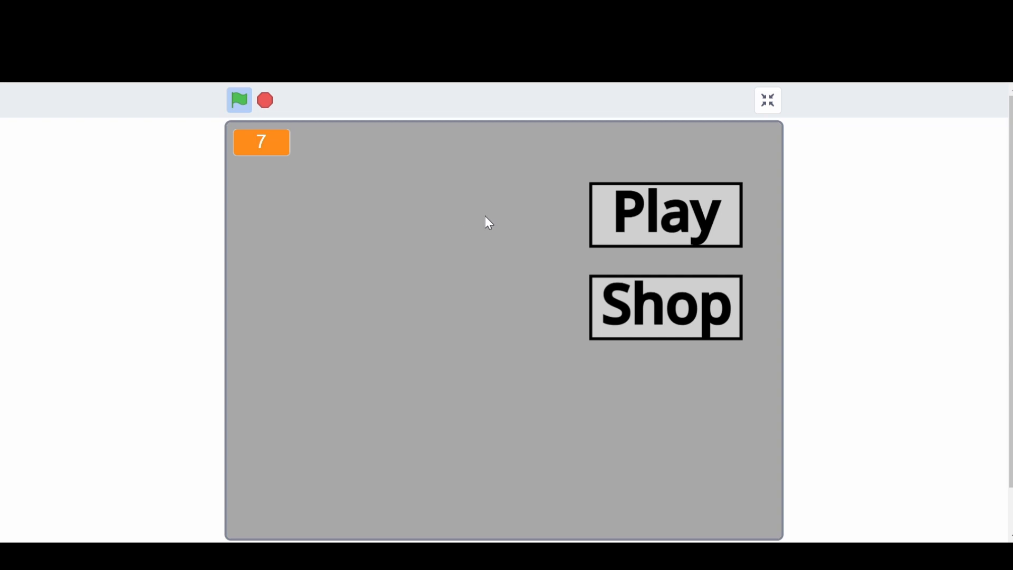
click(664, 214)
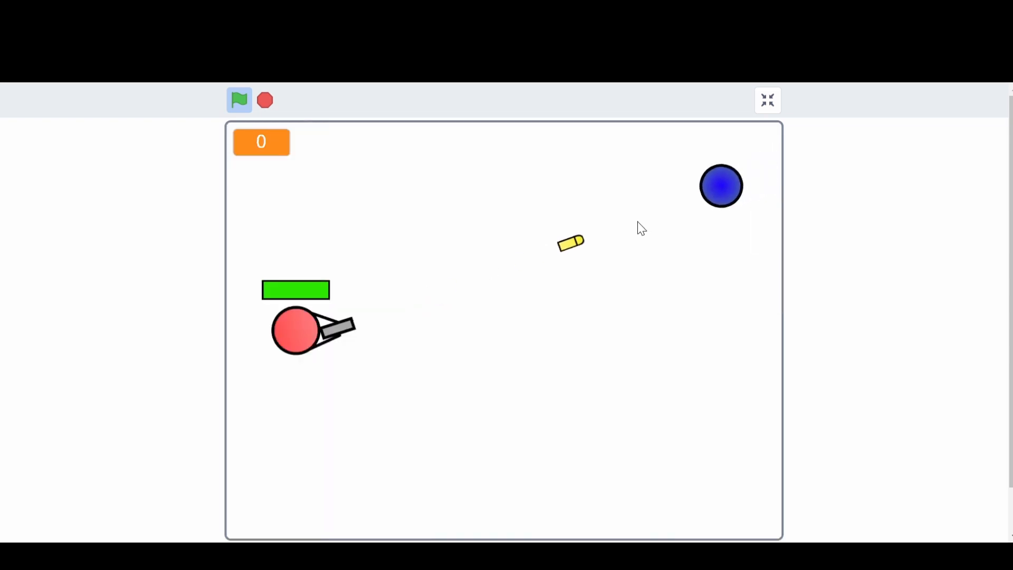
Stop the game and leave full-screen view for the editor
click(238, 99)
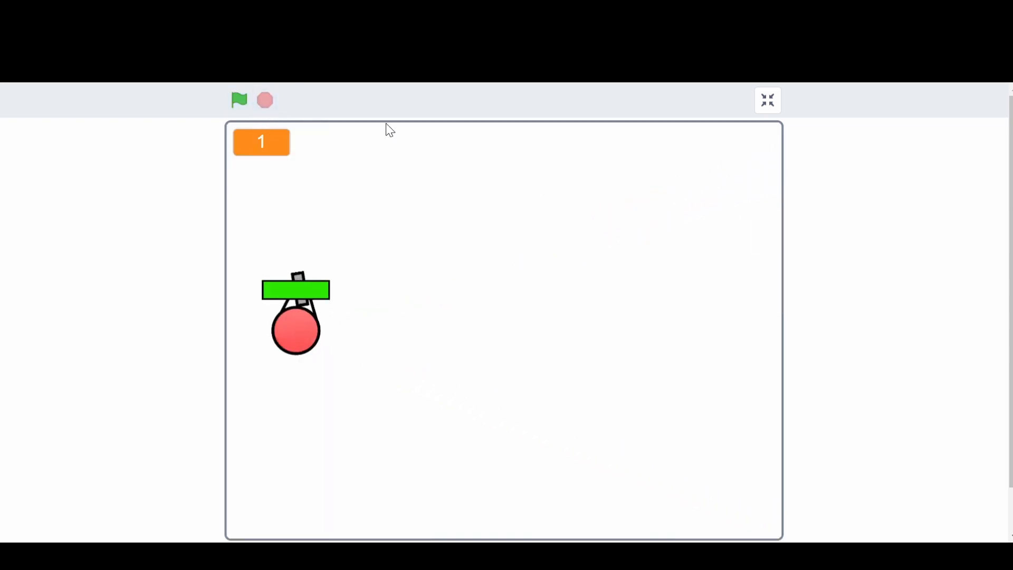
click(767, 100)
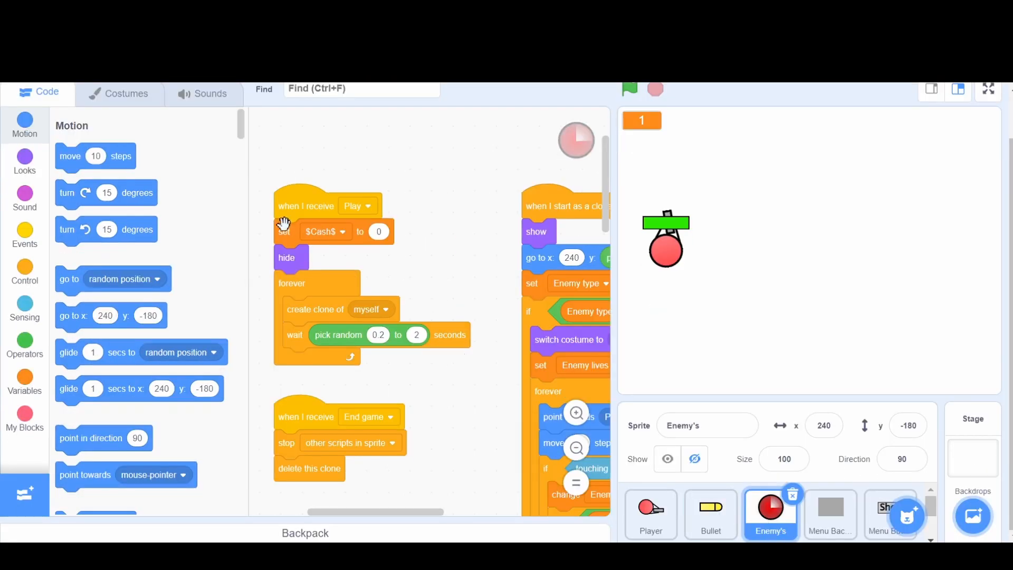
mouse_move(371, 214)
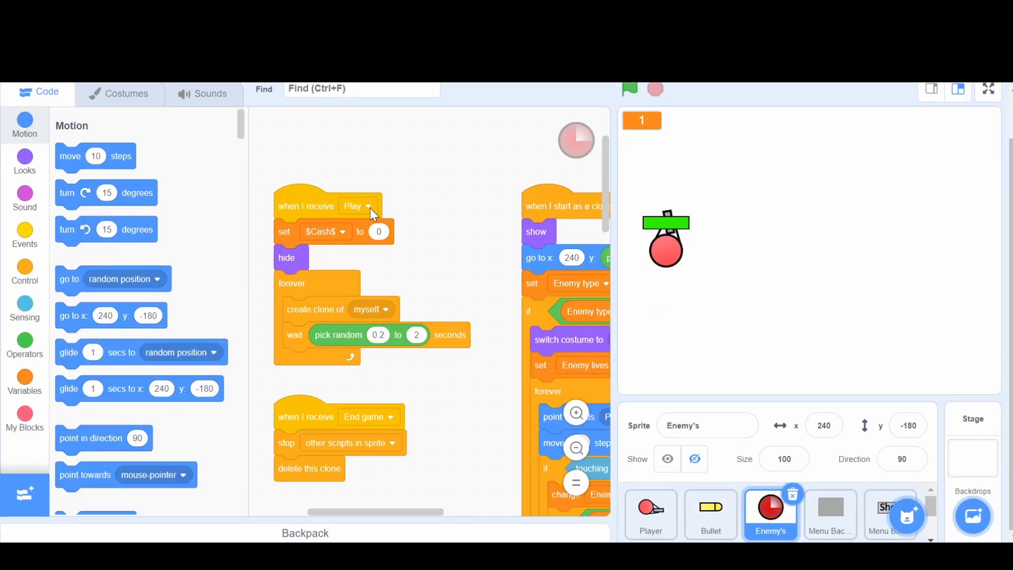
Move 'set $Cash$ to 0' from the Play receiver under a green-flag hat
drag(322, 231, 453, 183)
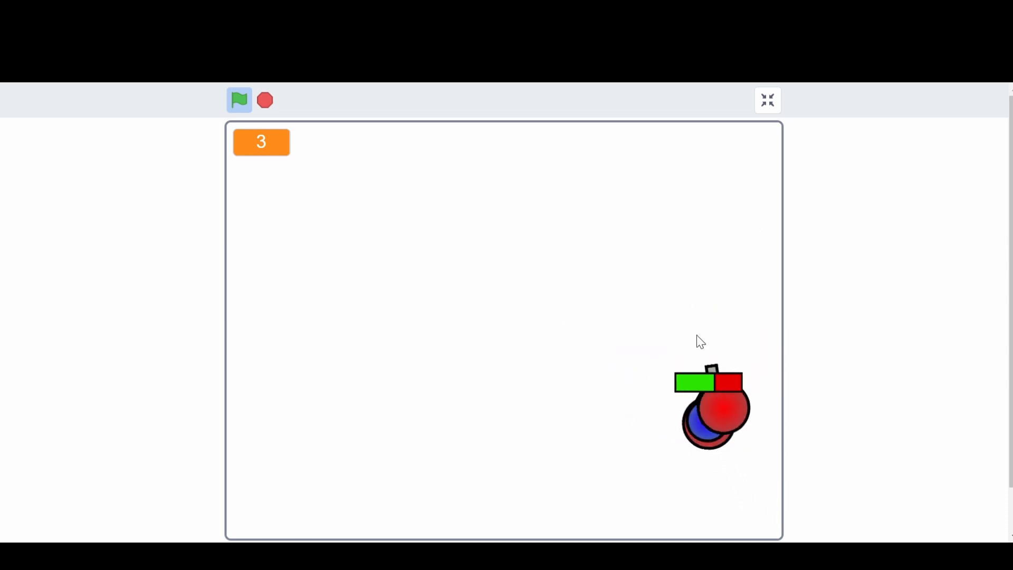
Play a test round to check cash carries into a new round, then stop
click(239, 100)
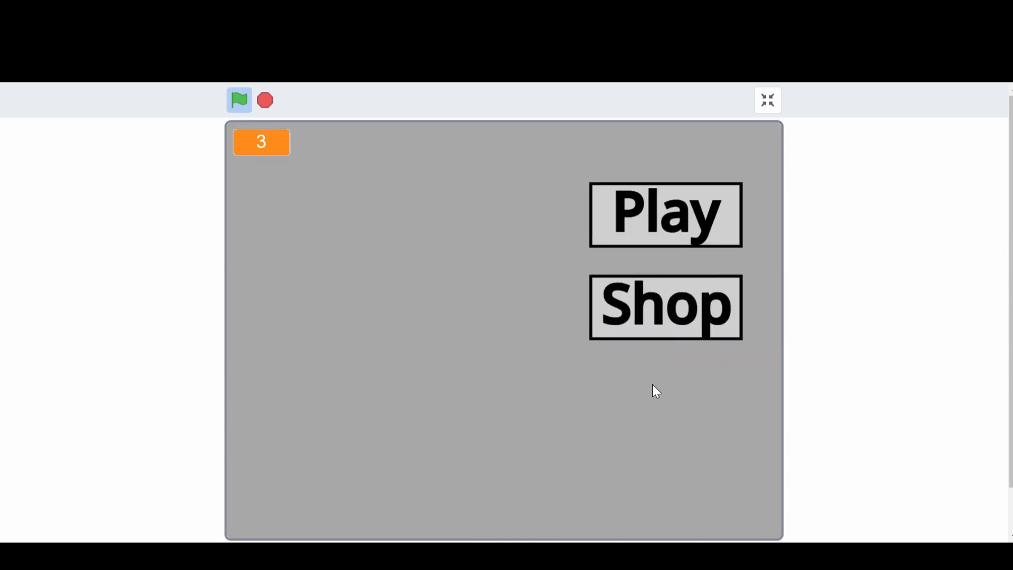
mouse_move(614, 260)
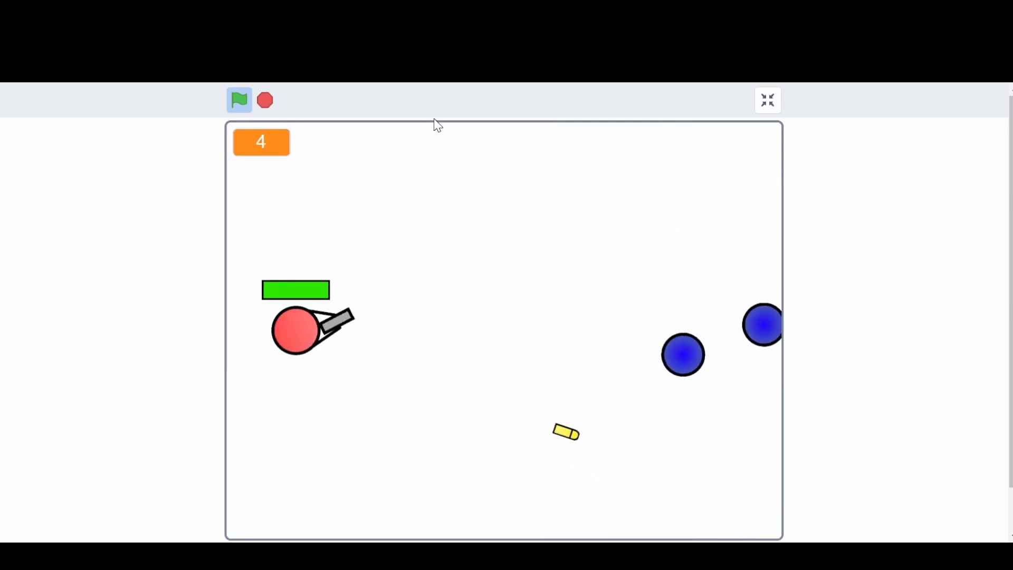
click(238, 99)
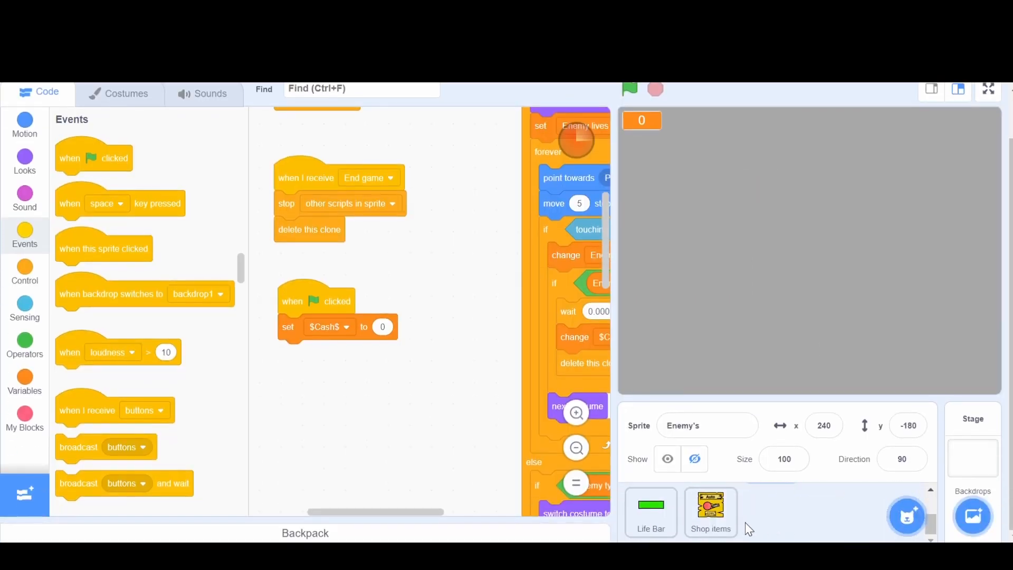
In Shop items, make Auto require more than 249 cash and deduct 250
click(710, 510)
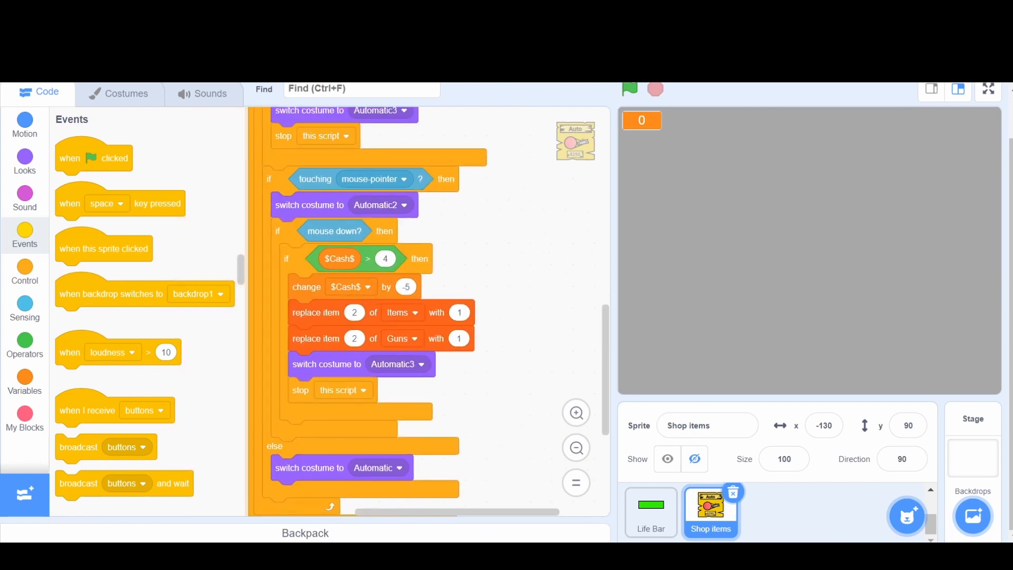
text(-25)
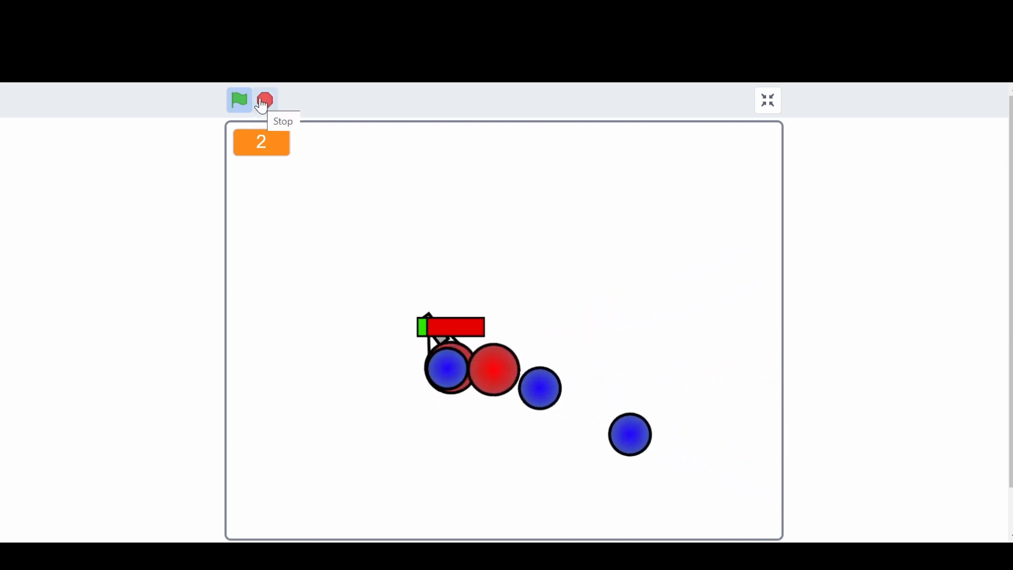
Stop the running test game with the red stop sign
click(264, 100)
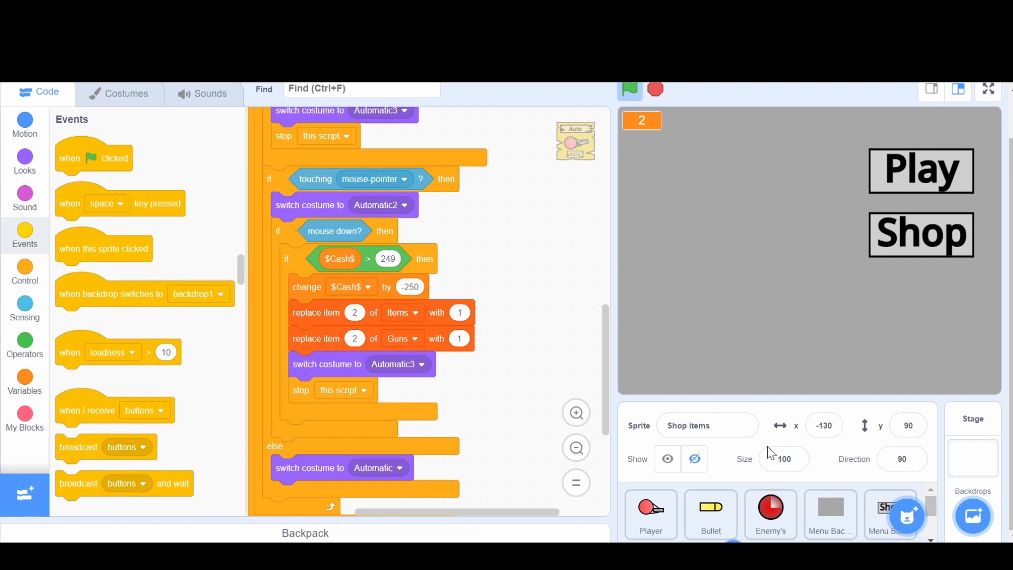
In Enemy's, build an if block checking whether the clone is touching Player
click(770, 514)
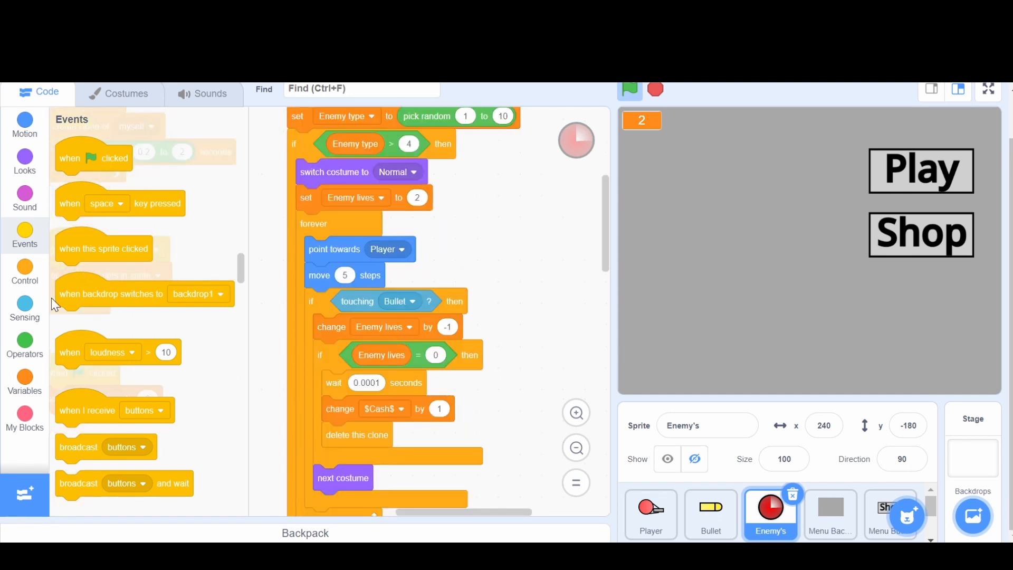
click(24, 271)
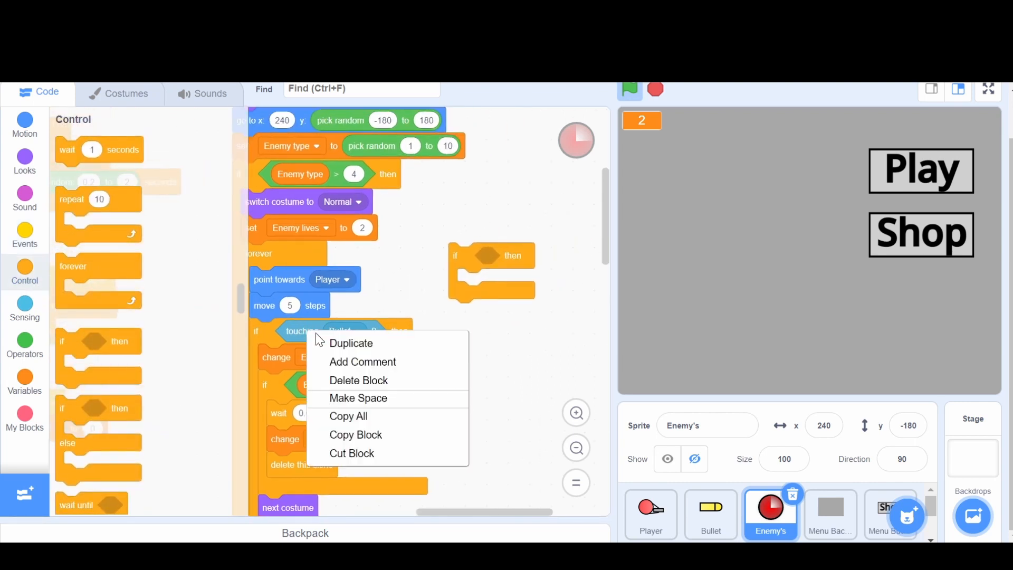
click(351, 343)
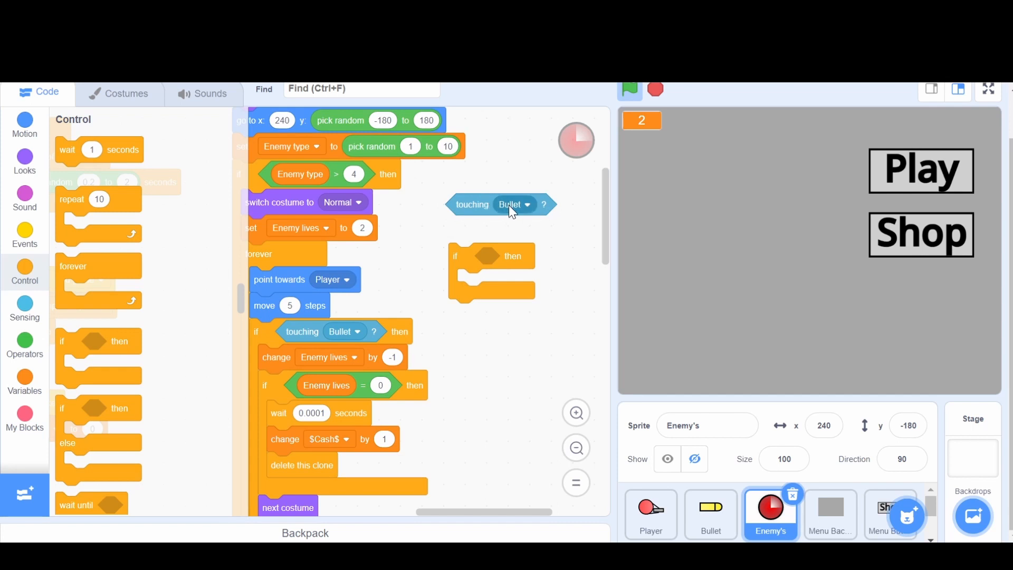
drag(500, 205, 511, 255)
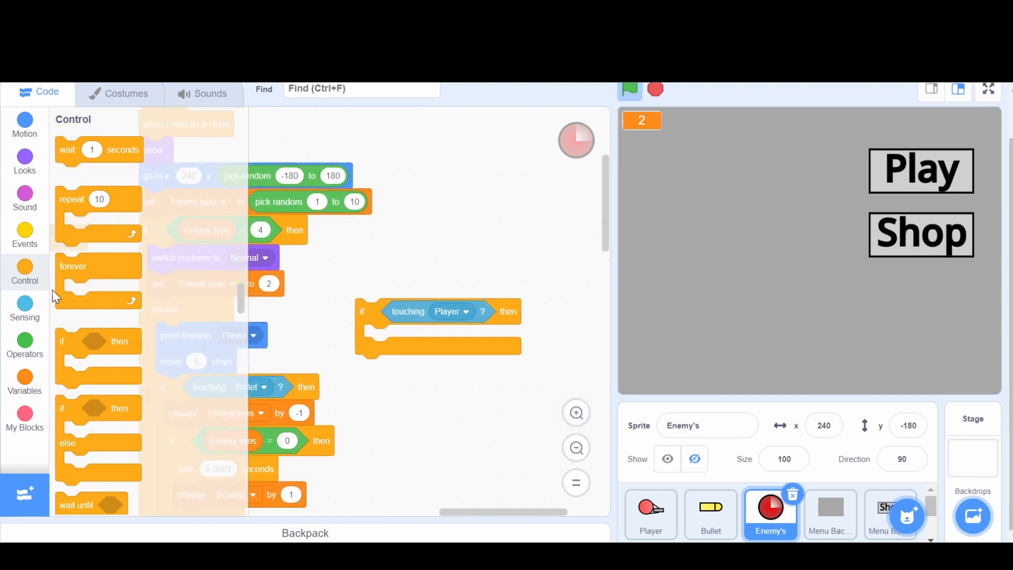
Add a 'change ghost effect by 20' block from Looks for the fade-out
click(25, 160)
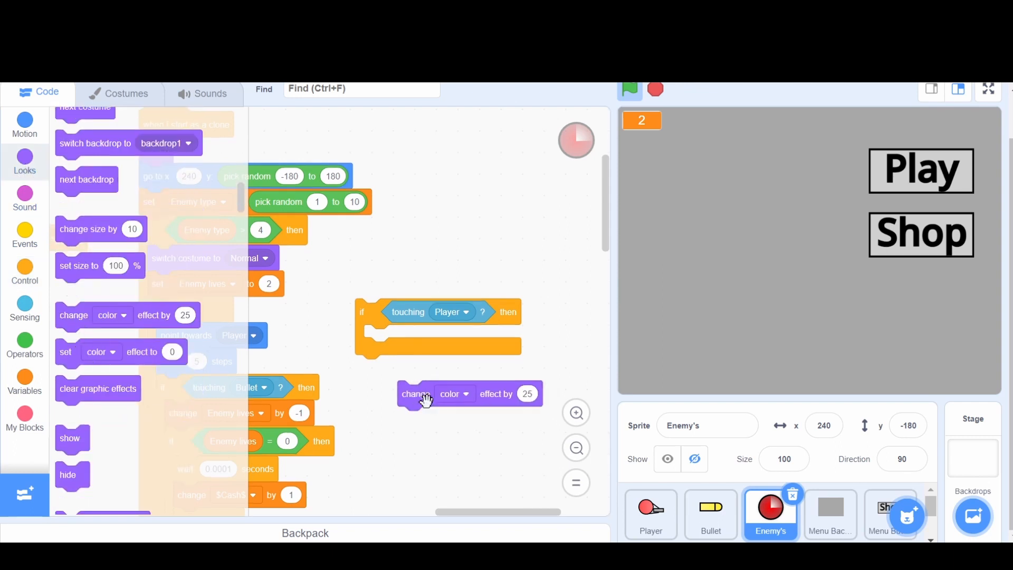
click(454, 393)
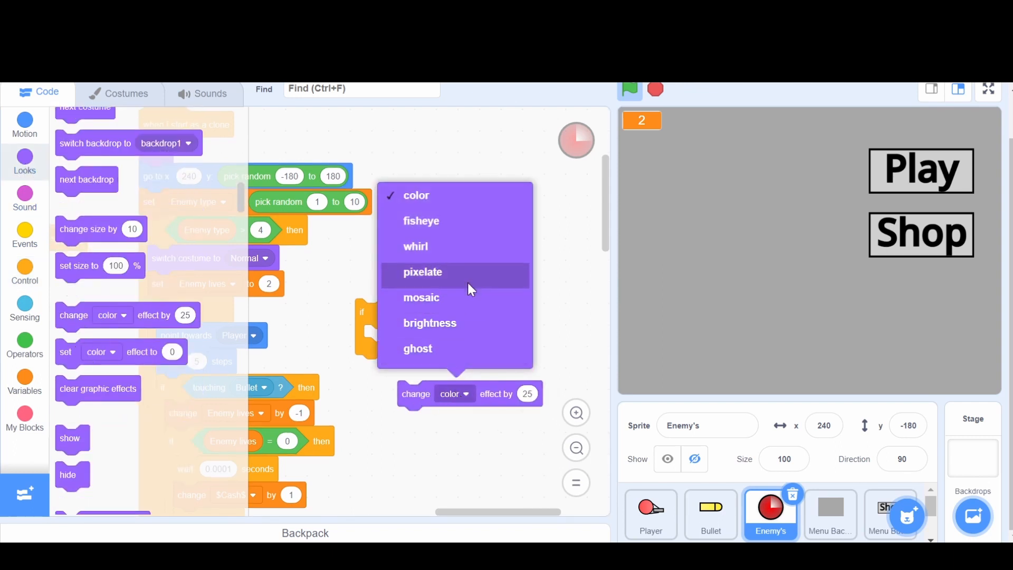
click(418, 348)
text(20)
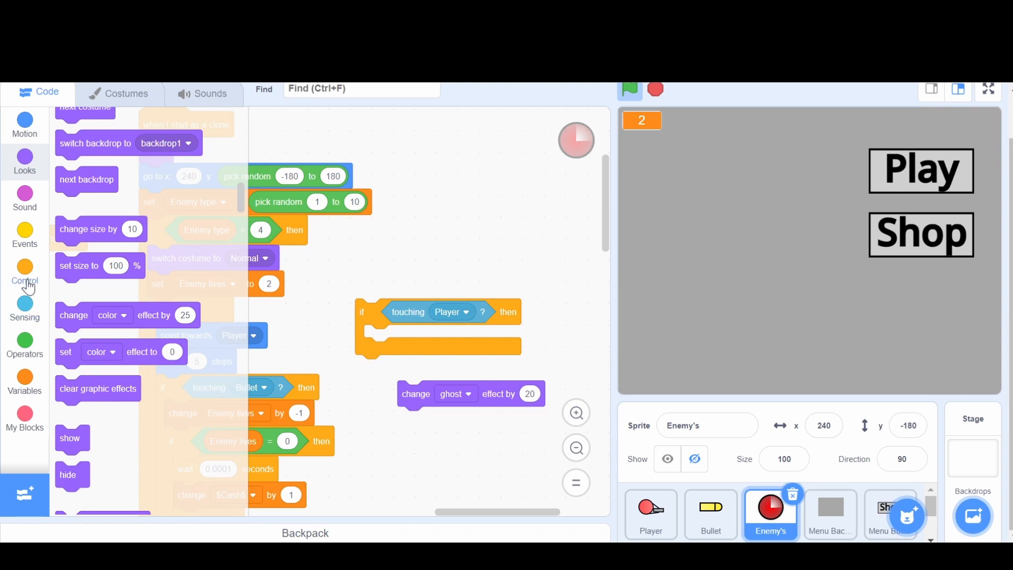
click(24, 271)
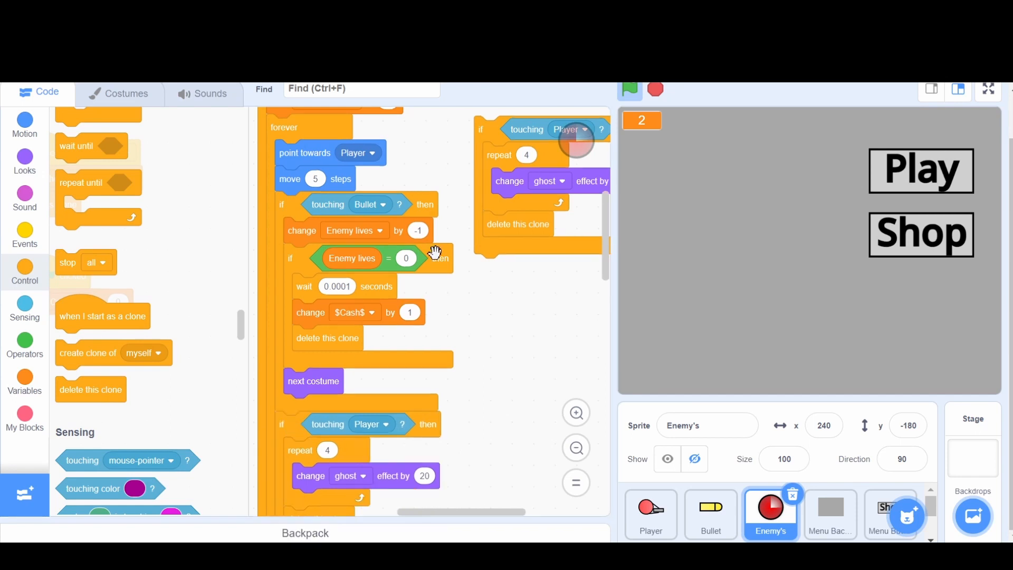
Wrap the ghost change in repeat 4 with delete this clone inside the Normal enemy loop, then duplicate it
scroll(down, 3)
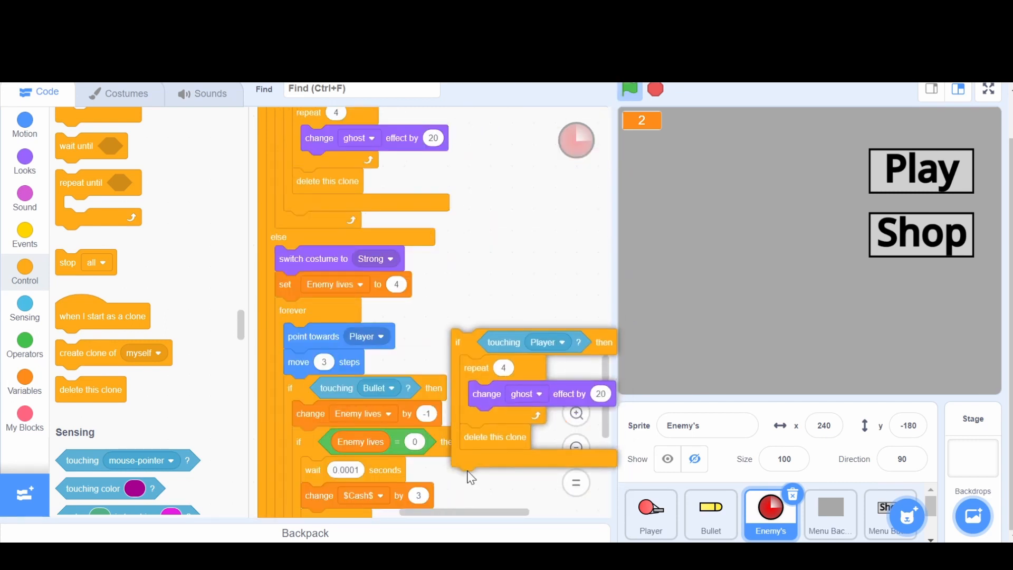
scroll(down, 3)
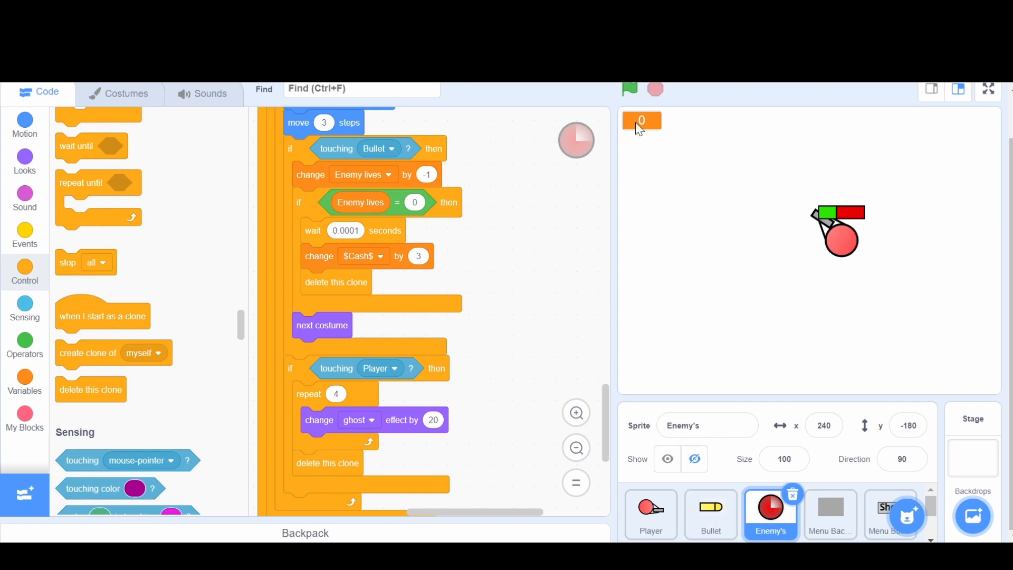
mouse_move(653, 127)
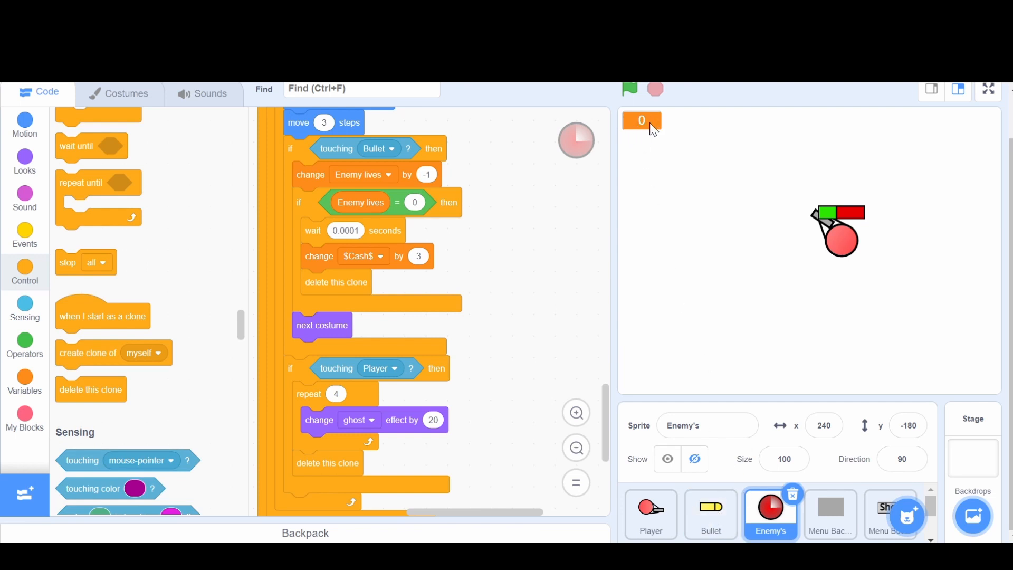
Drop the copied touching-Player fade script into the Strong enemy's forever loop
click(24, 380)
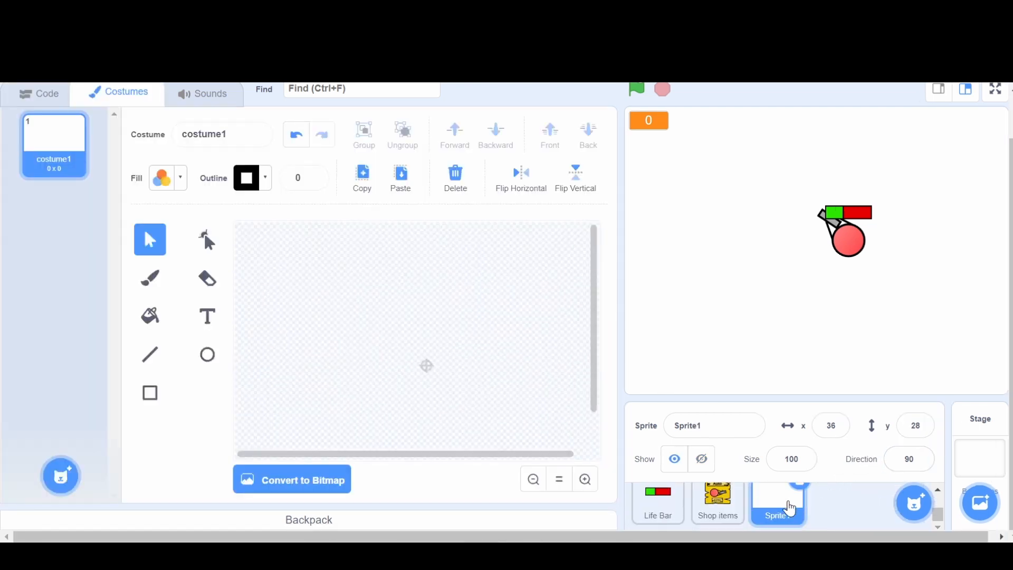
Rename the new sprite to score and set the Text tool's fill to black
click(713, 425)
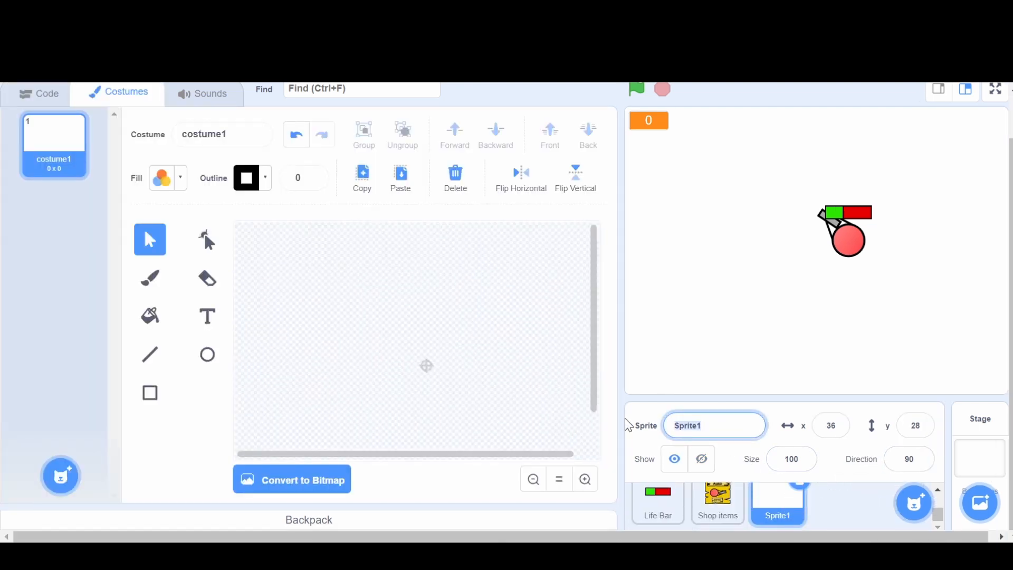
text(score)
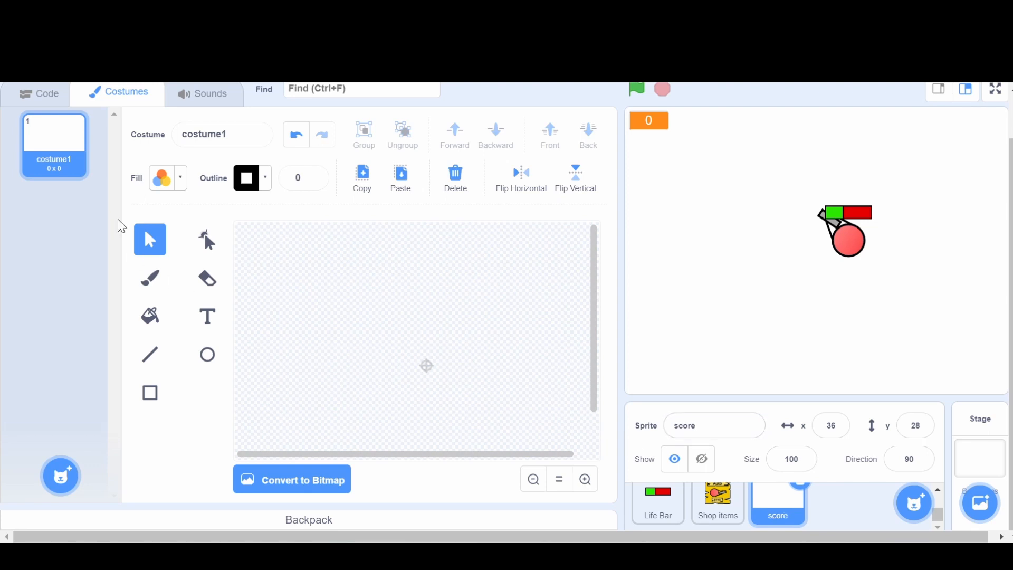
click(208, 315)
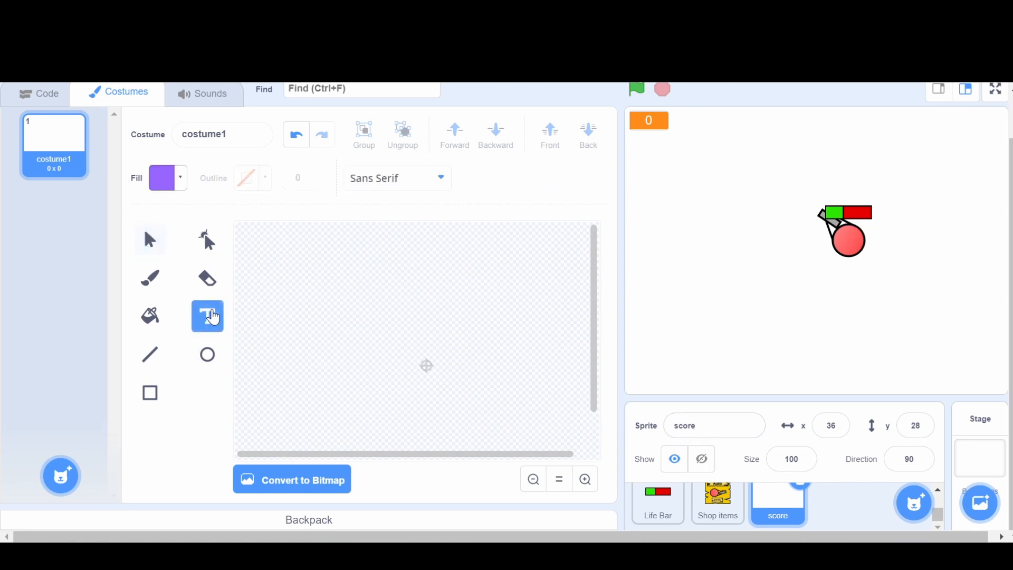
click(164, 177)
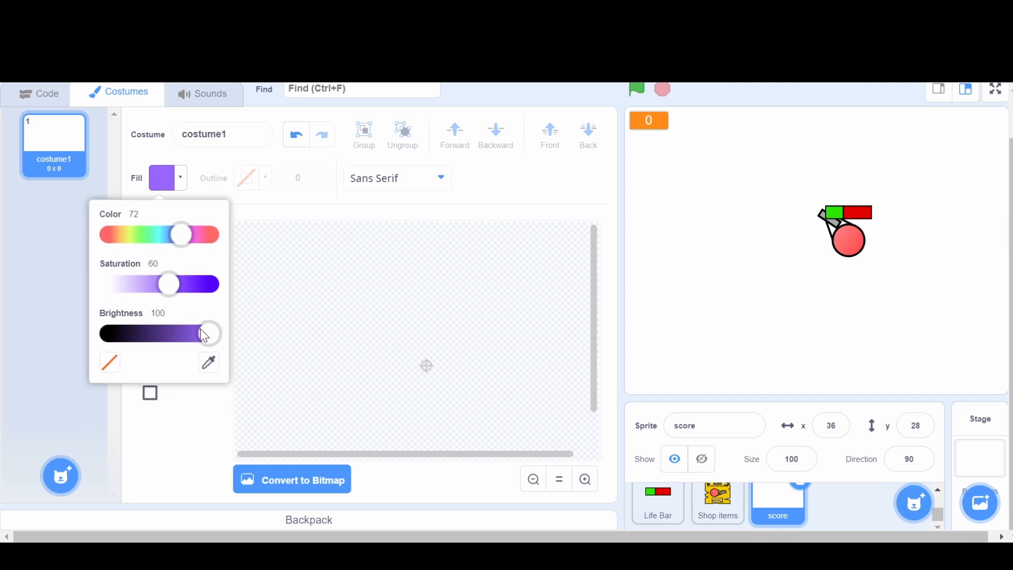
drag(208, 333, 107, 332)
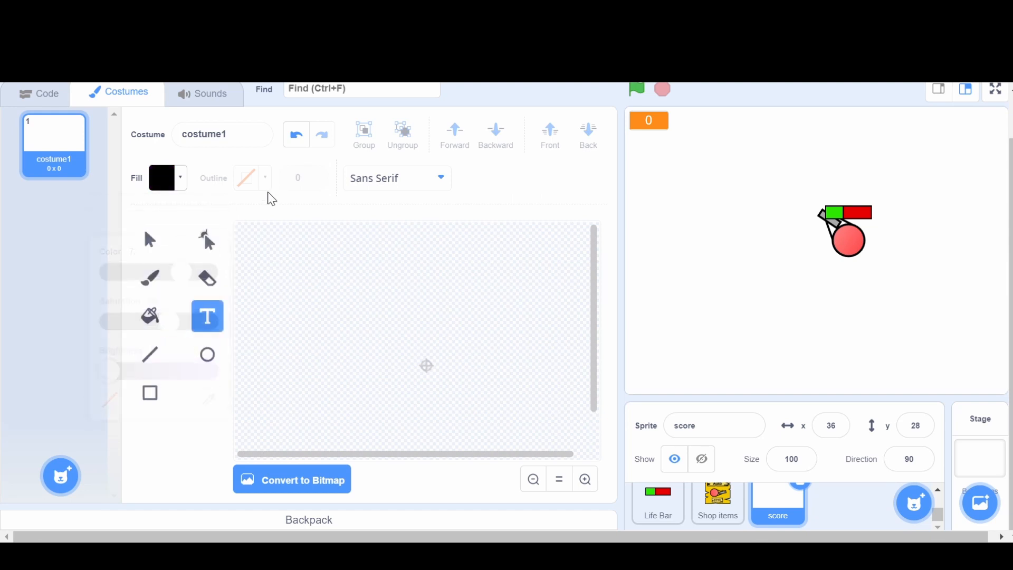
Write the digit 1 with outline width 3 in the Sans Serif font
click(584, 479)
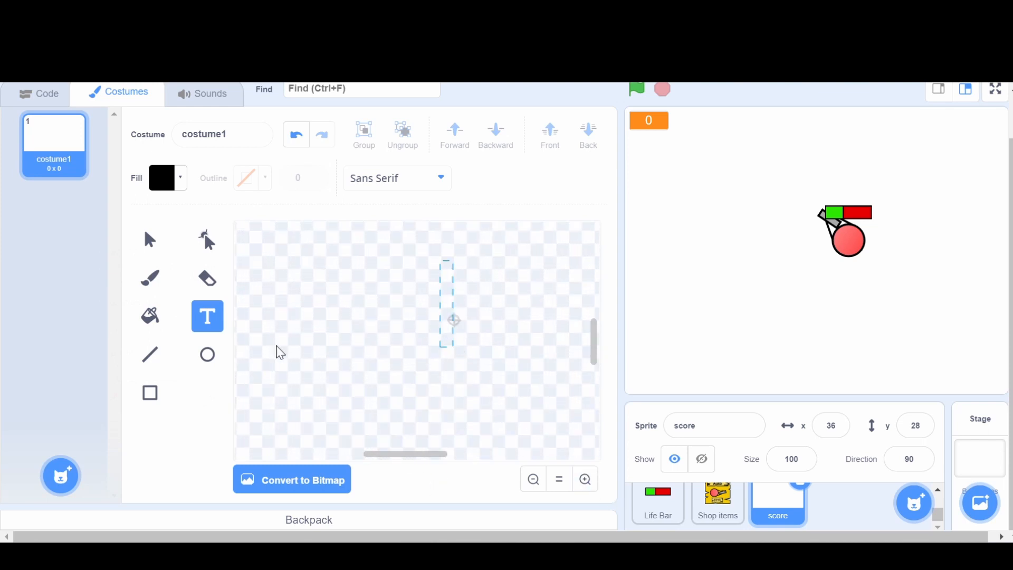
text(1)
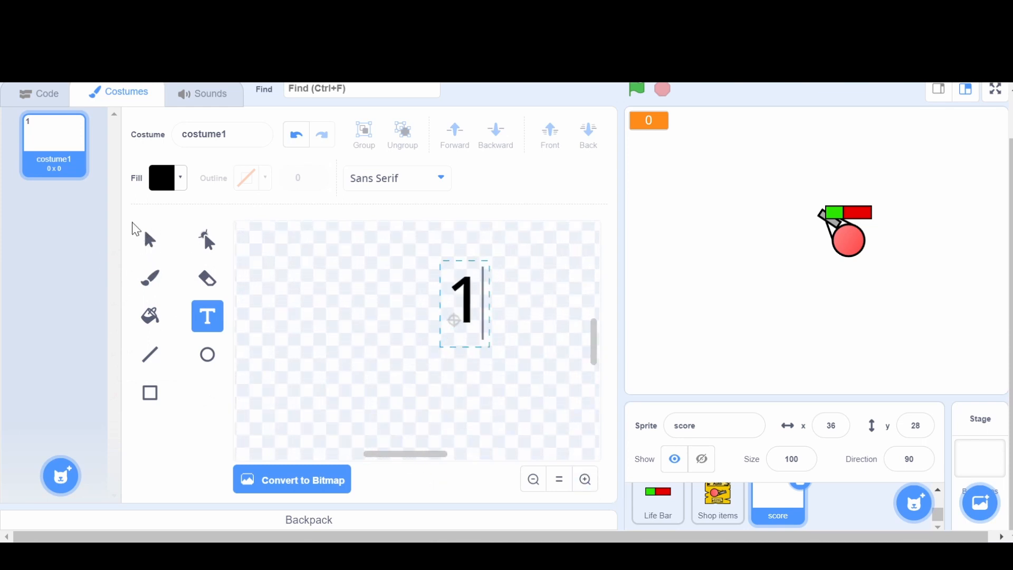
click(149, 240)
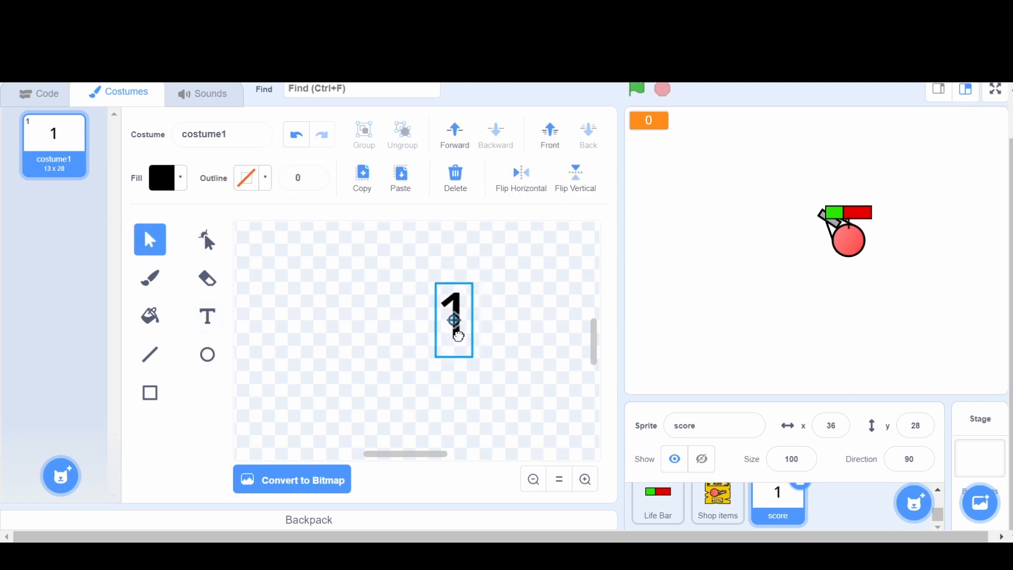
click(248, 177)
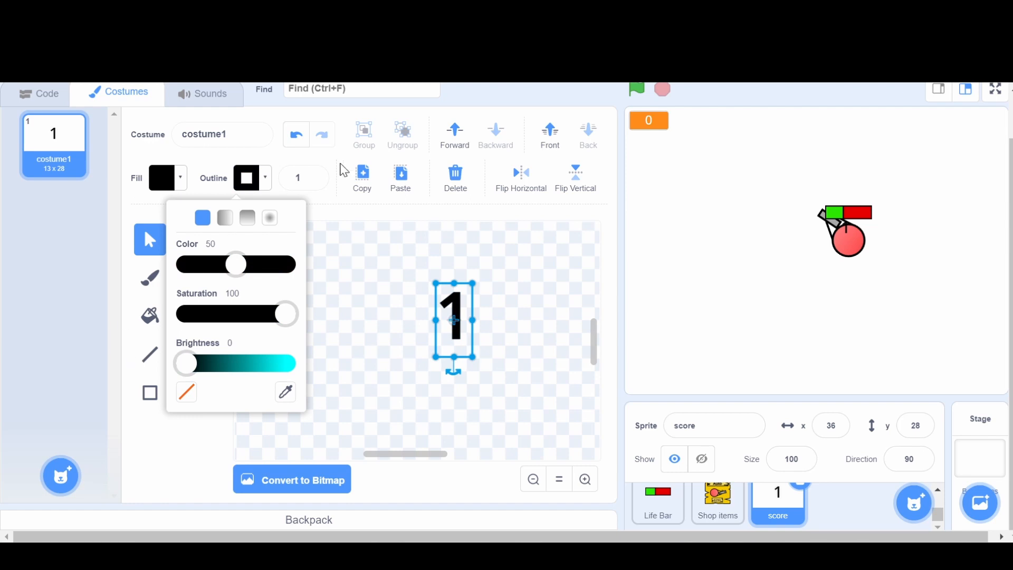
click(313, 174)
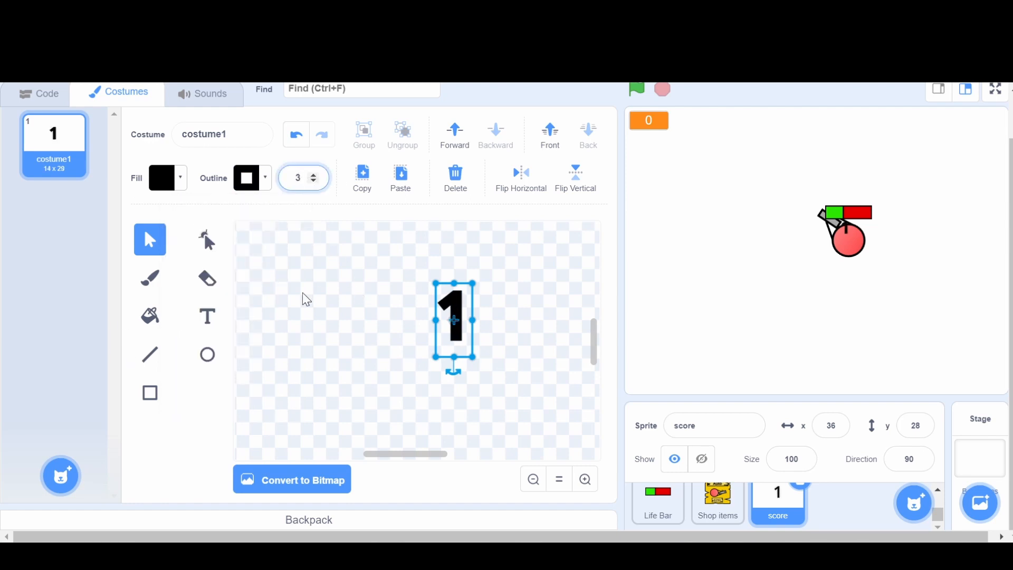
click(207, 316)
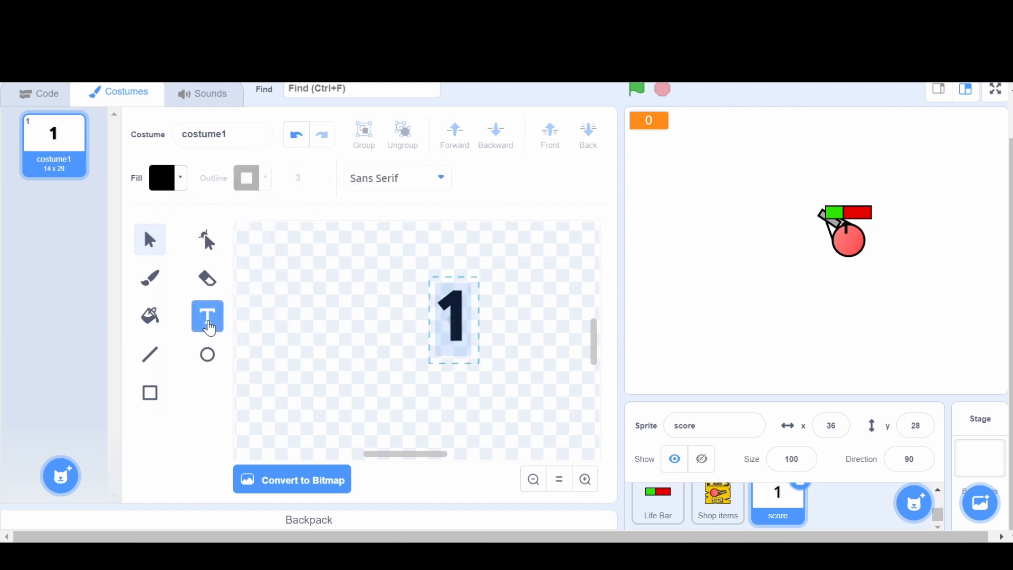
click(395, 178)
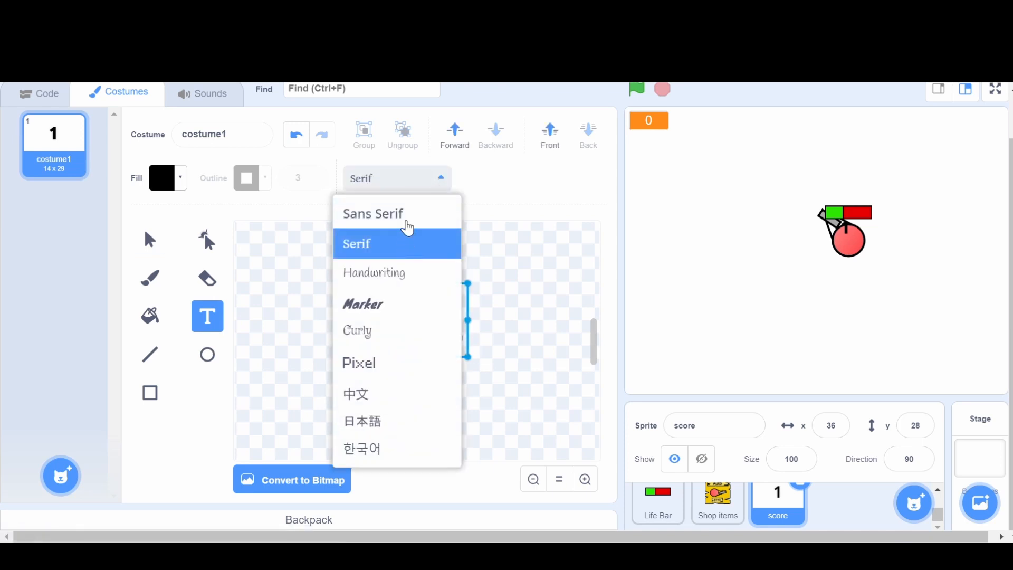
mouse_move(398, 251)
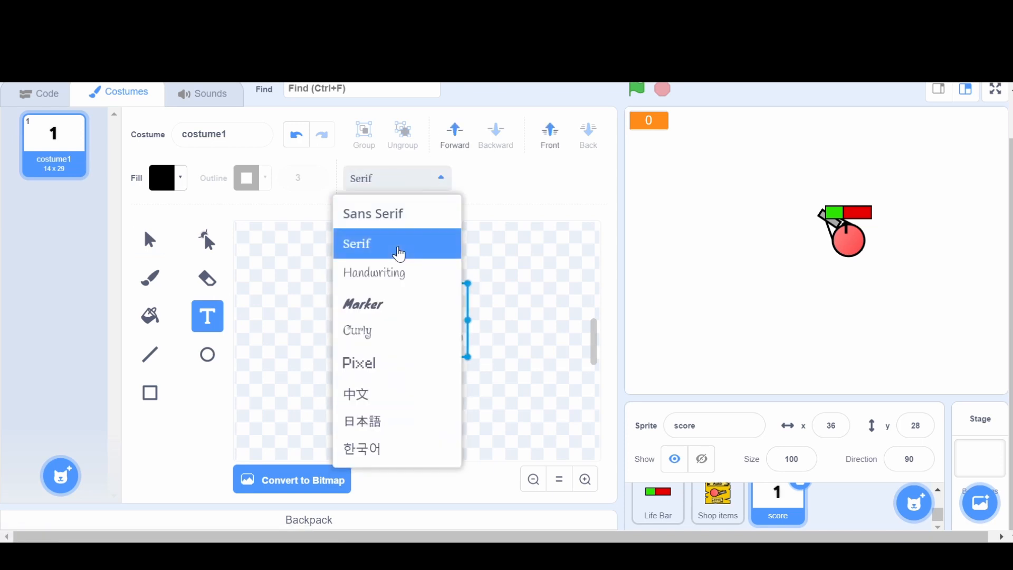
click(373, 213)
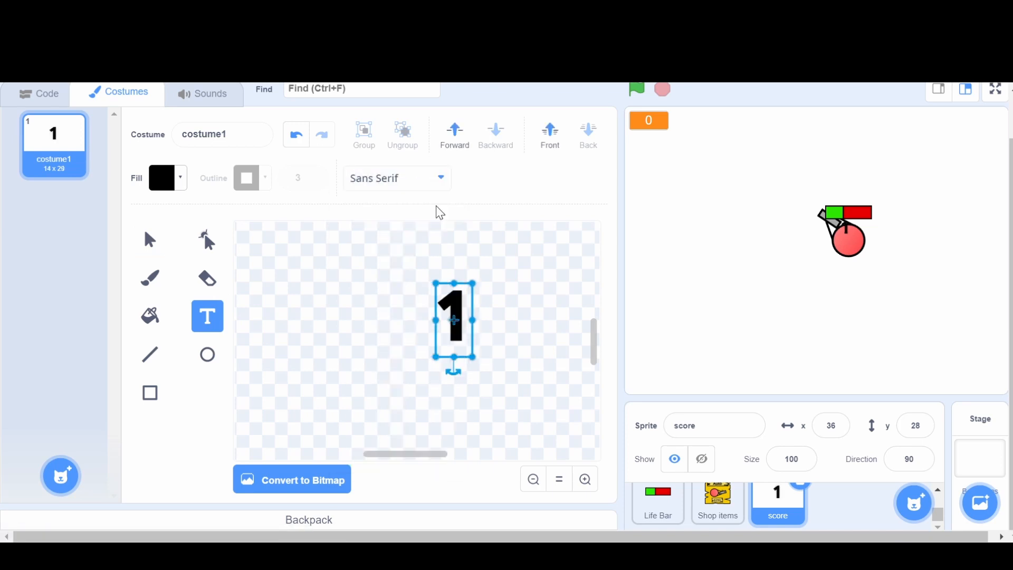
Duplicate the costume repeatedly, editing each copy to the next digit through 9 and 0
right_click(54, 136)
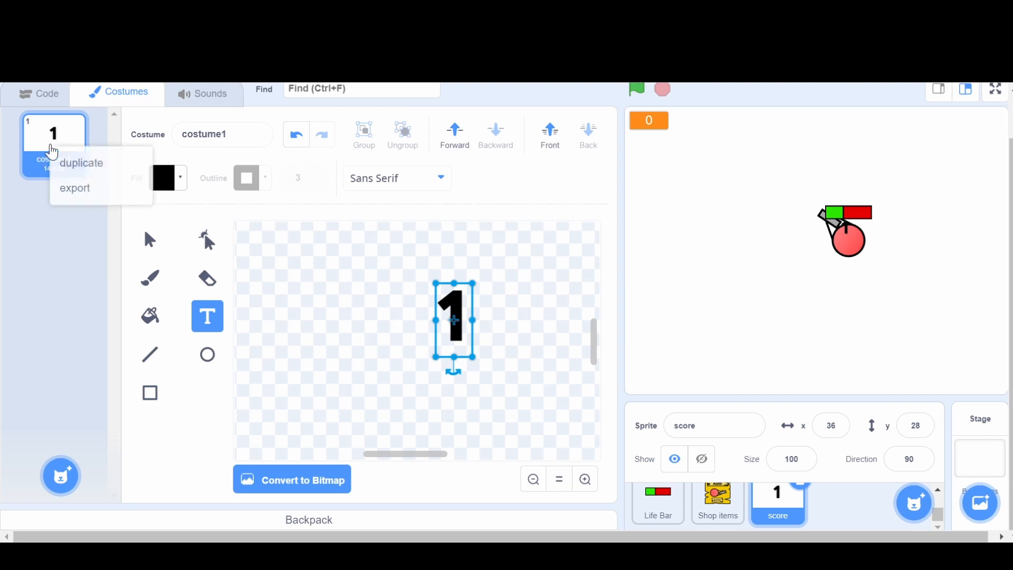
mouse_move(82, 162)
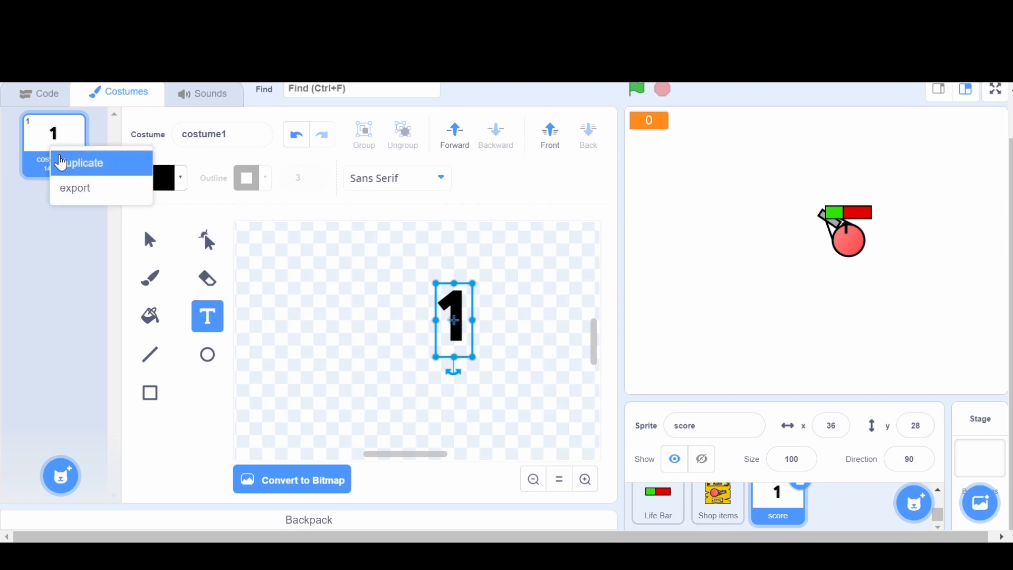
click(83, 162)
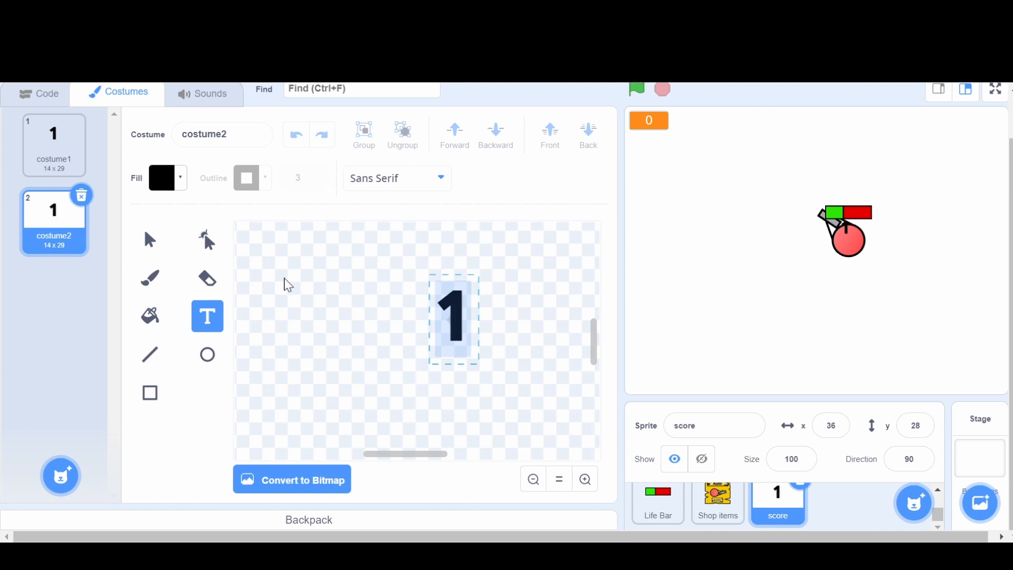
text(2)
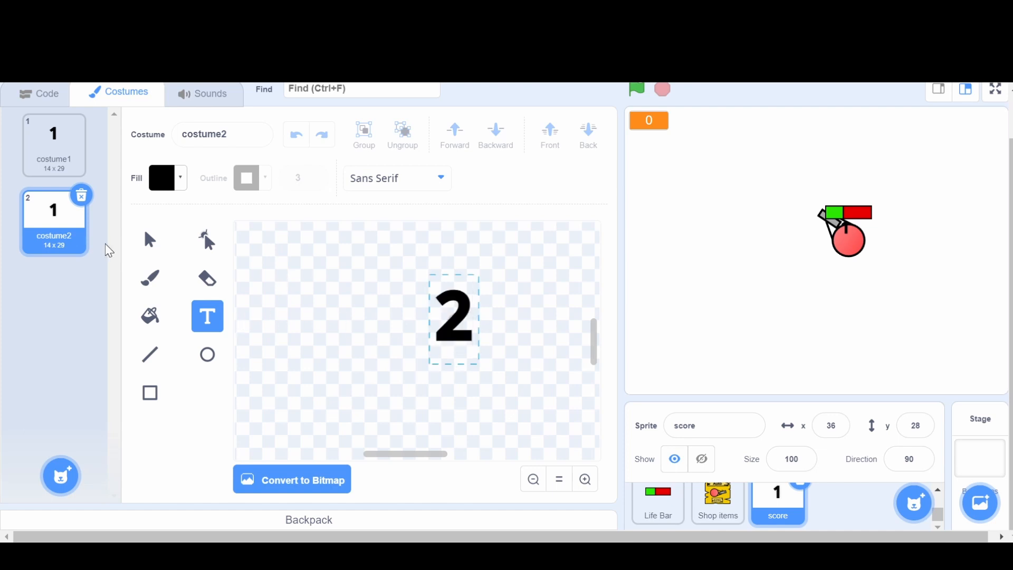
right_click(53, 219)
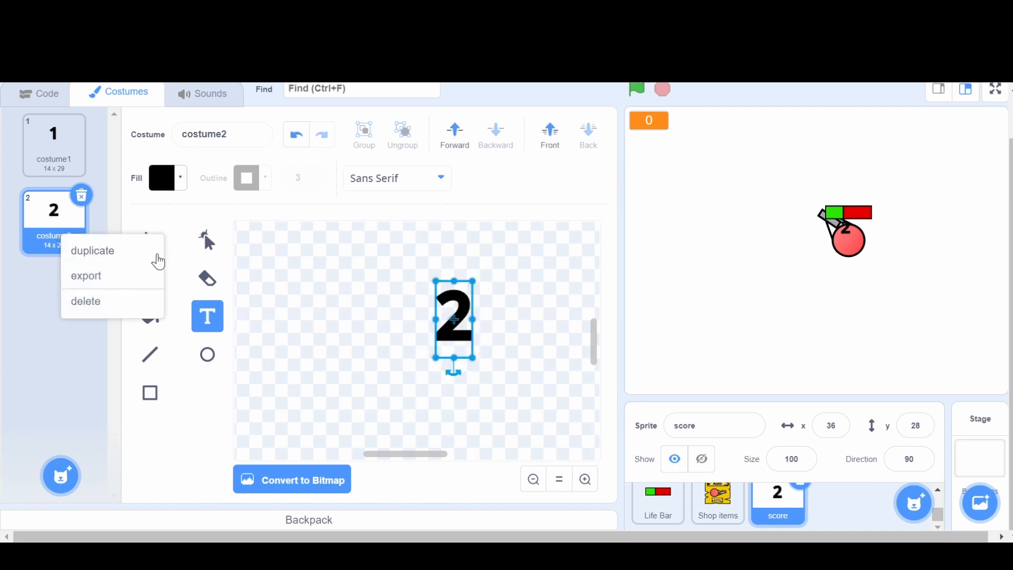
click(93, 251)
text(8)
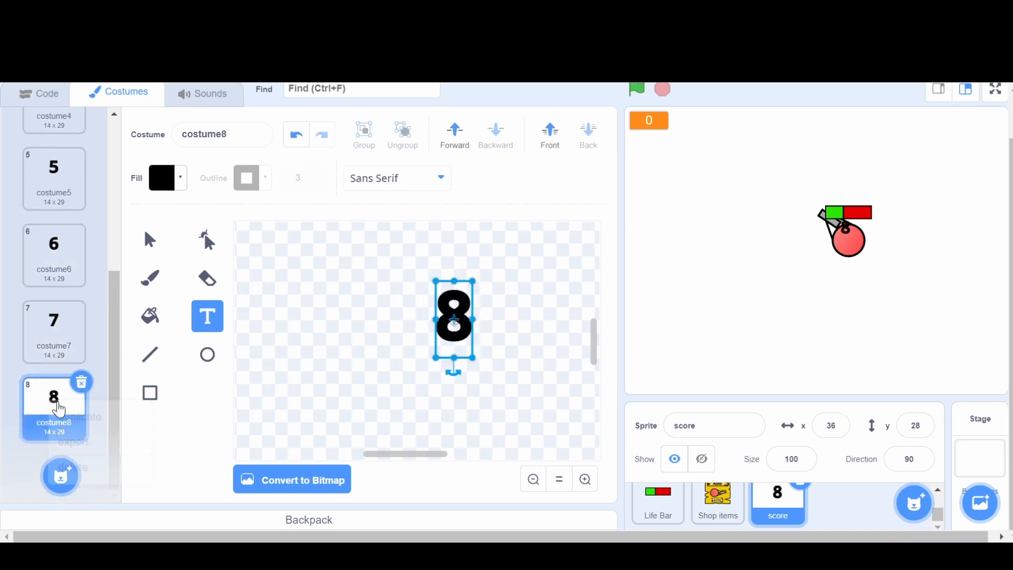
right_click(54, 398)
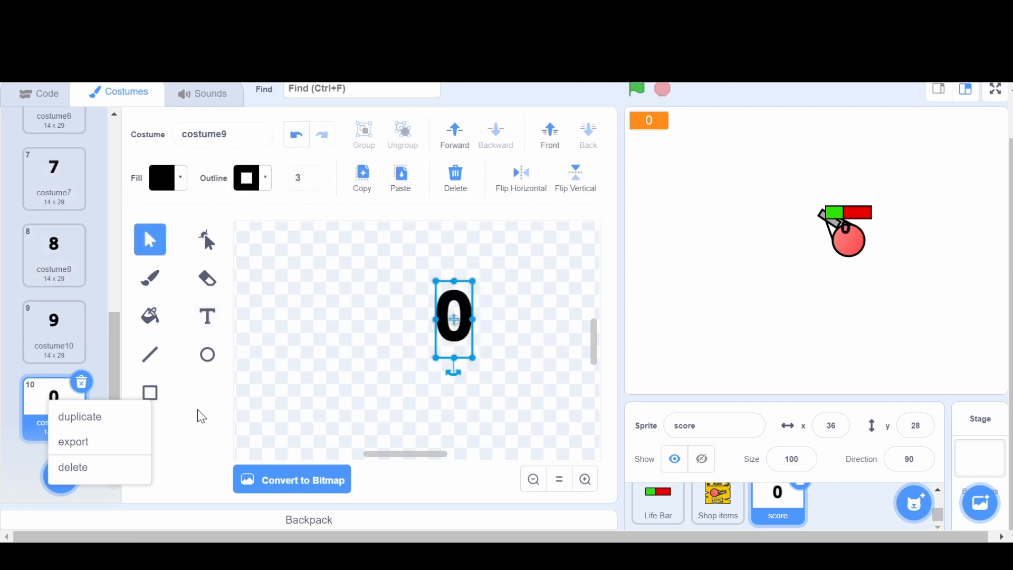
Name each of the ten costumes after its digit, 1 through 9 and 0
click(72, 466)
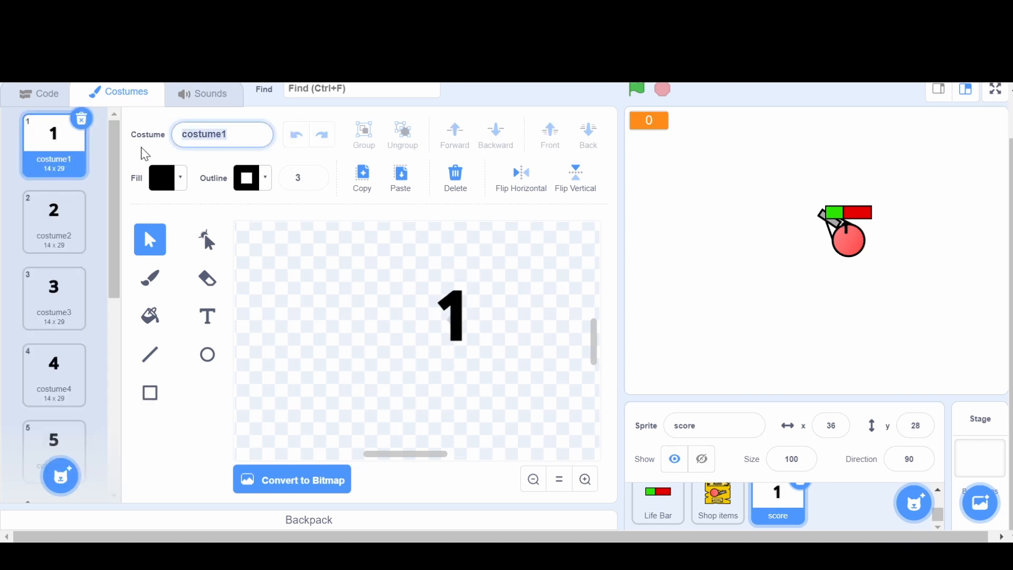
click(54, 210)
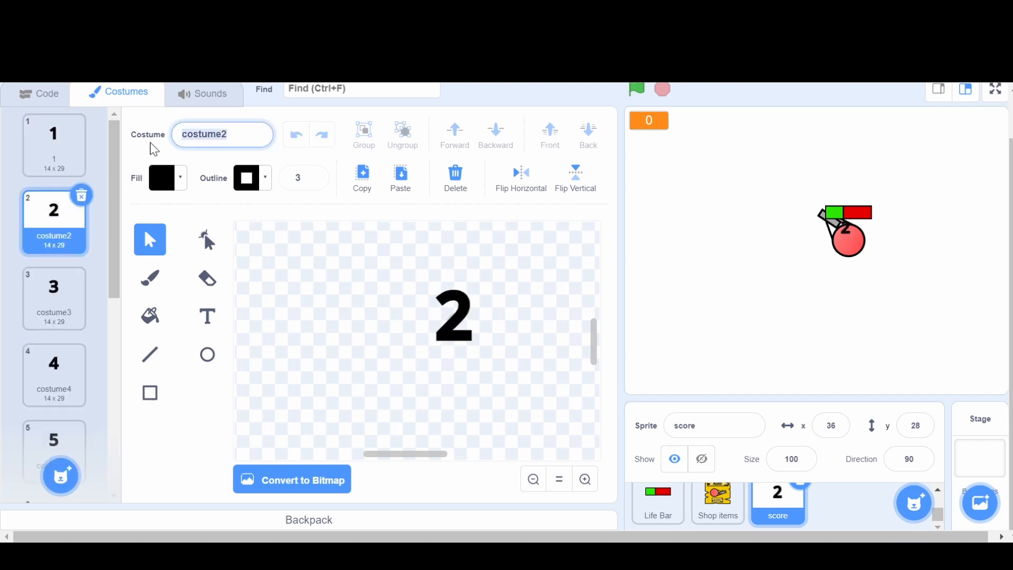
click(53, 286)
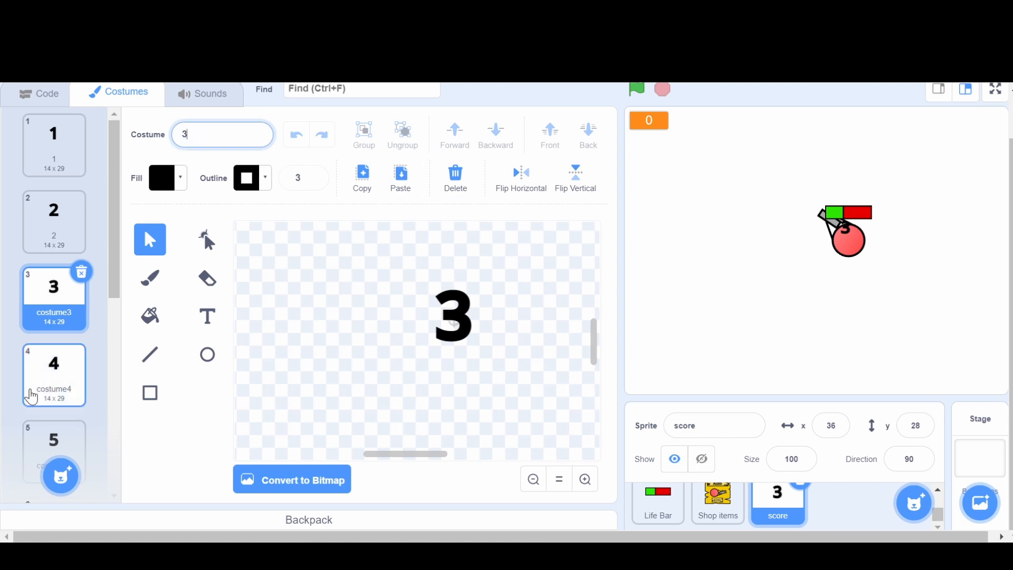
click(54, 291)
text(9)
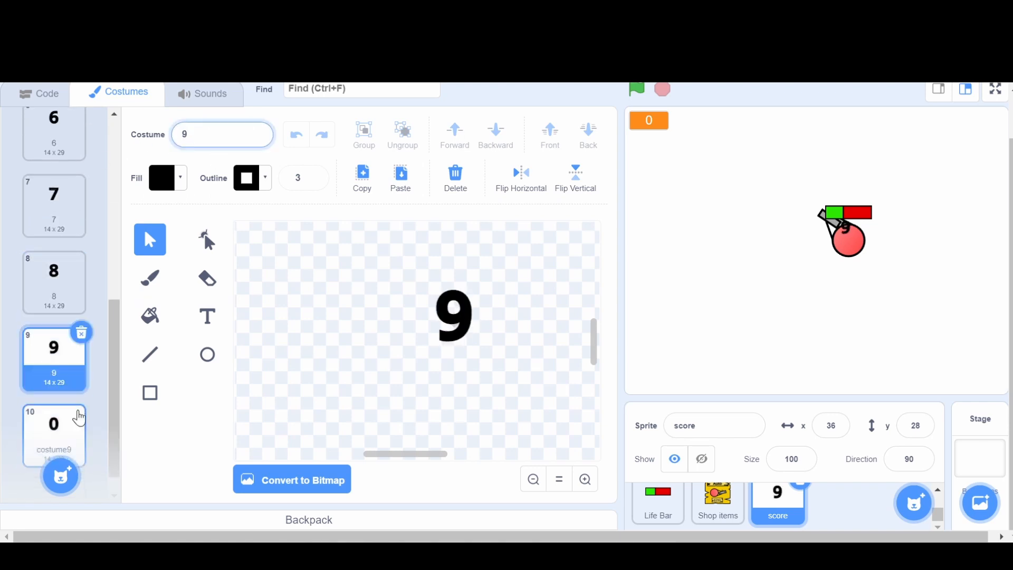
click(54, 435)
text(0)
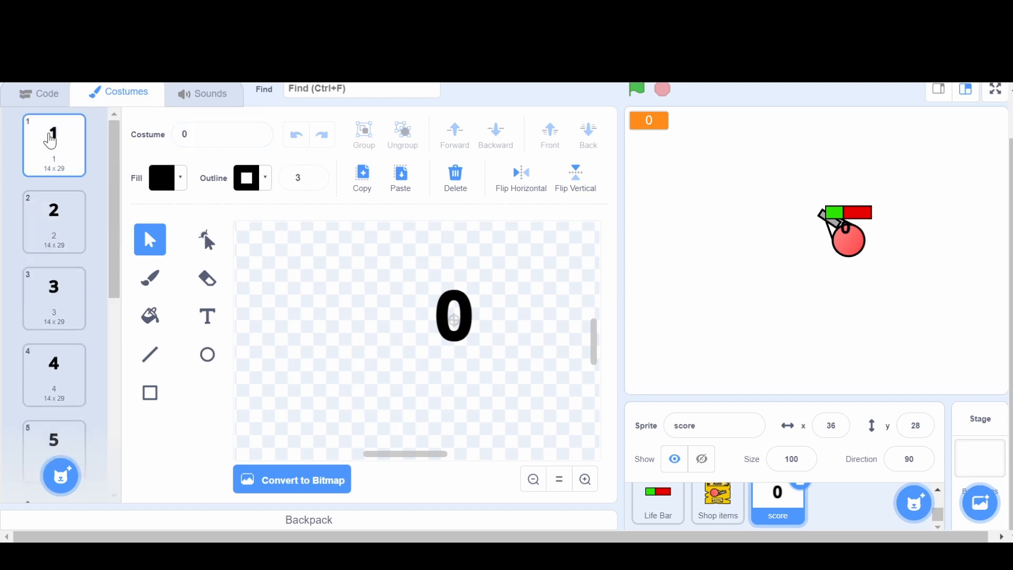
click(44, 93)
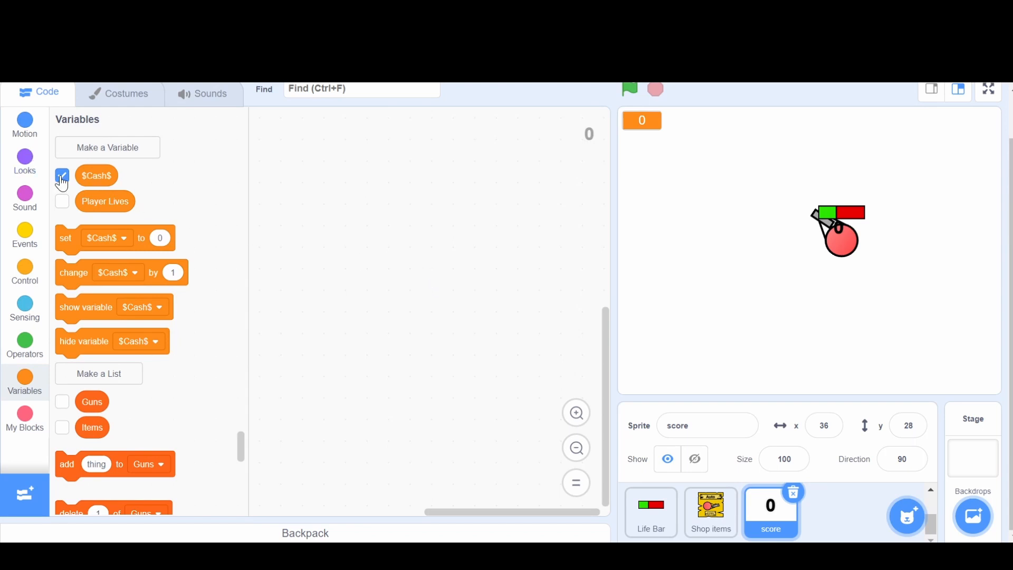
Hide the $Cash$ readout and start the score sprite's script with a green-flag trigger
click(62, 175)
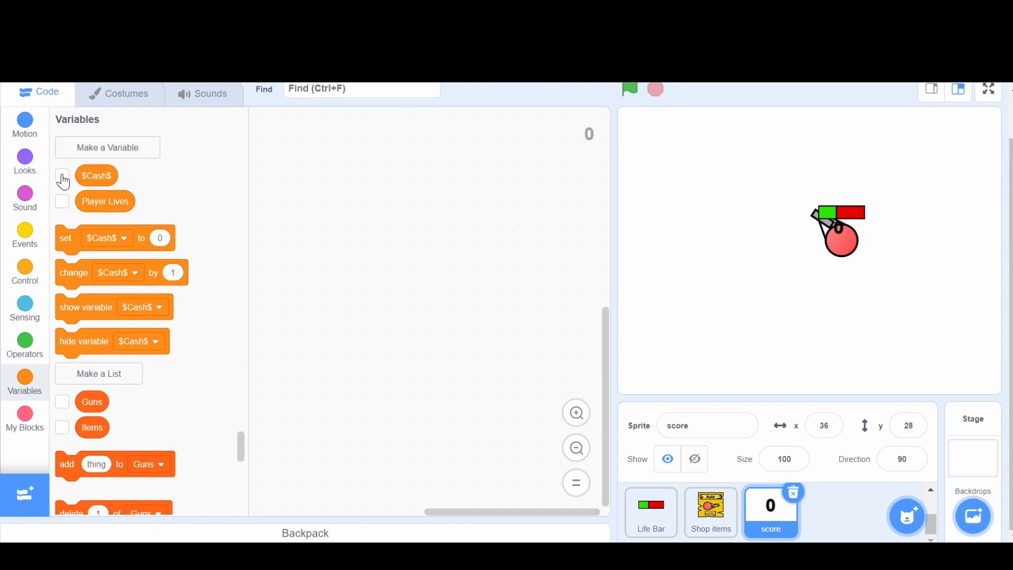
click(25, 234)
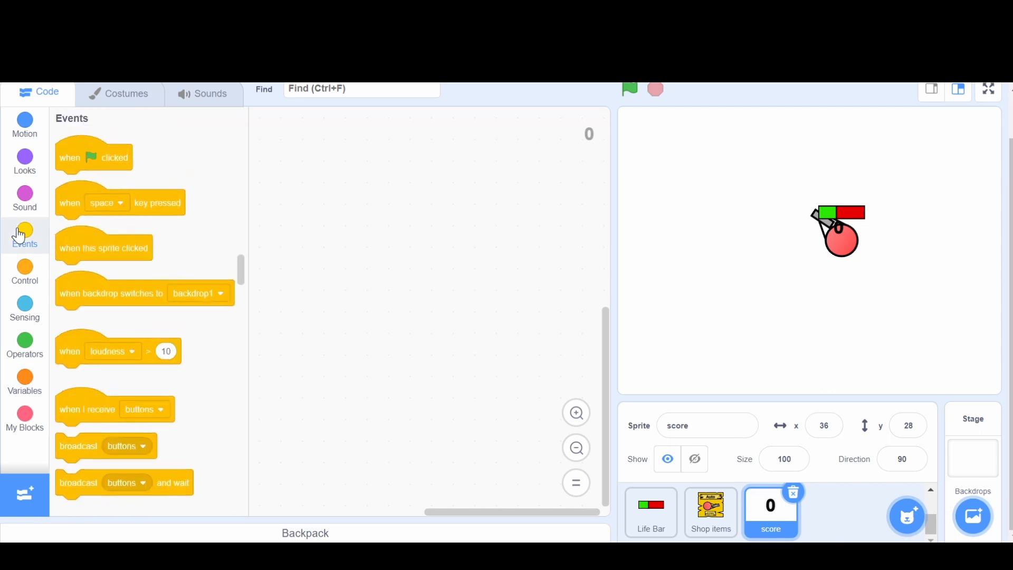
drag(93, 157, 286, 183)
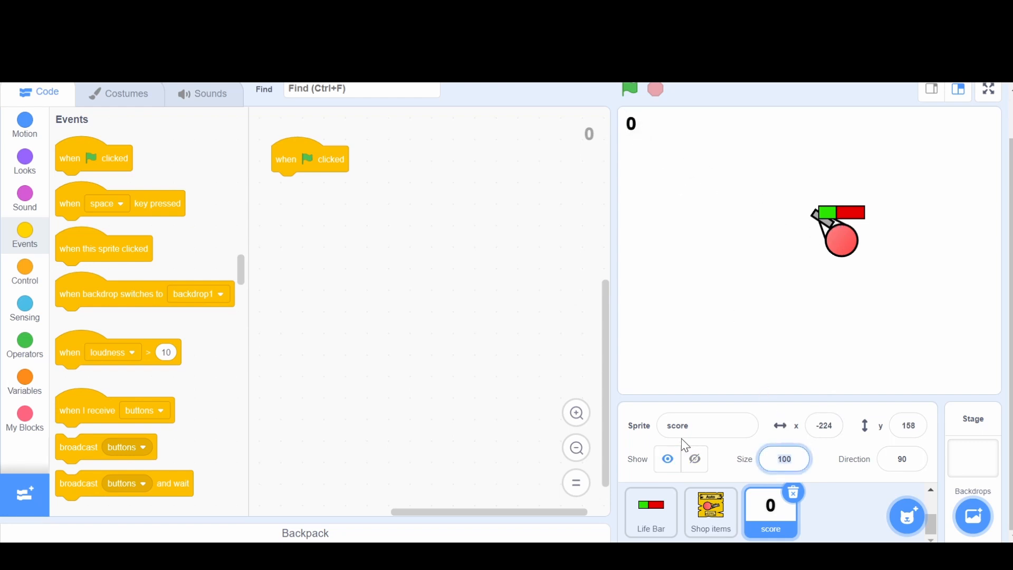
Set the score sprite's size to 200, doubling it
text(200)
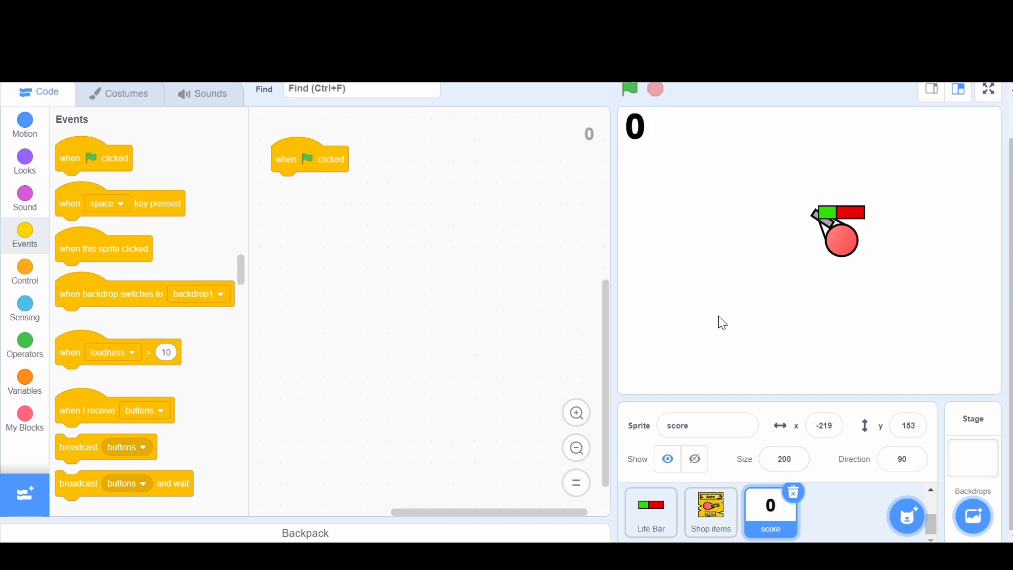
click(823, 425)
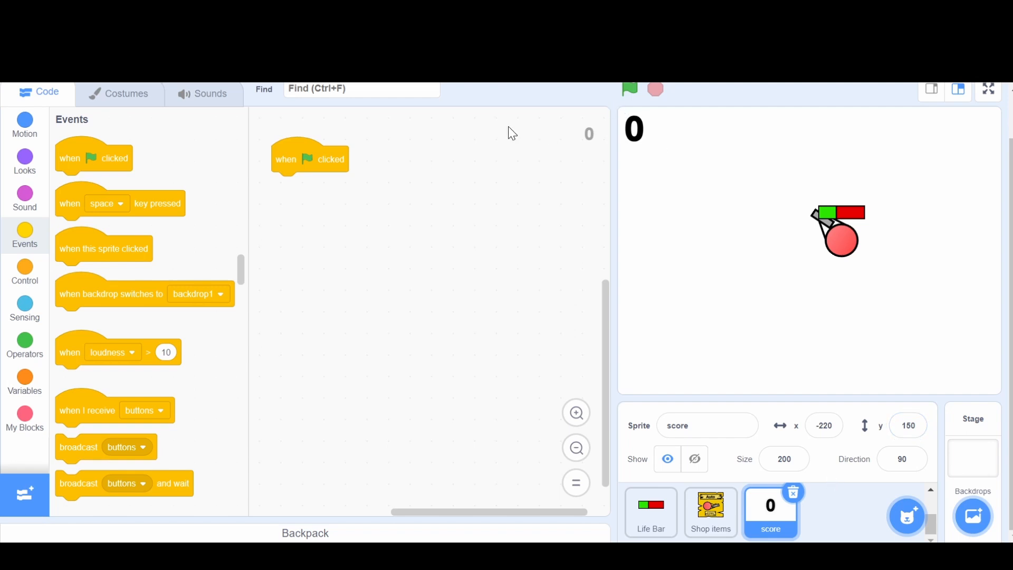
click(24, 125)
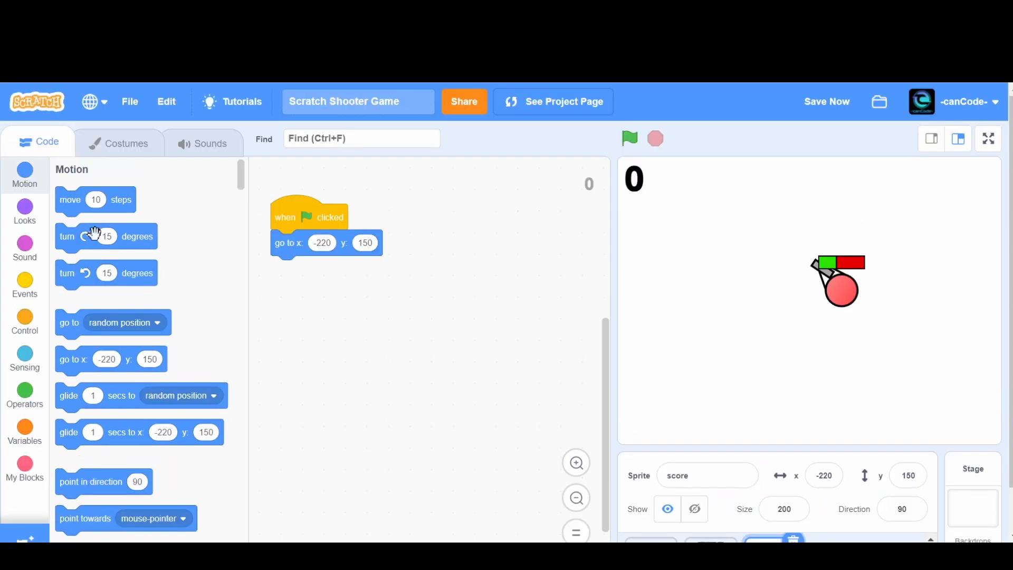
Hide the sprite at -220, 150, then forever set new sprite-only variable i to 1 and return there
click(24, 212)
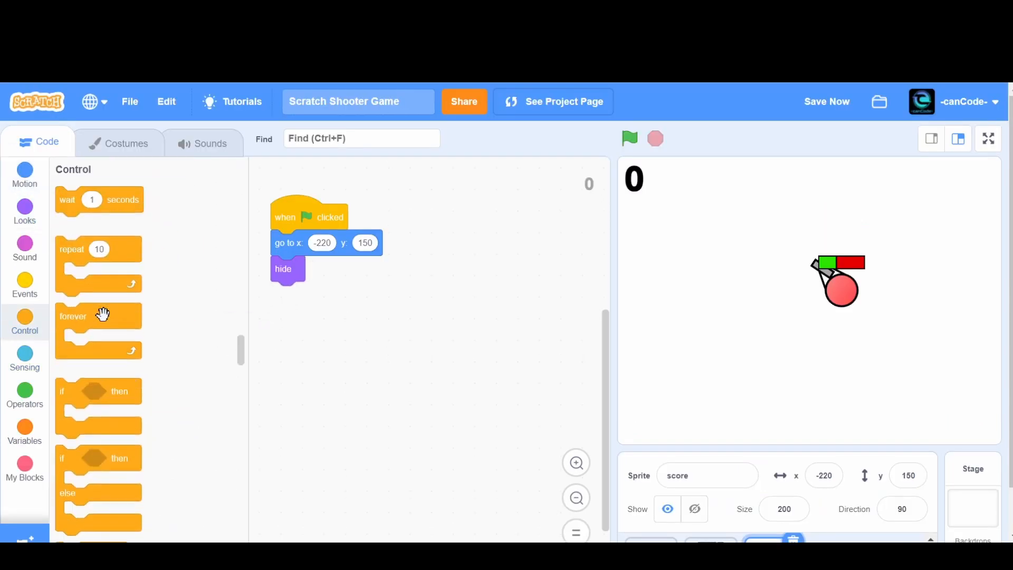
drag(73, 316, 294, 294)
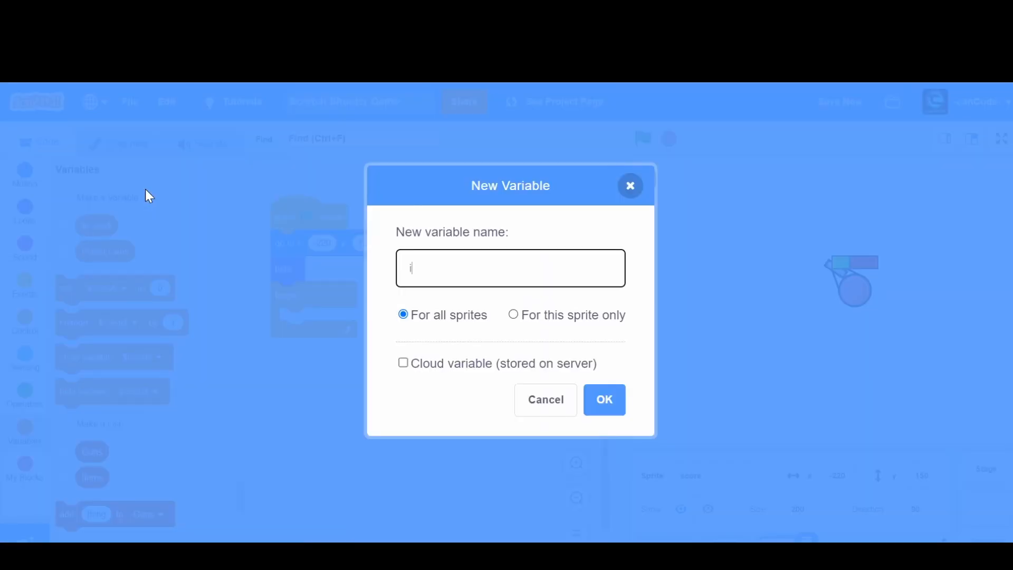
click(512, 315)
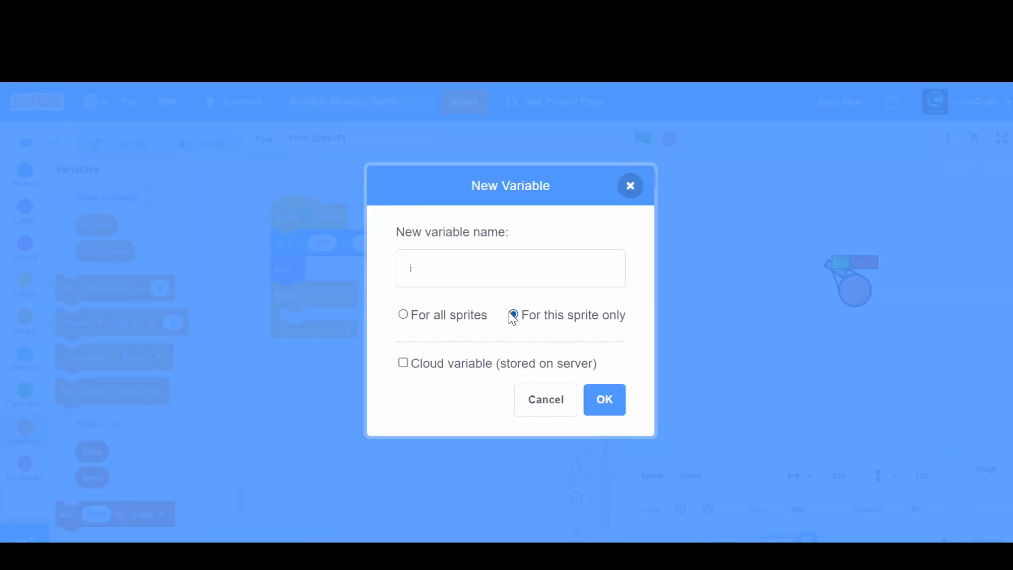
click(604, 398)
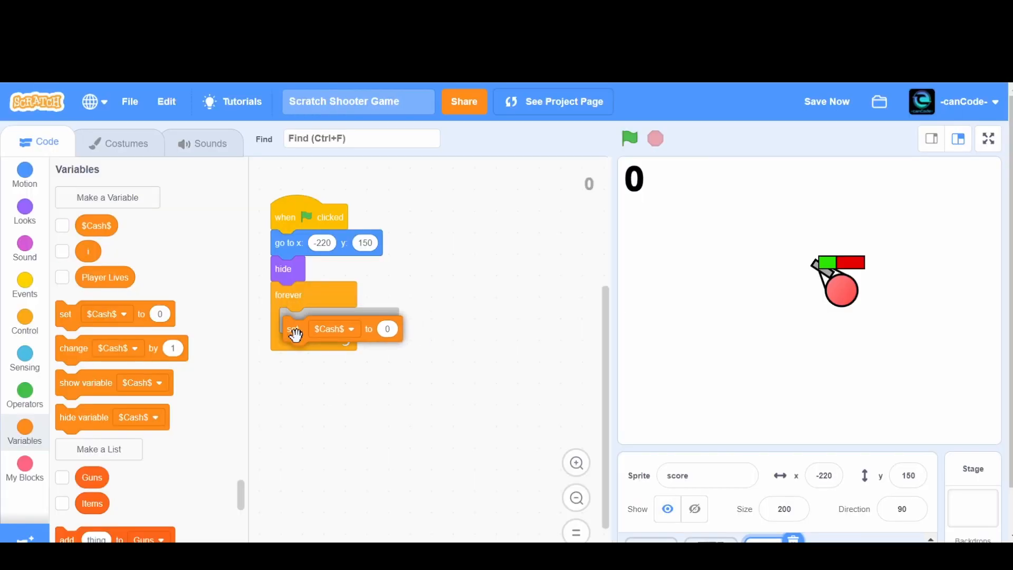
click(350, 329)
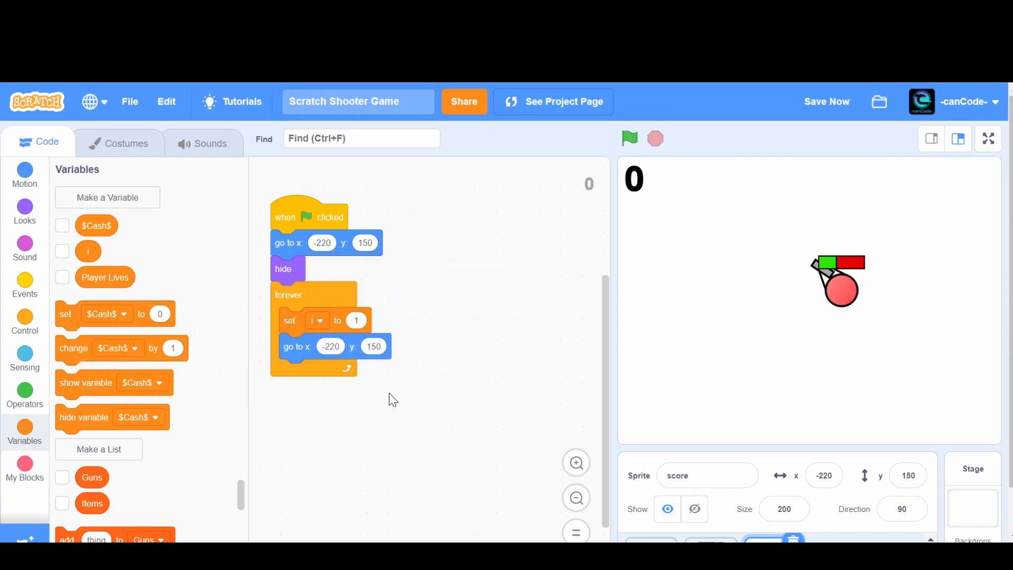
Define a custom block 'create score digits' that runs without screen refresh
click(24, 469)
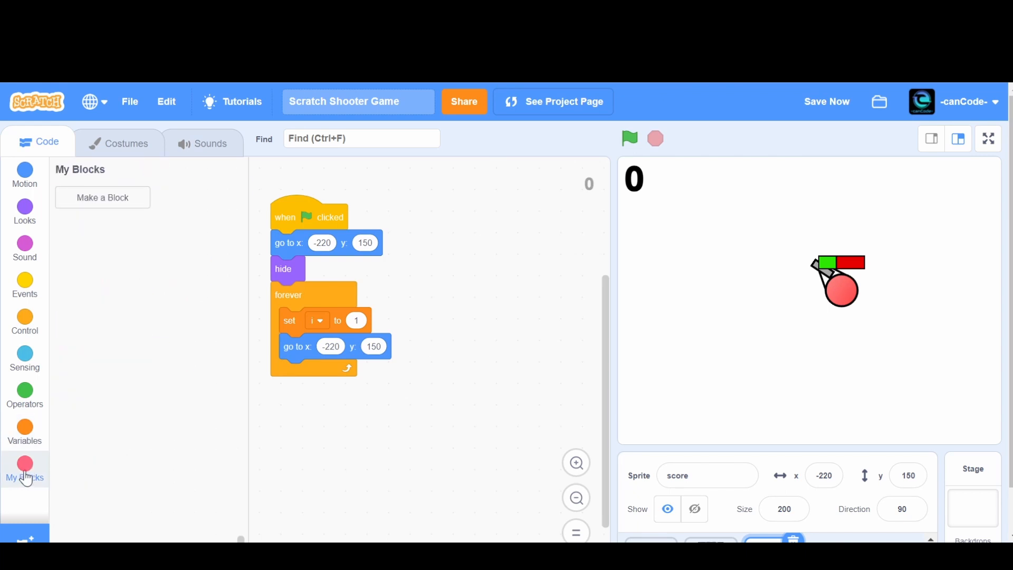
click(101, 197)
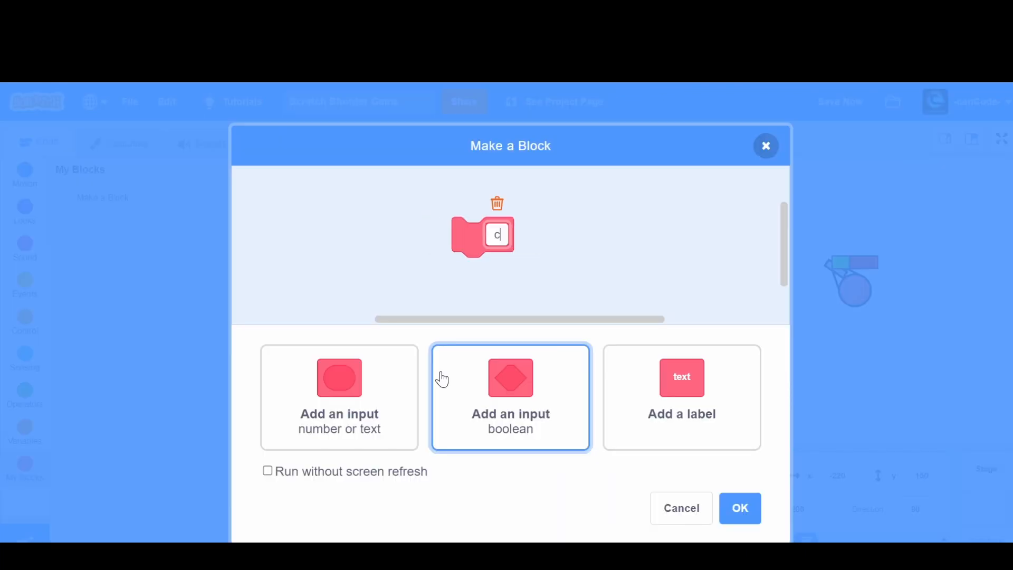
text(reate score)
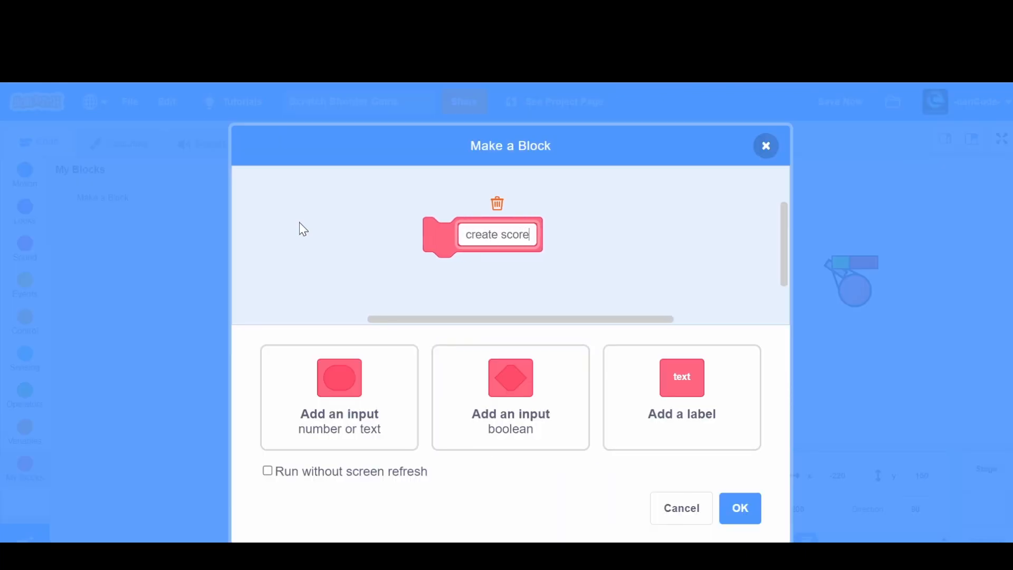
text(digits)
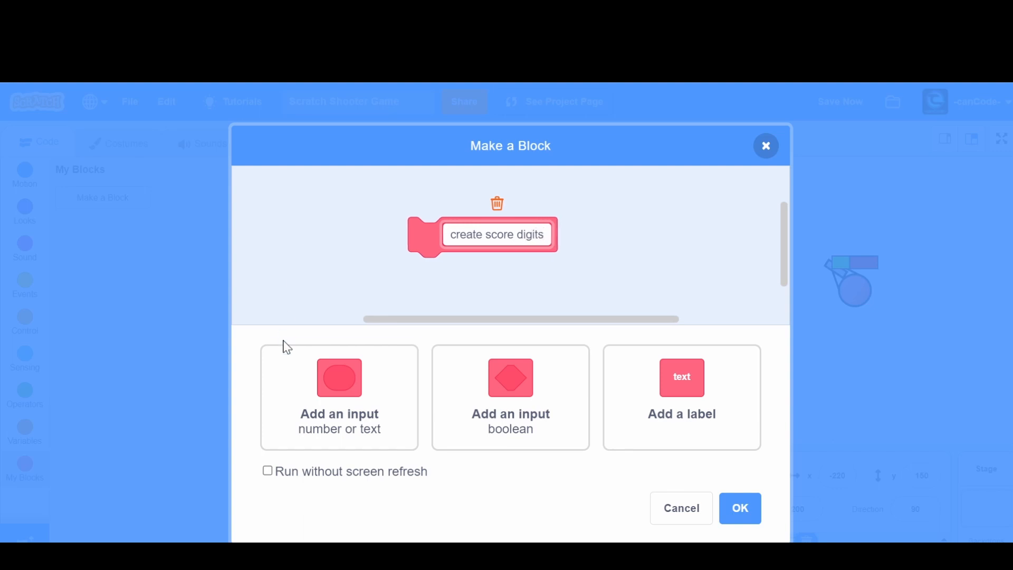
click(267, 470)
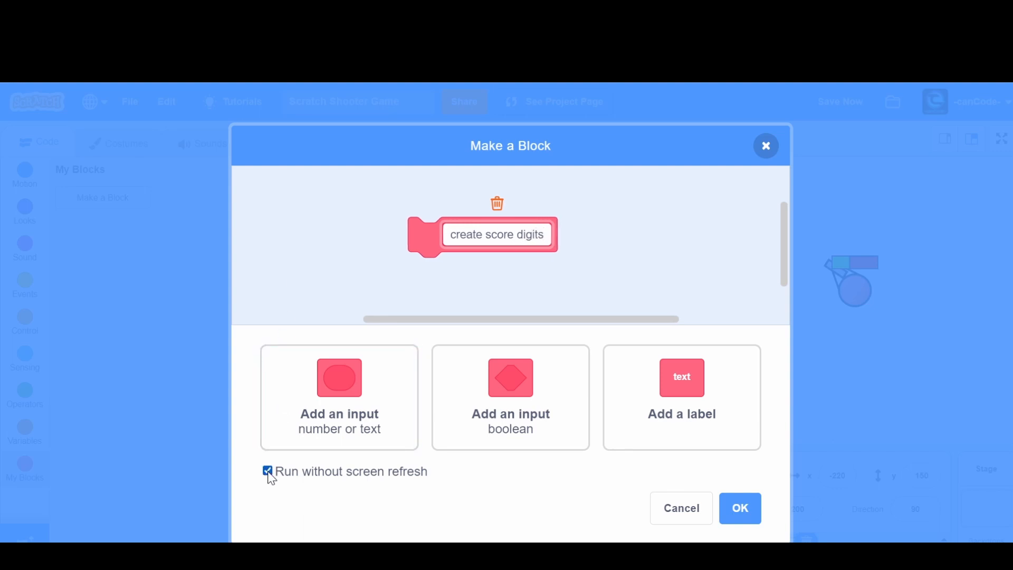
click(739, 507)
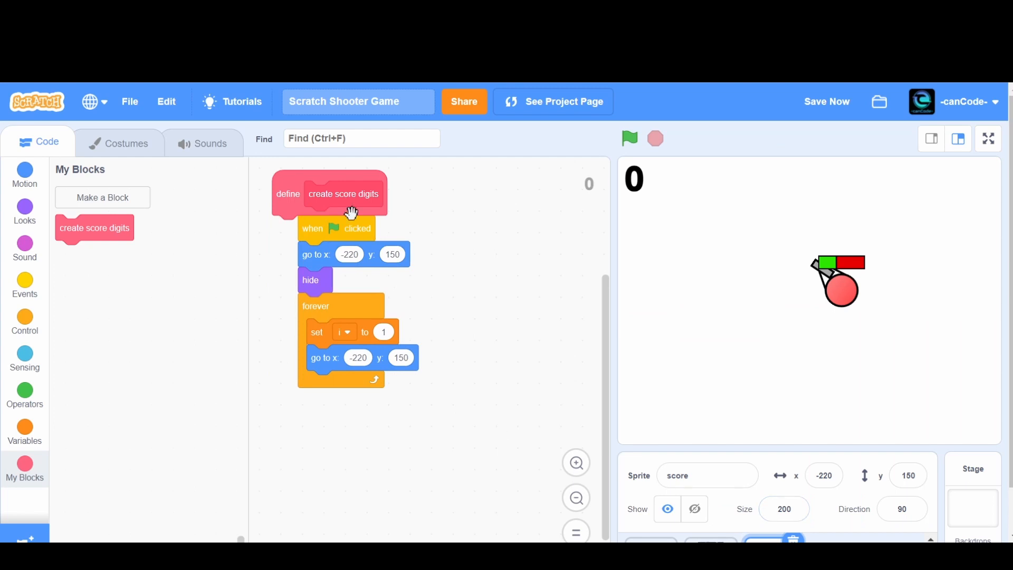
Place the definition below the green-flag script and call create score digits inside the forever loop
drag(343, 193, 368, 454)
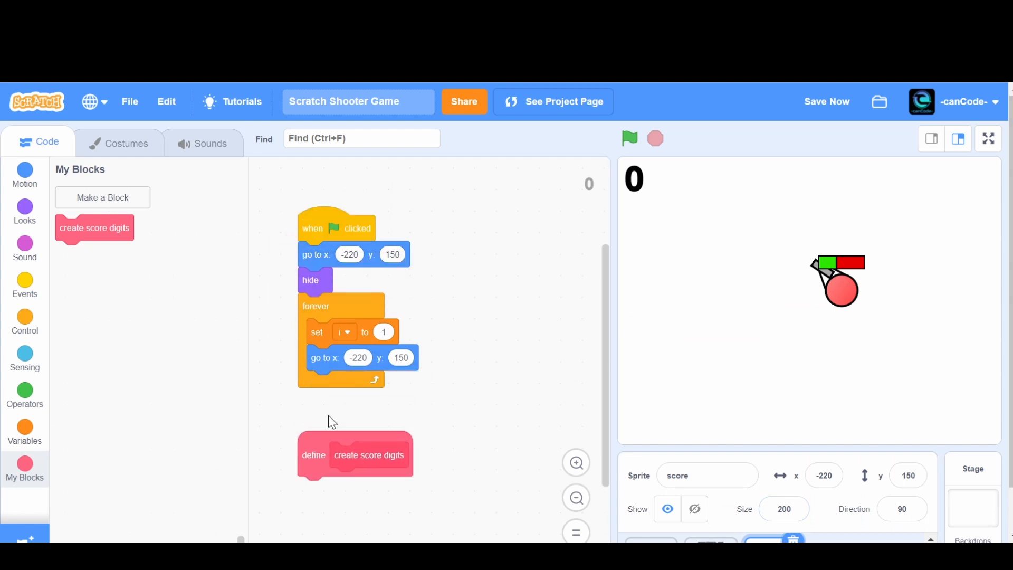
drag(94, 228, 375, 416)
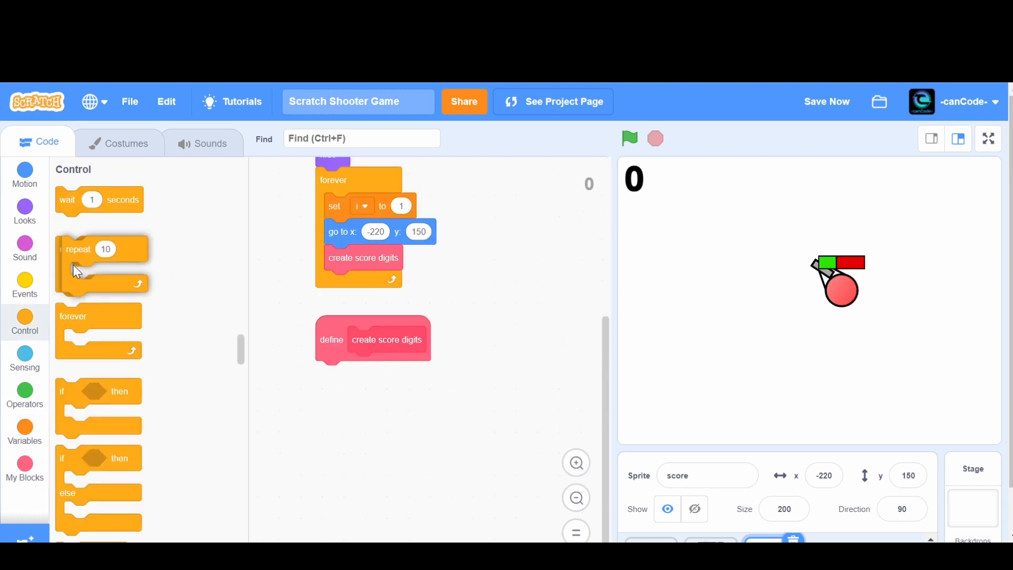
Make create score digits repeat once per character, using length of $Cash$ as the count
drag(97, 265, 358, 373)
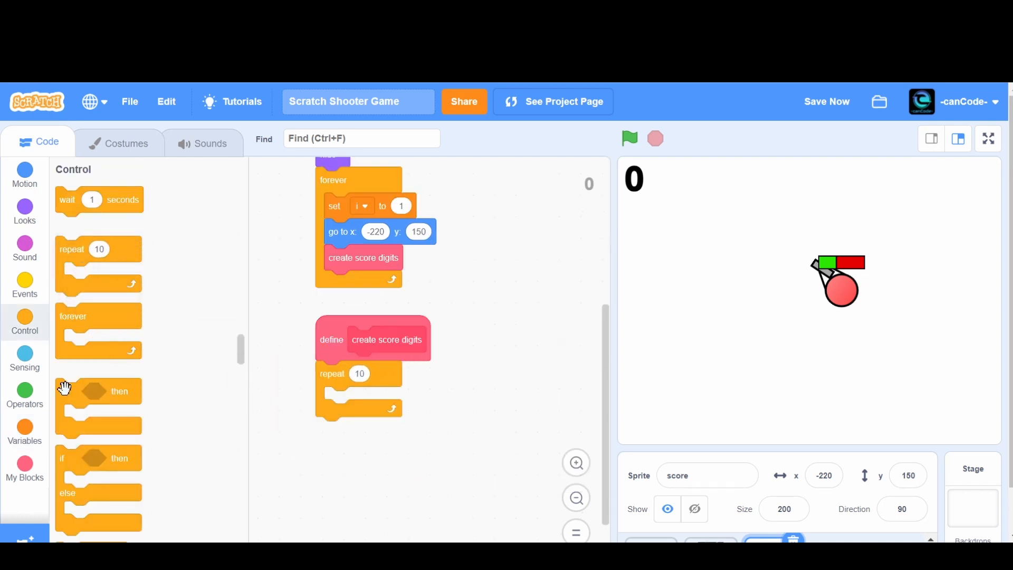
click(24, 393)
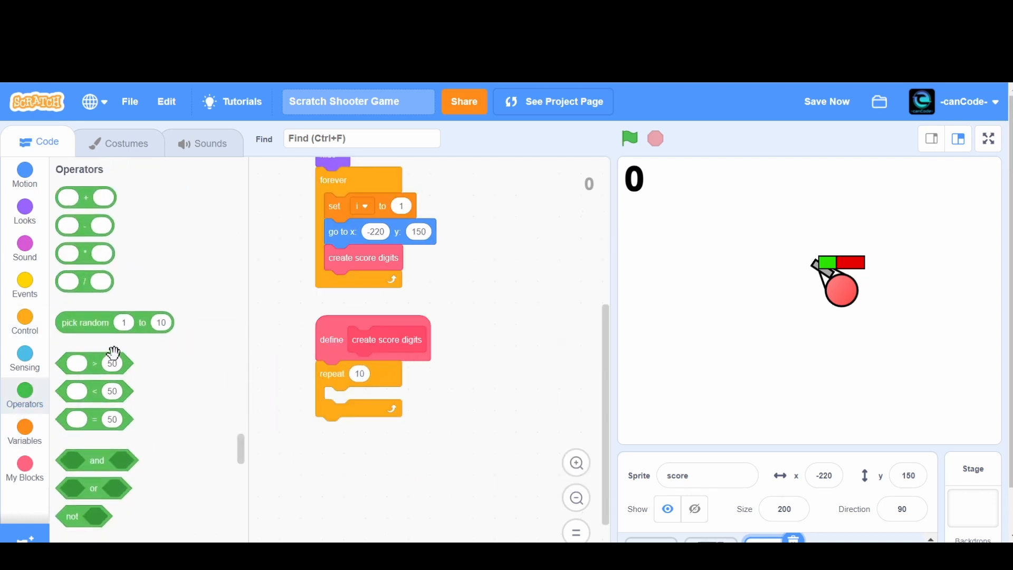
scroll(down, 3)
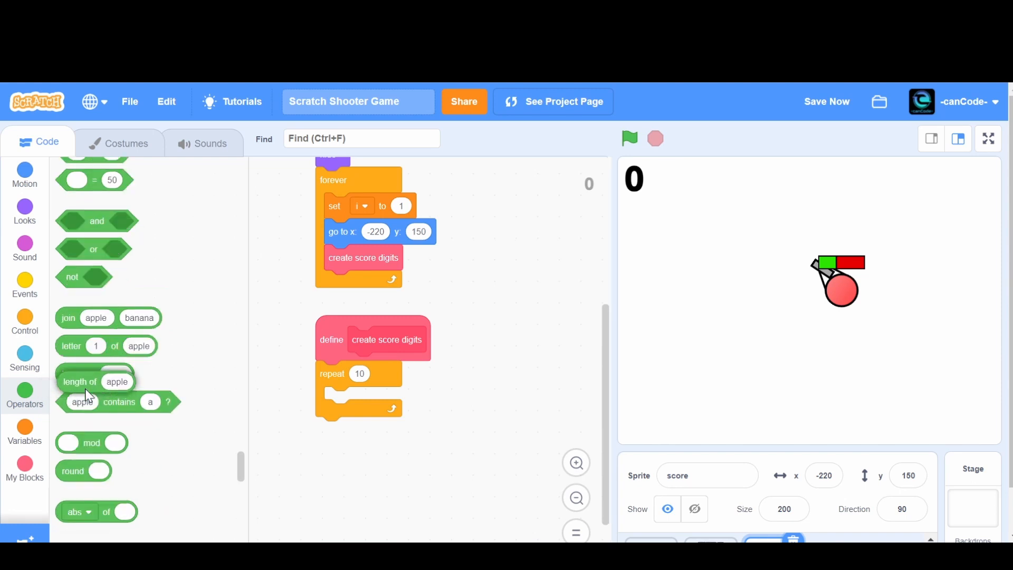
drag(79, 381, 370, 374)
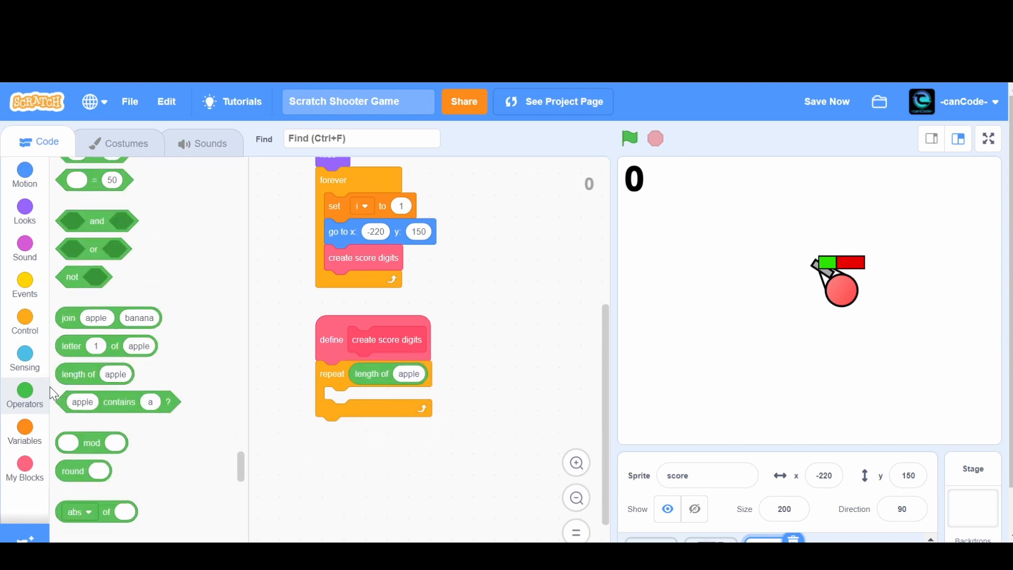
click(24, 431)
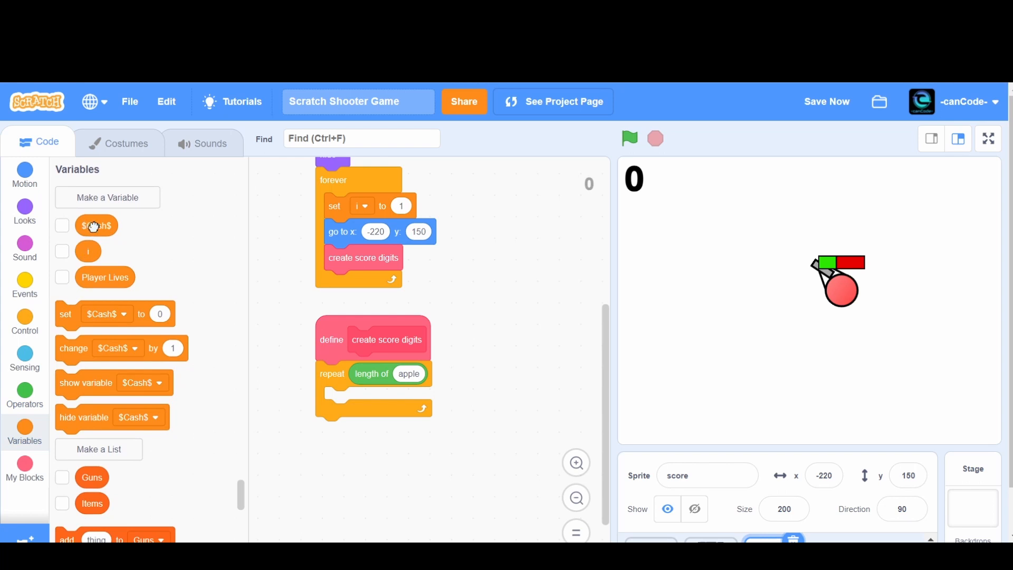
drag(96, 224, 408, 375)
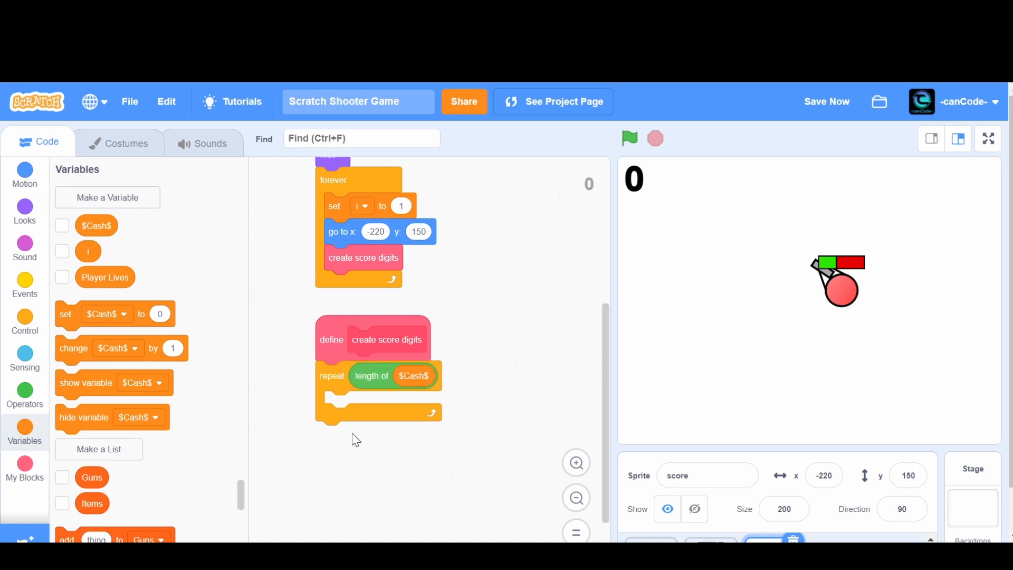
mouse_move(411, 439)
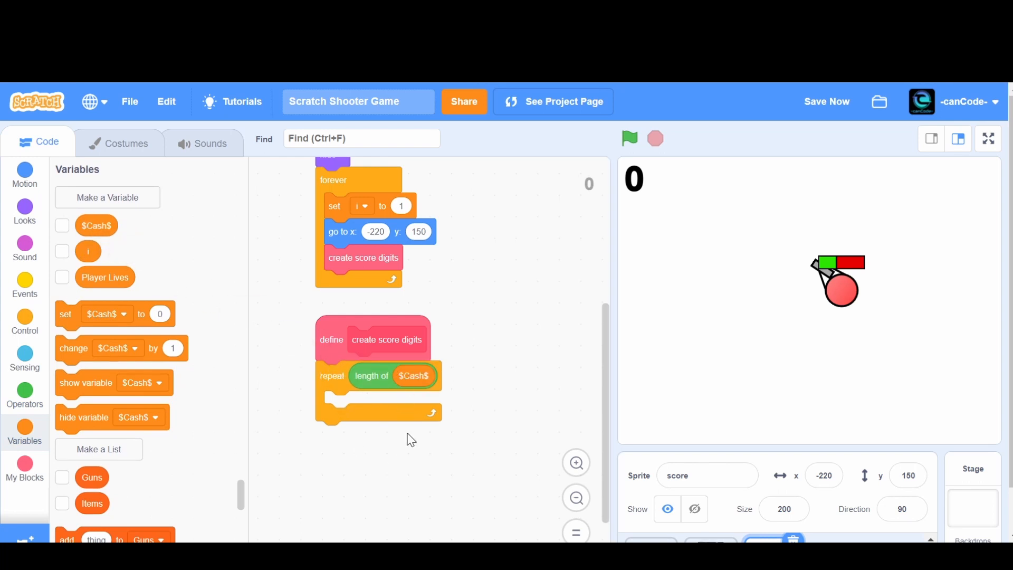
Inside the loop, switch costume to letter i of $Cash$
click(24, 212)
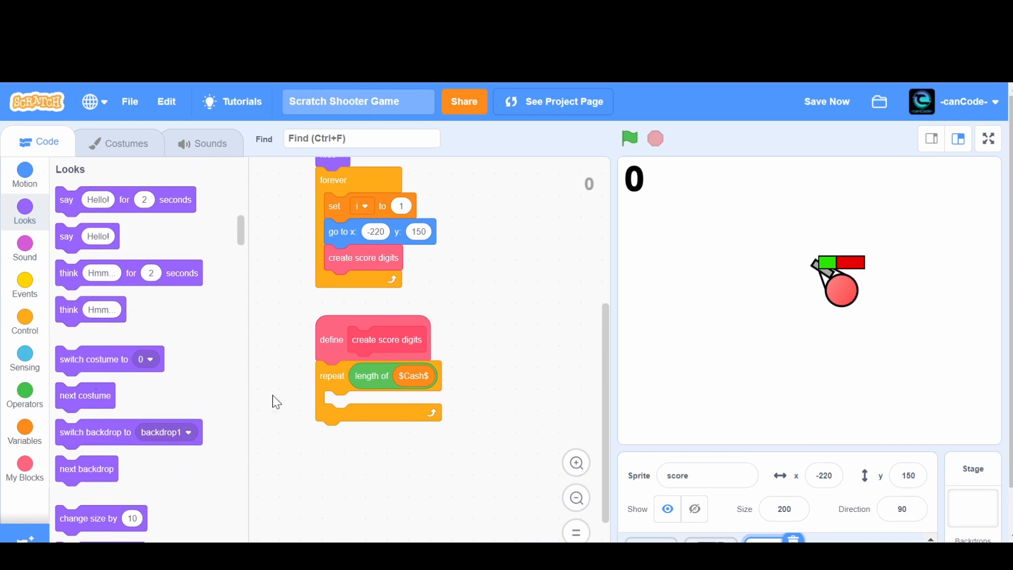
click(25, 360)
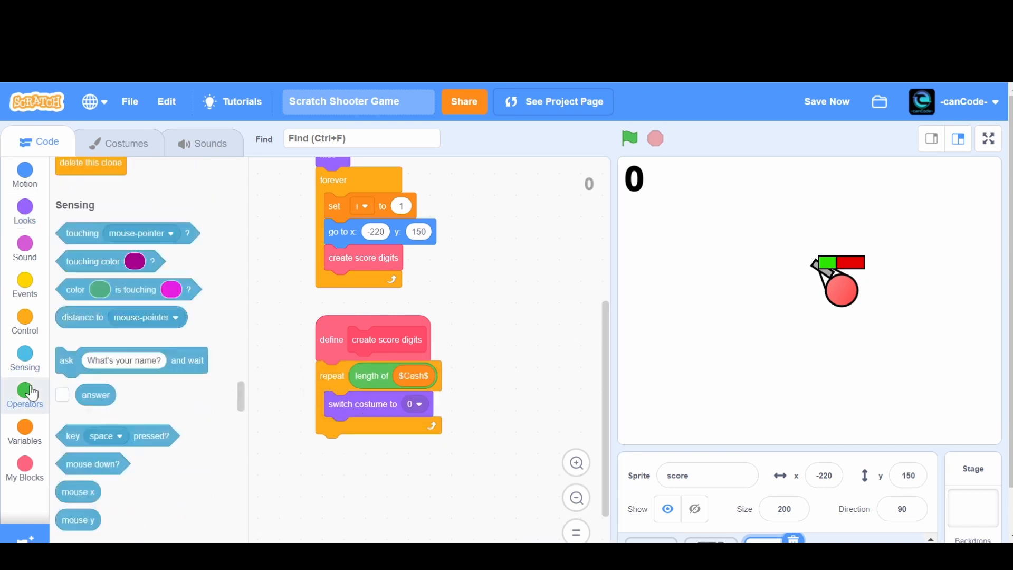
click(24, 393)
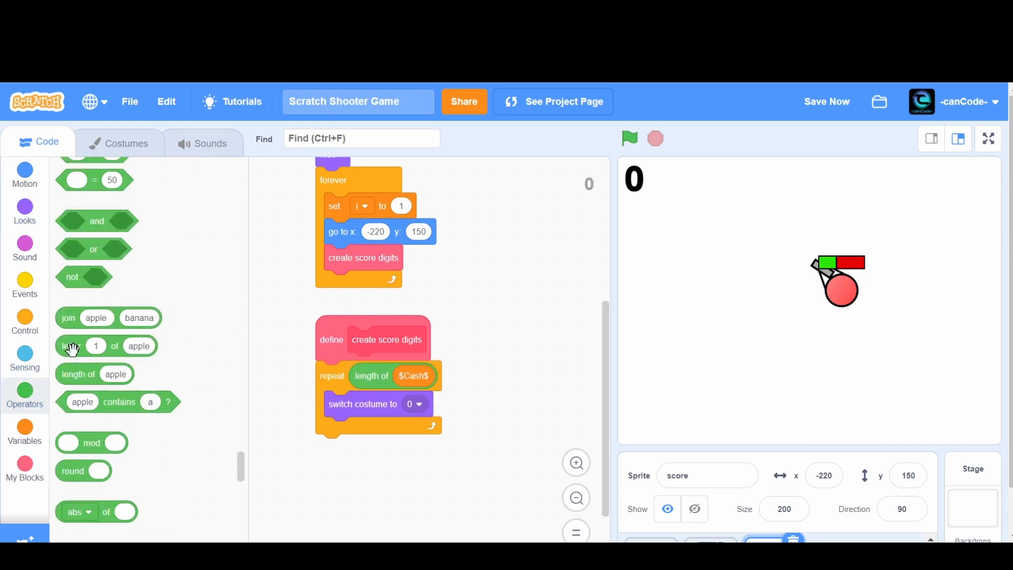
drag(70, 346, 441, 404)
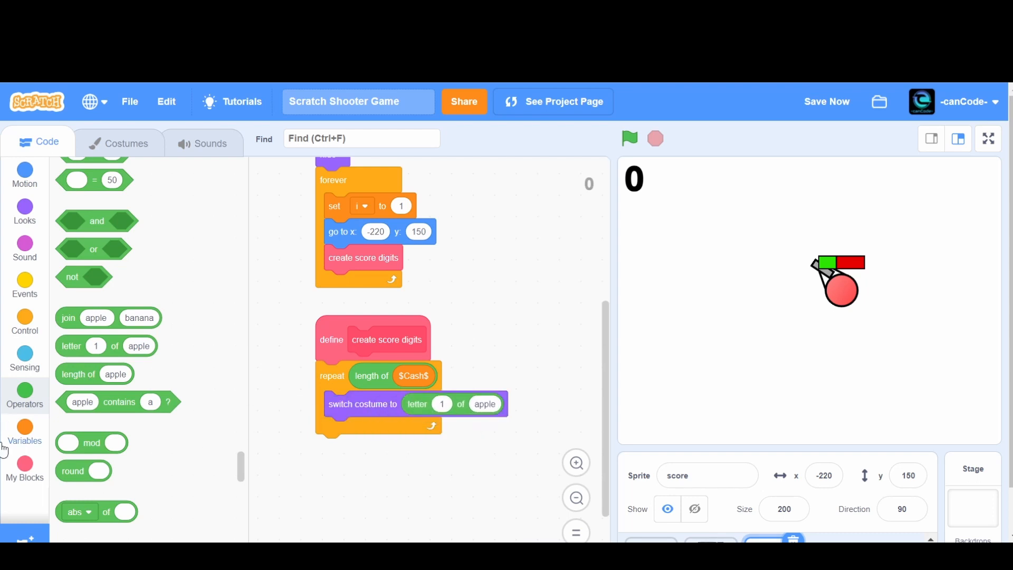
click(25, 429)
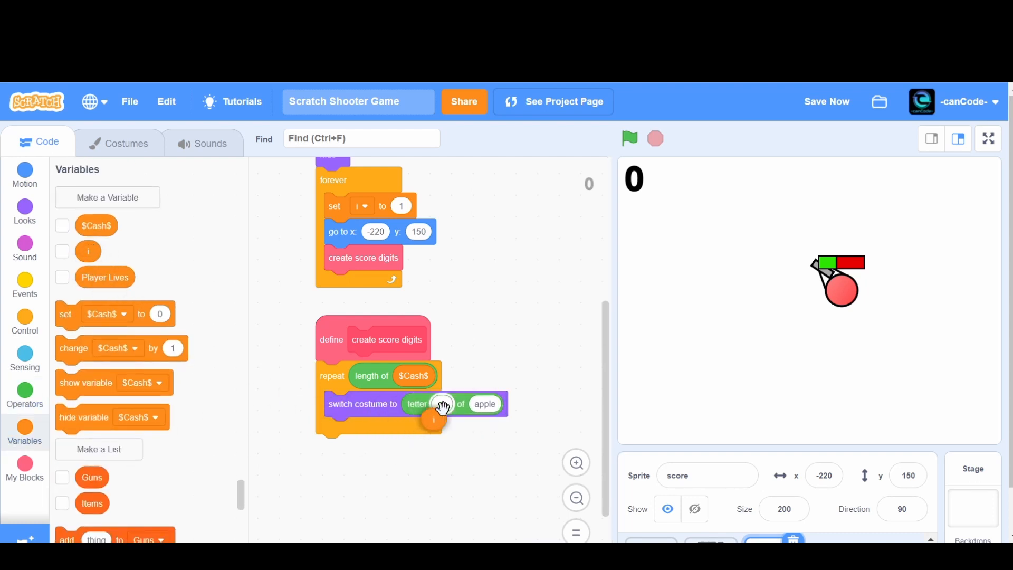
drag(96, 224, 488, 405)
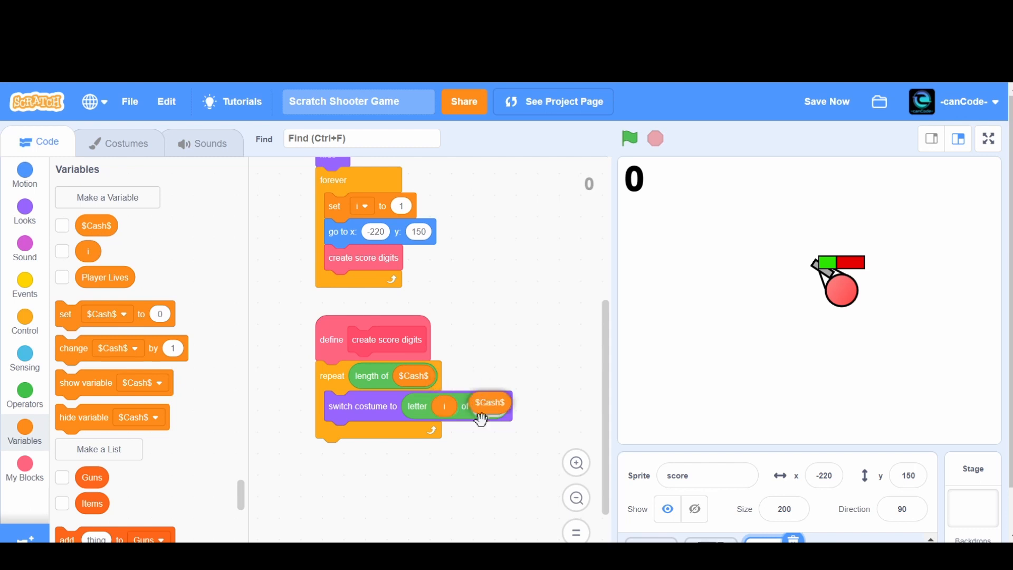
click(24, 321)
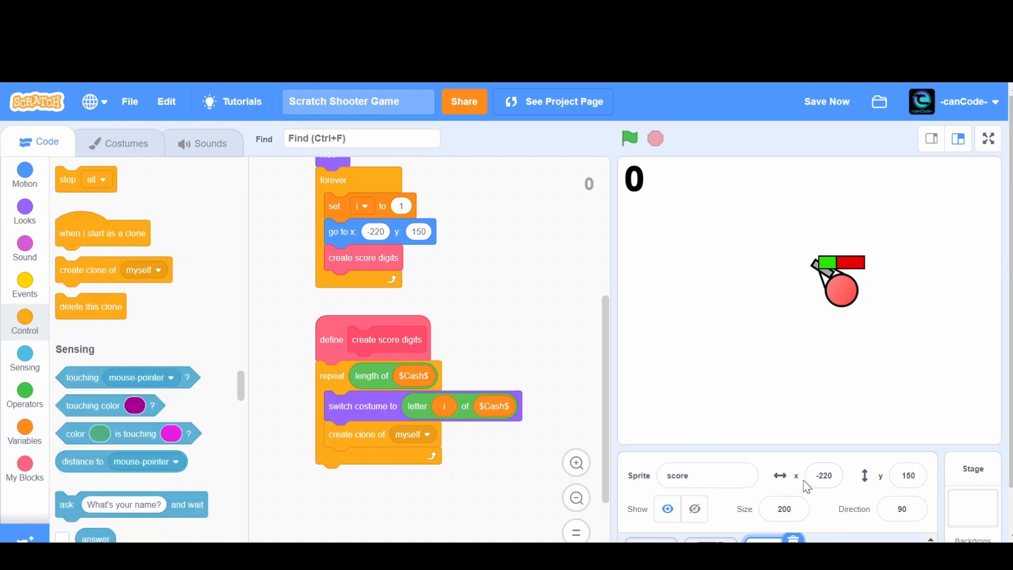
After each clone, change x by 20 and step the loop variable by 1
click(824, 475)
text(-200)
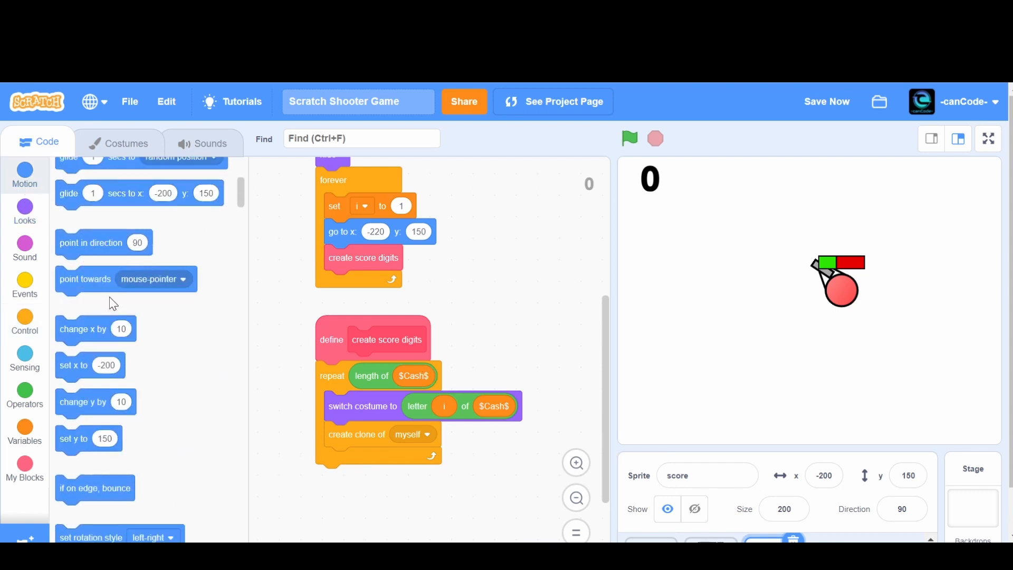
drag(95, 329, 484, 317)
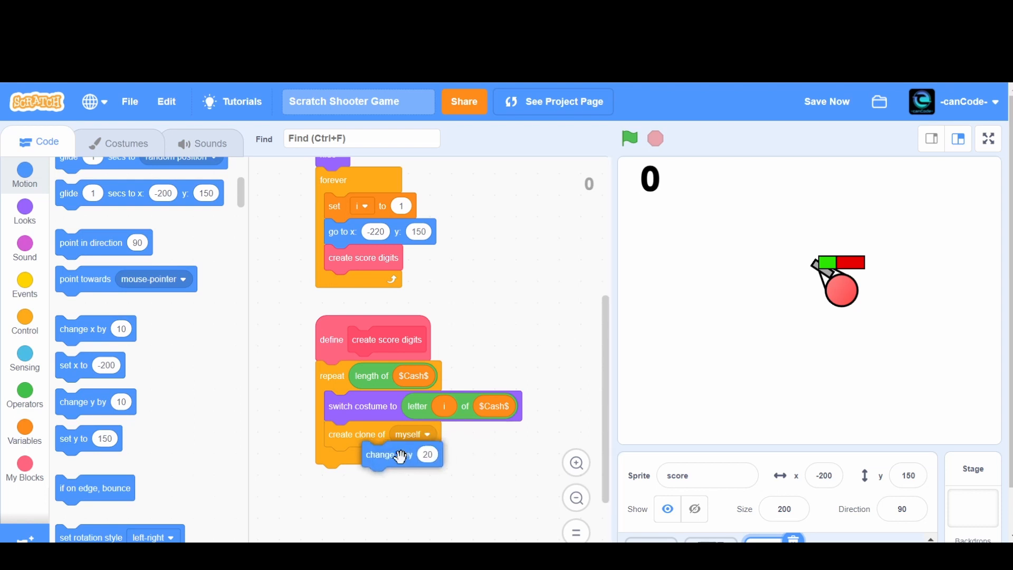
click(24, 430)
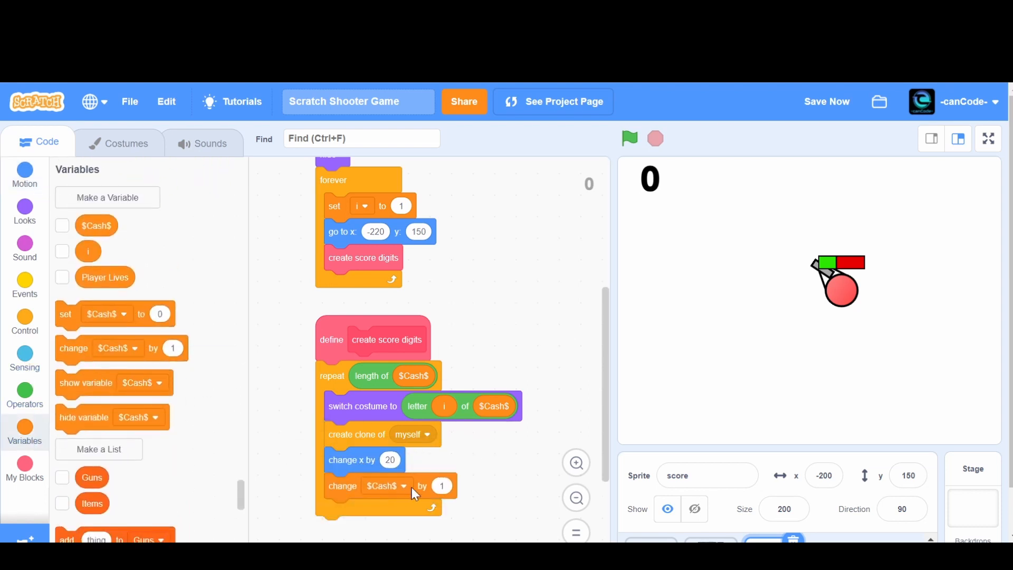
click(384, 485)
text(current score)
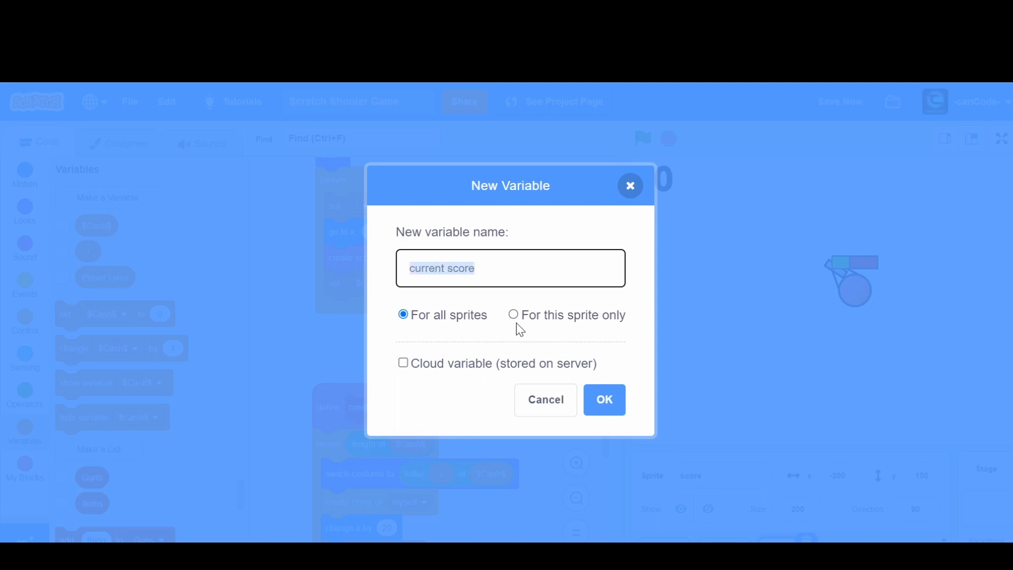
Create an all-sprites variable 'current score' and hide its stage readout
click(603, 399)
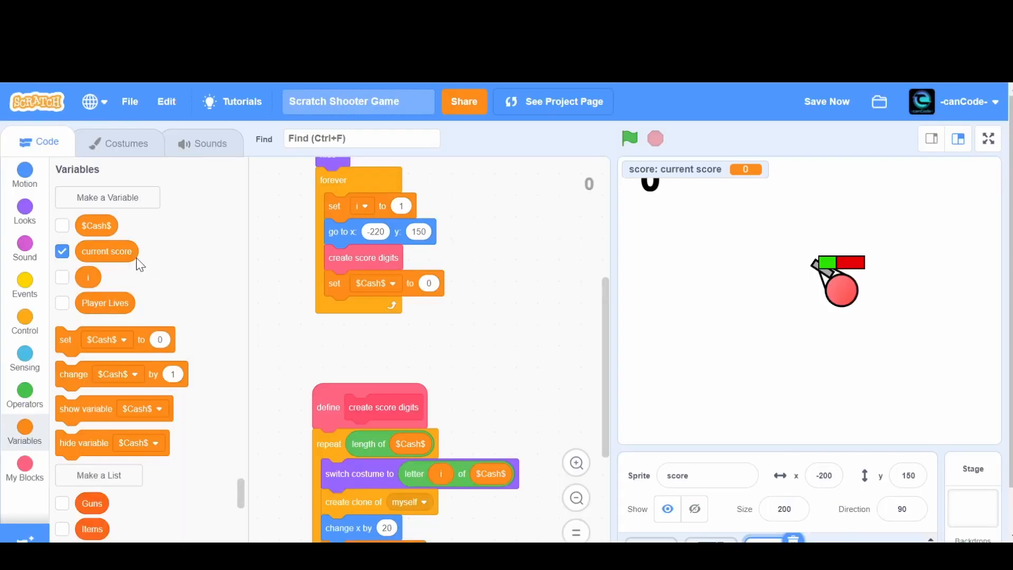
click(62, 252)
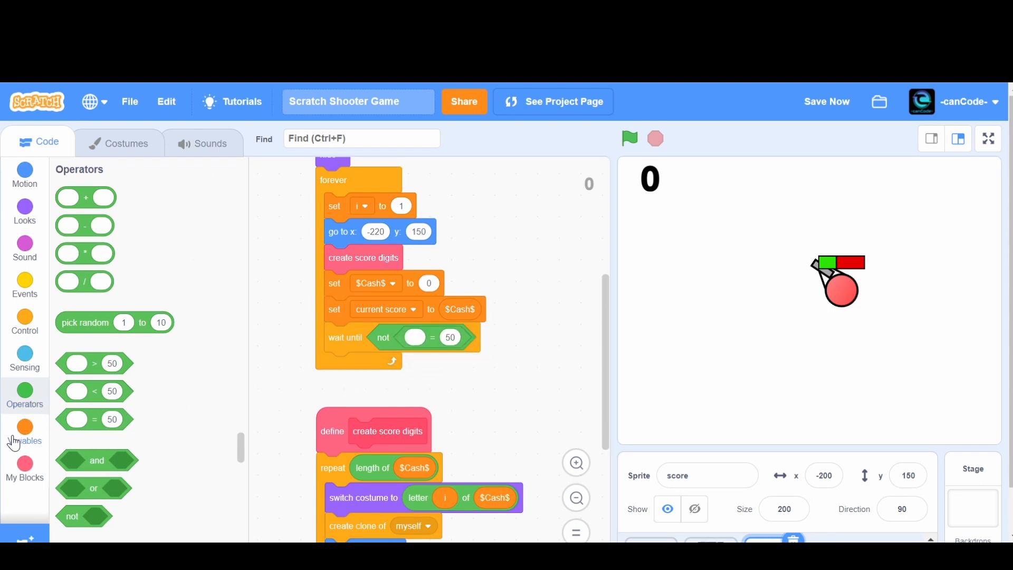
click(25, 433)
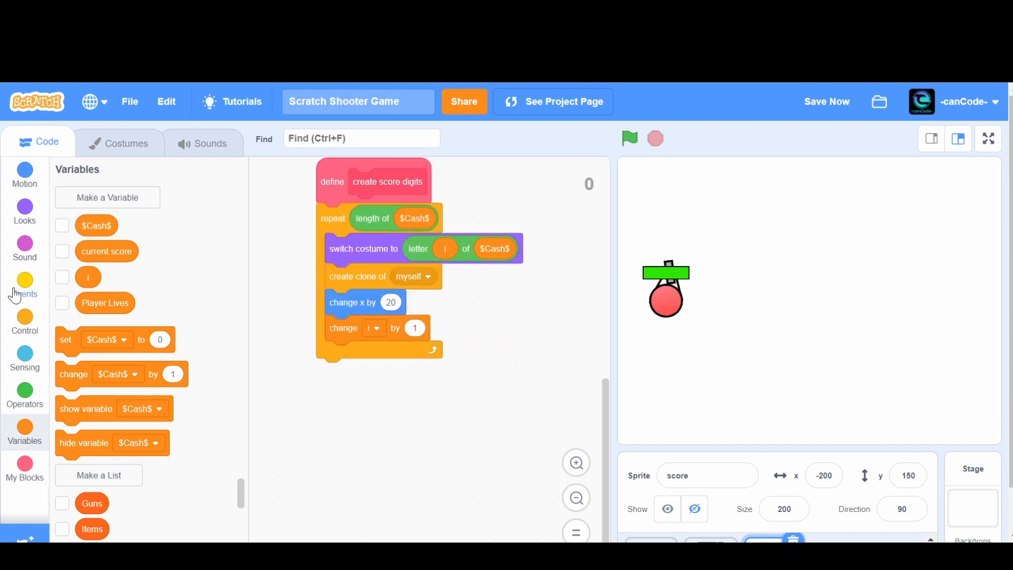
Start a 'when I start as a clone' script that shows the clone and waits on a condition
click(25, 320)
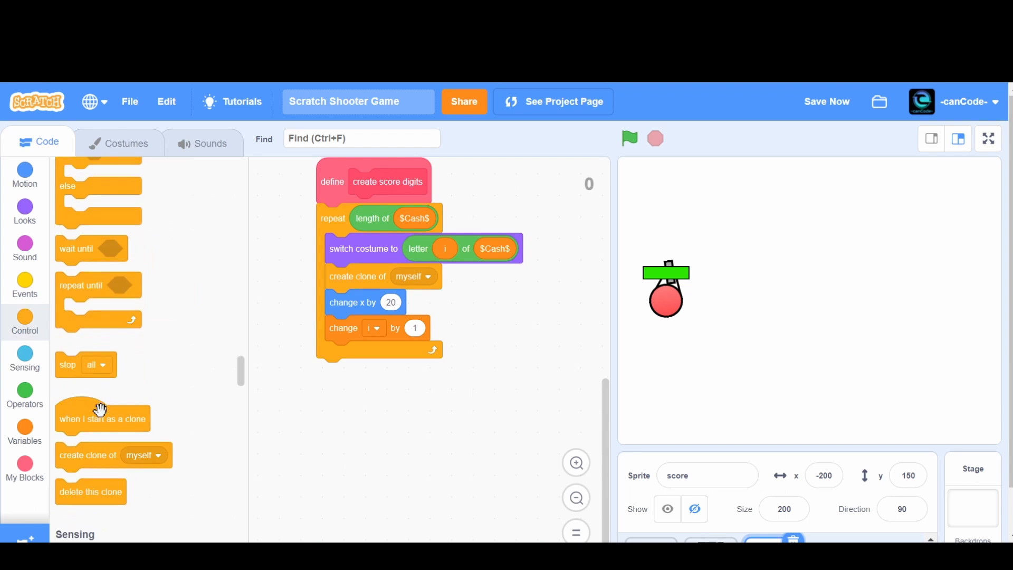
drag(103, 419, 365, 407)
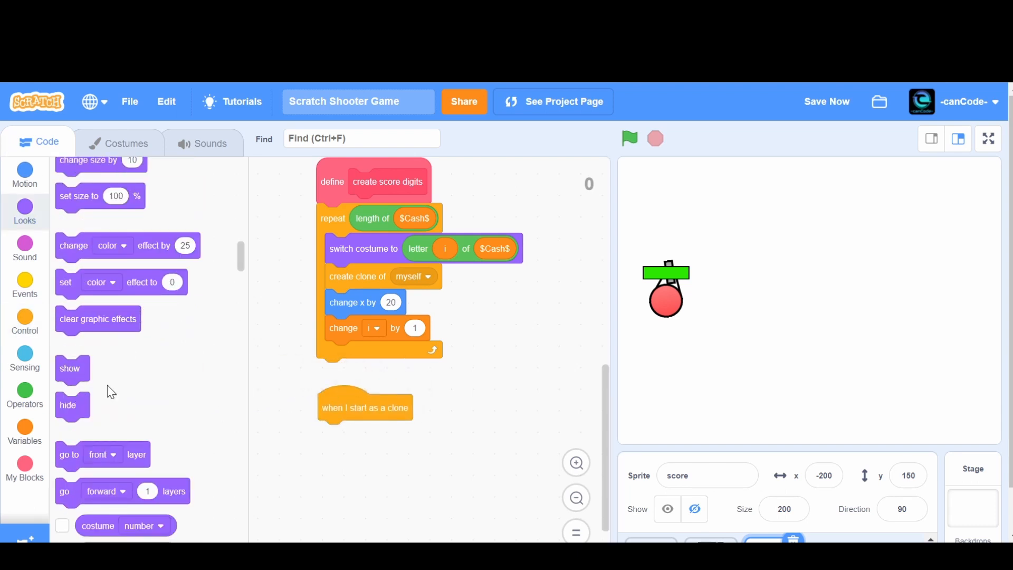
click(24, 431)
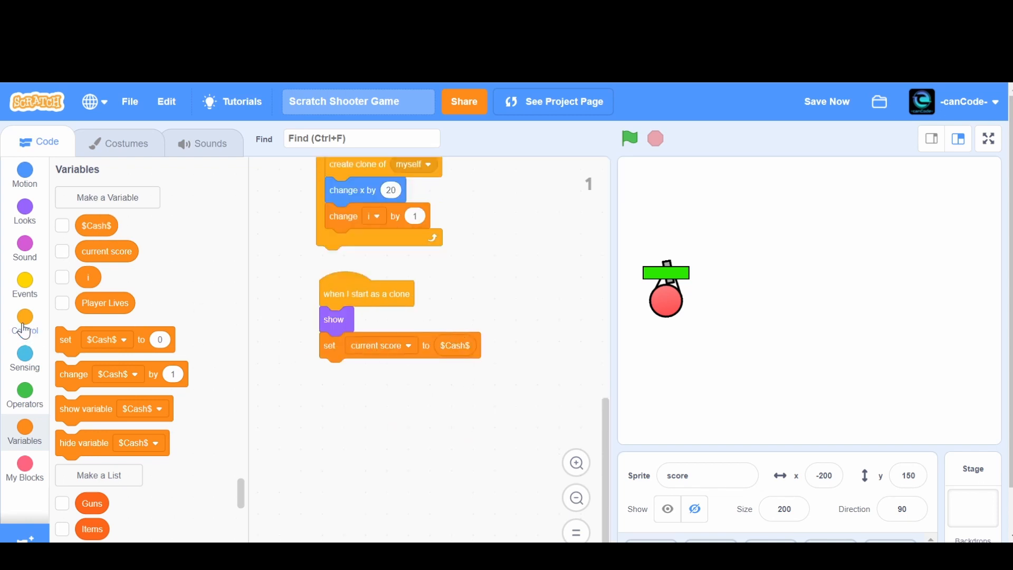
click(24, 323)
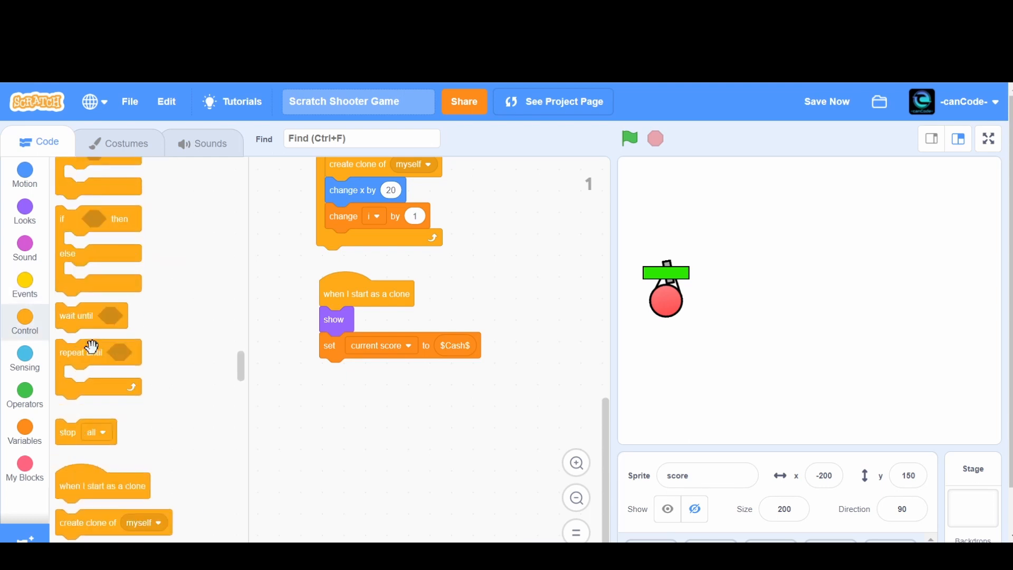
drag(91, 316, 341, 370)
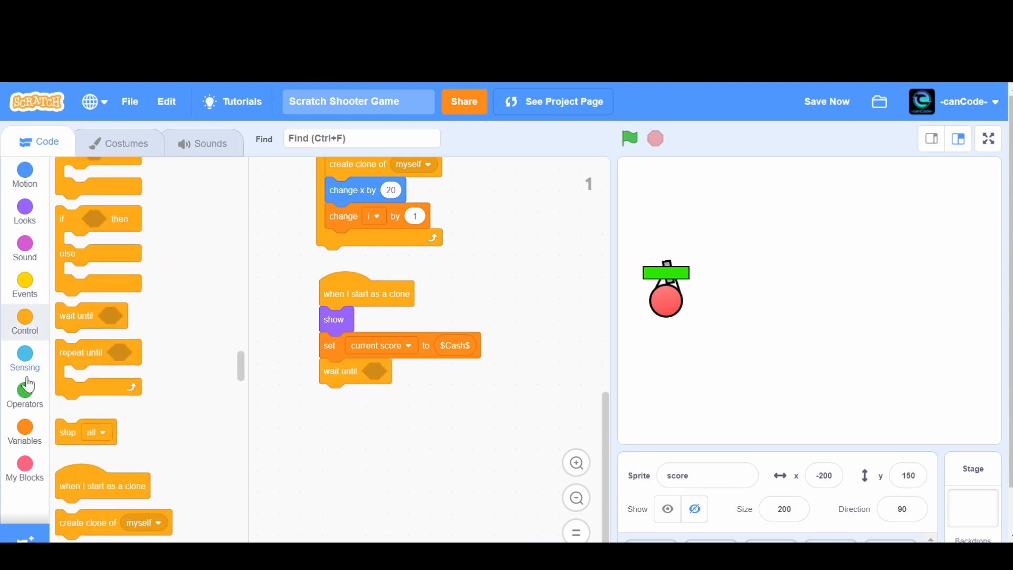
Make the wait condition not (current score = $Cash$) before the clone deletes itself
click(24, 394)
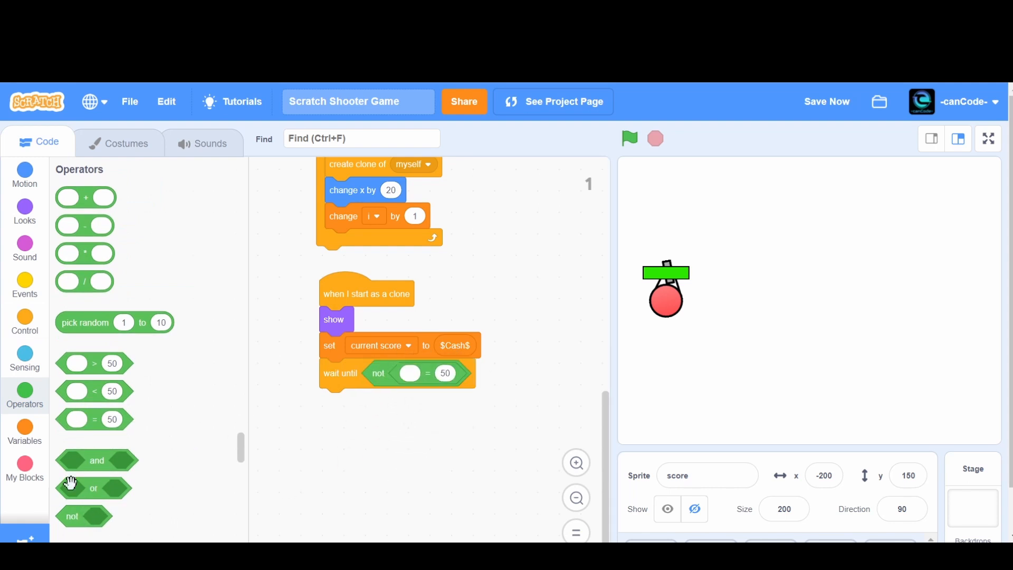
click(24, 431)
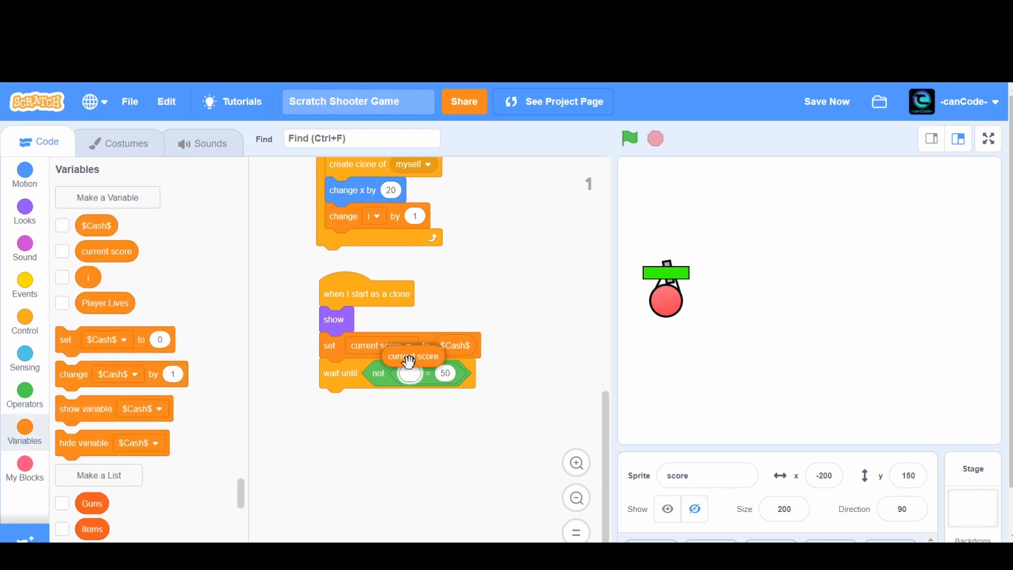
drag(414, 356, 432, 376)
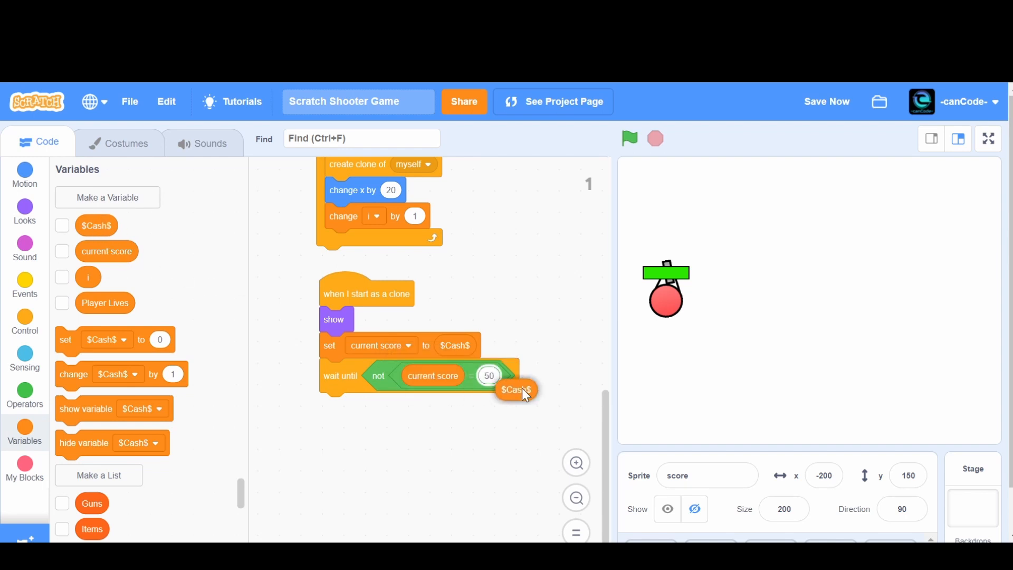
drag(515, 390, 499, 375)
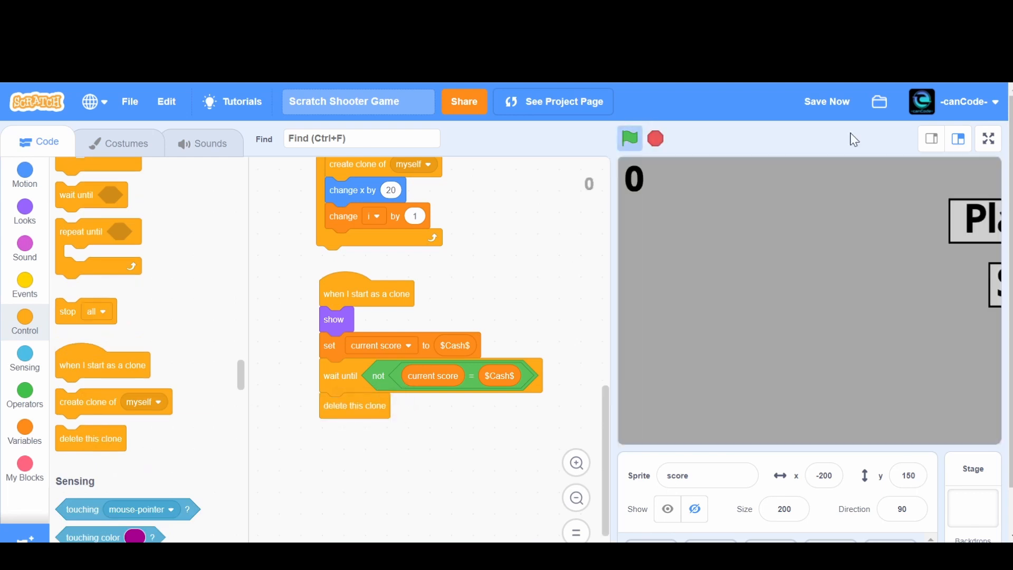
Play a full-screen test round, shooting enemies until the digit score reaches 44, then return to the editor
click(987, 138)
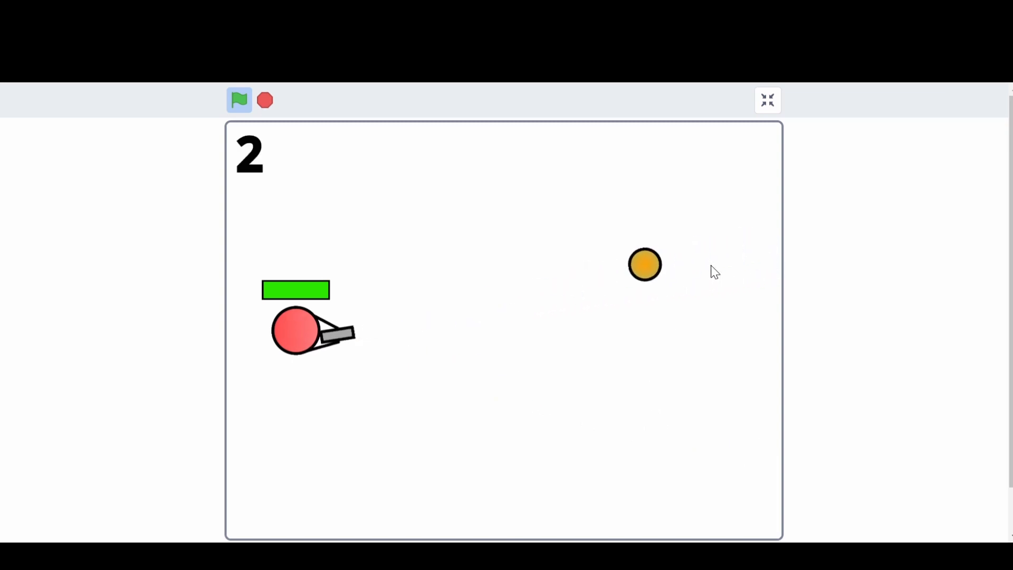
click(264, 100)
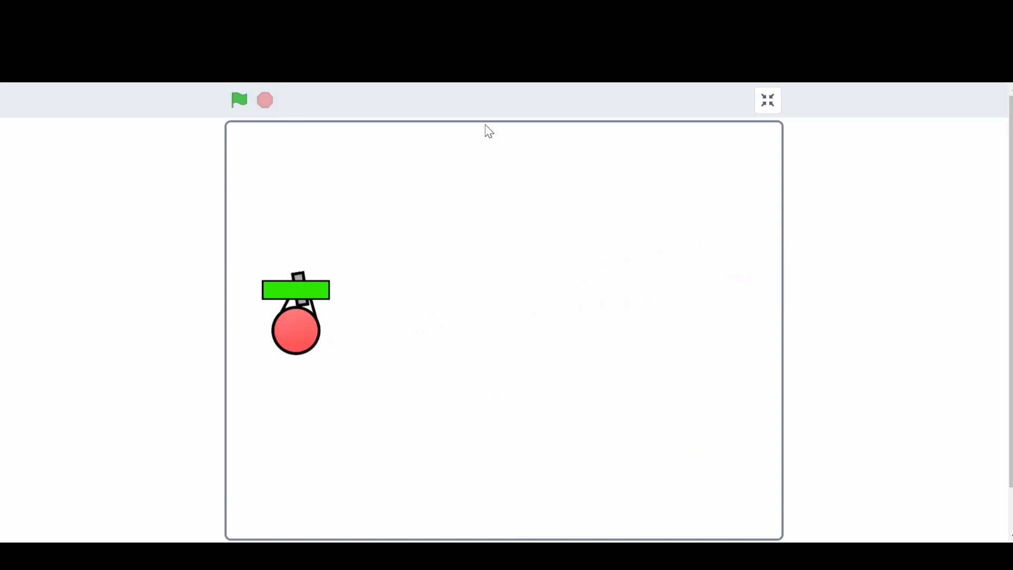
click(767, 101)
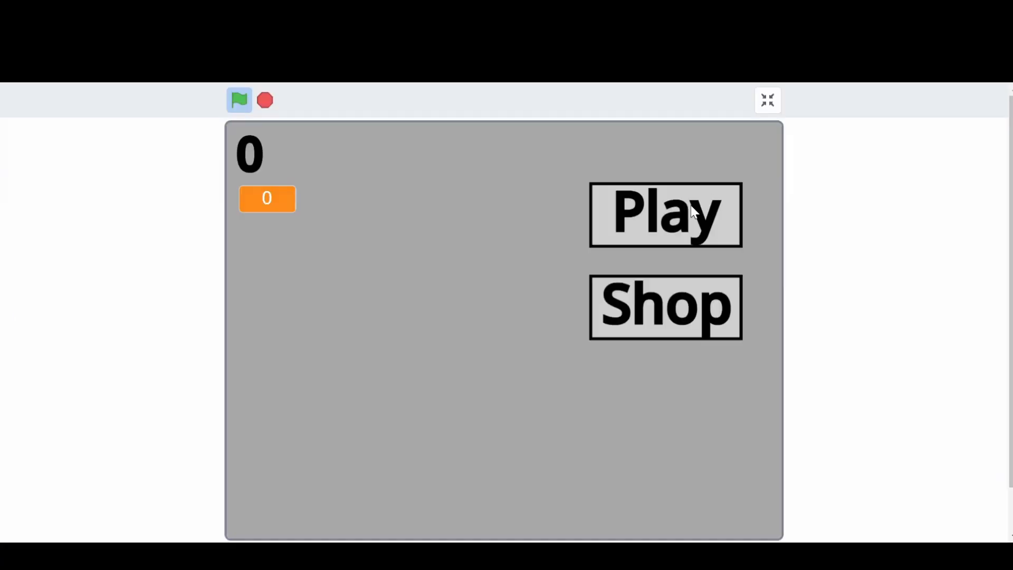
click(664, 214)
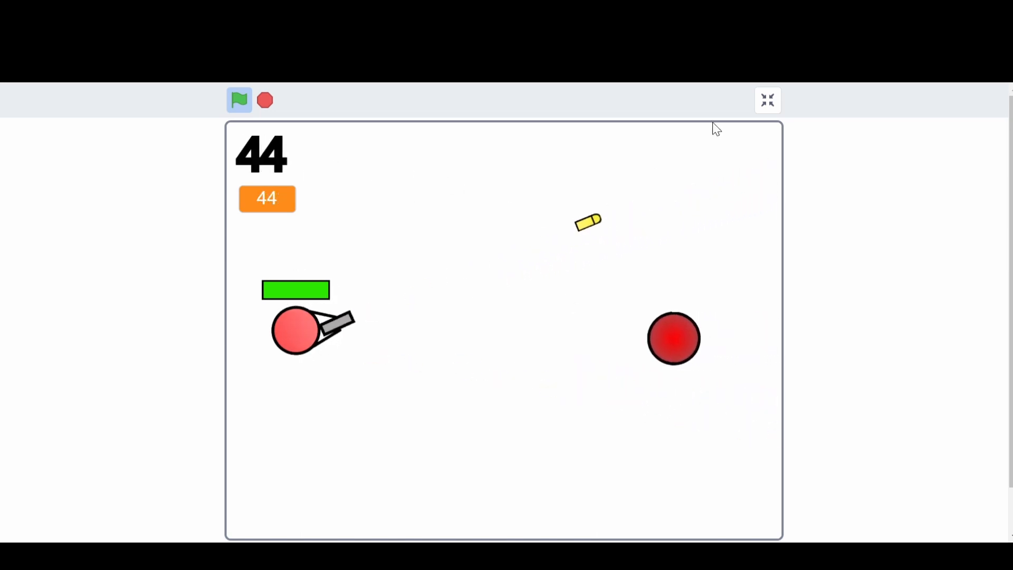
click(767, 101)
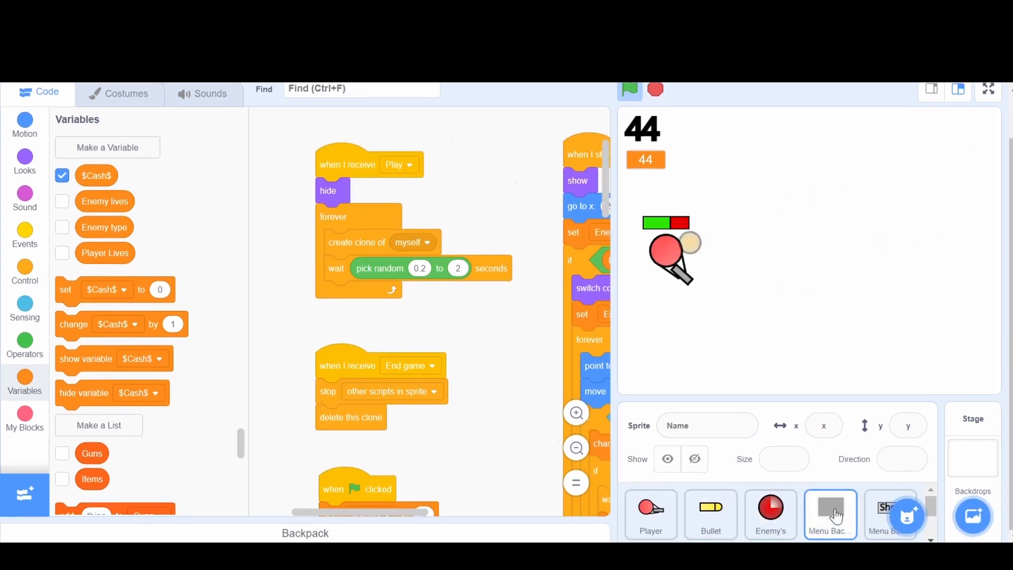
Widen the digit spacing to 24 steps in the score sprite and re-test the game full screen
click(770, 514)
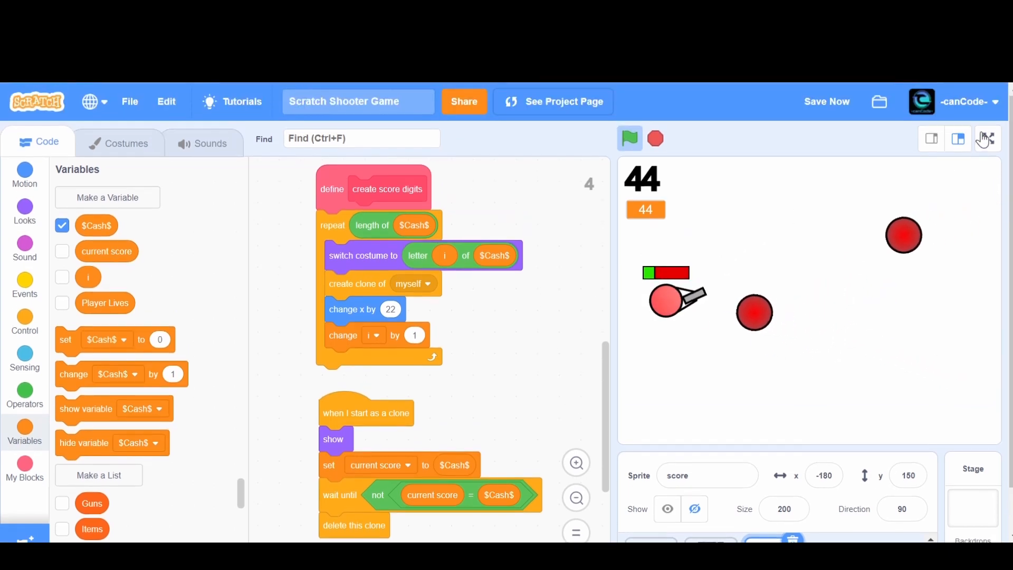
click(984, 139)
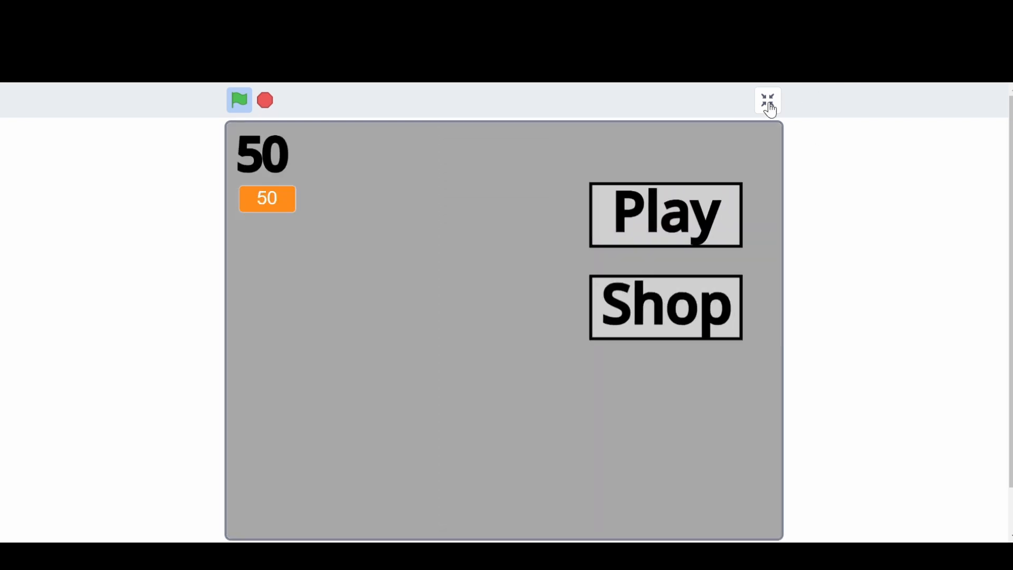
click(767, 101)
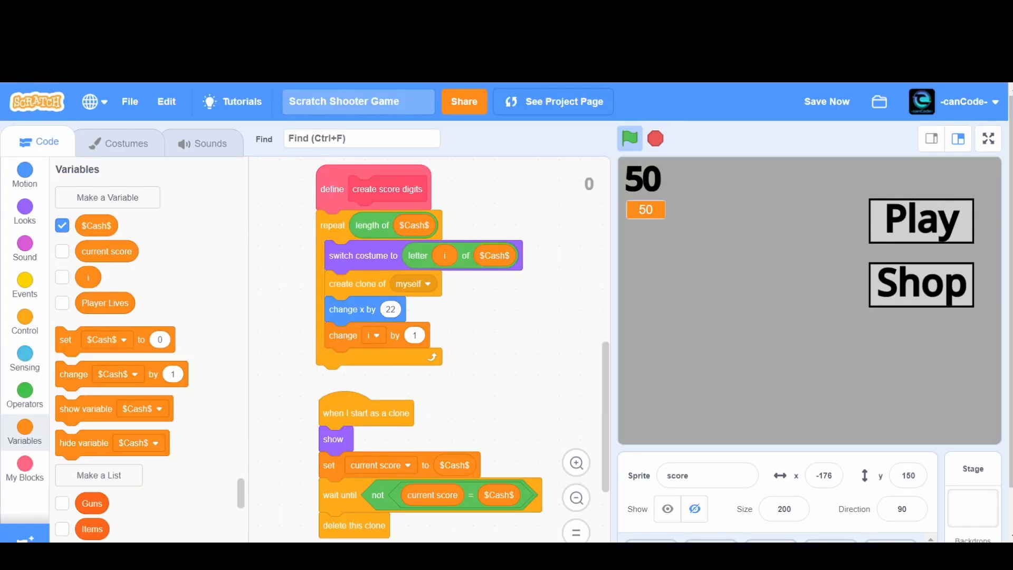
click(627, 138)
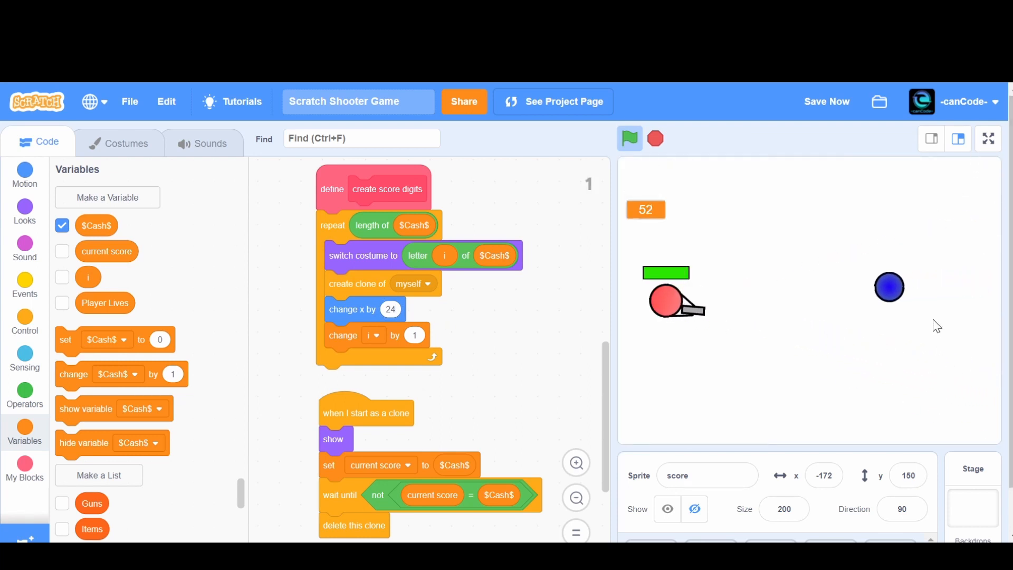
click(988, 139)
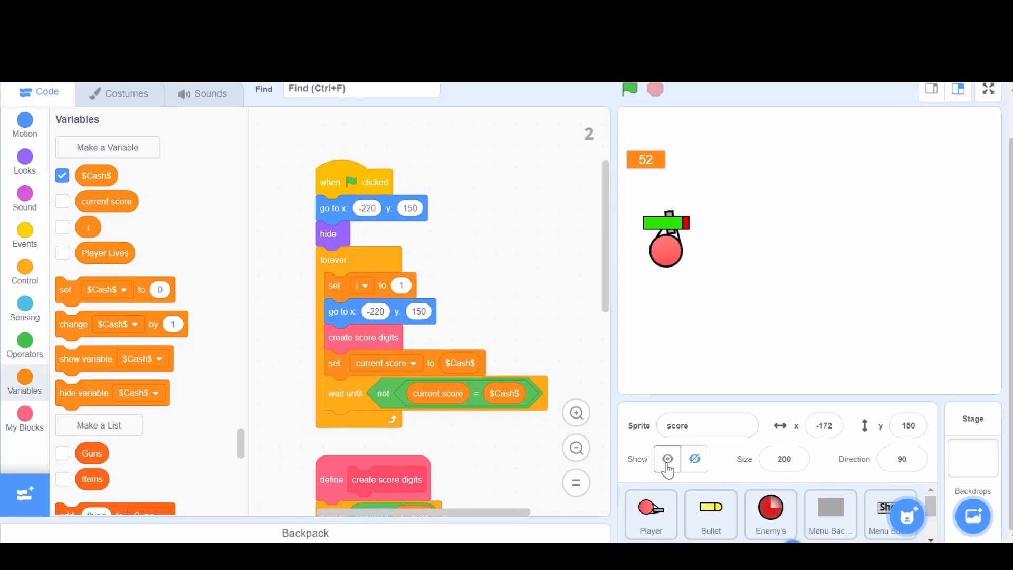
Show the score sprite and uncheck the $Cash$ readout so only the digit score appears
click(667, 459)
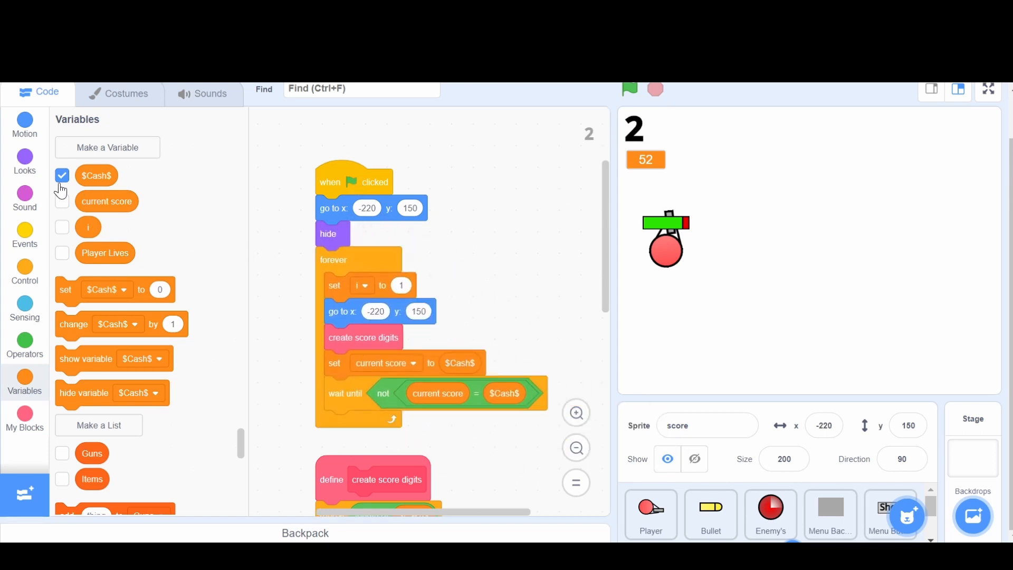
click(62, 175)
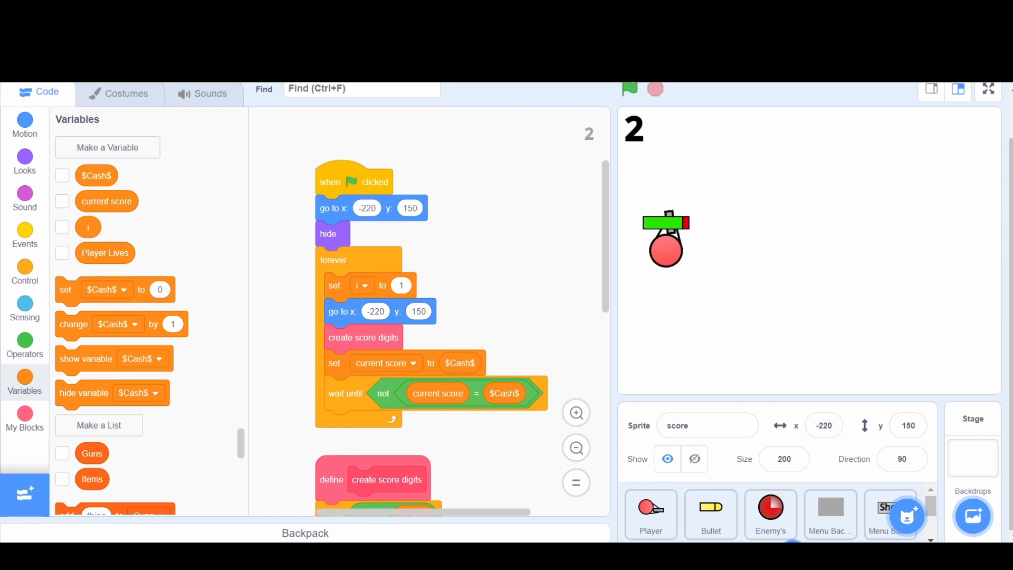
mouse_move(355, 247)
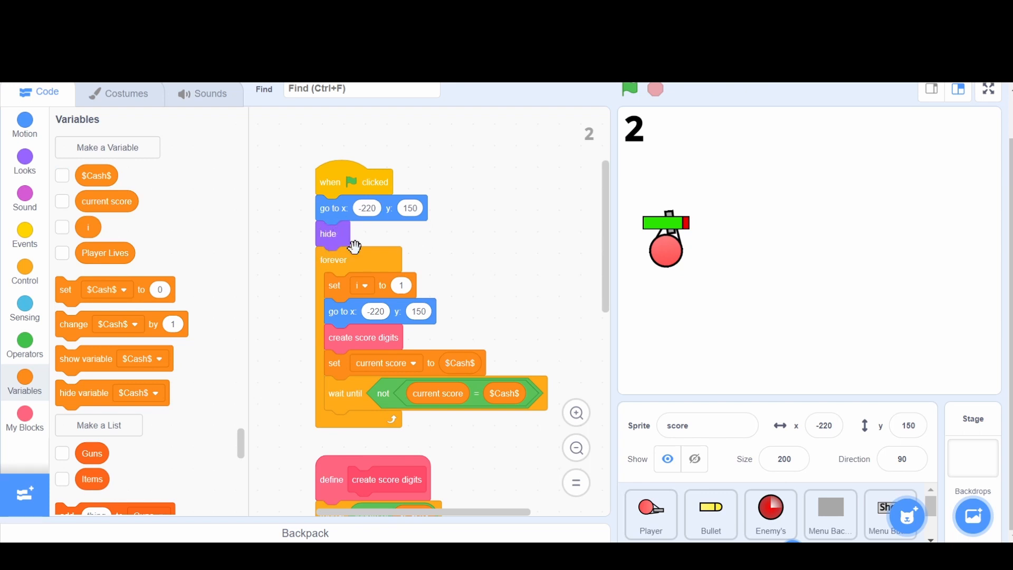
mouse_move(341, 291)
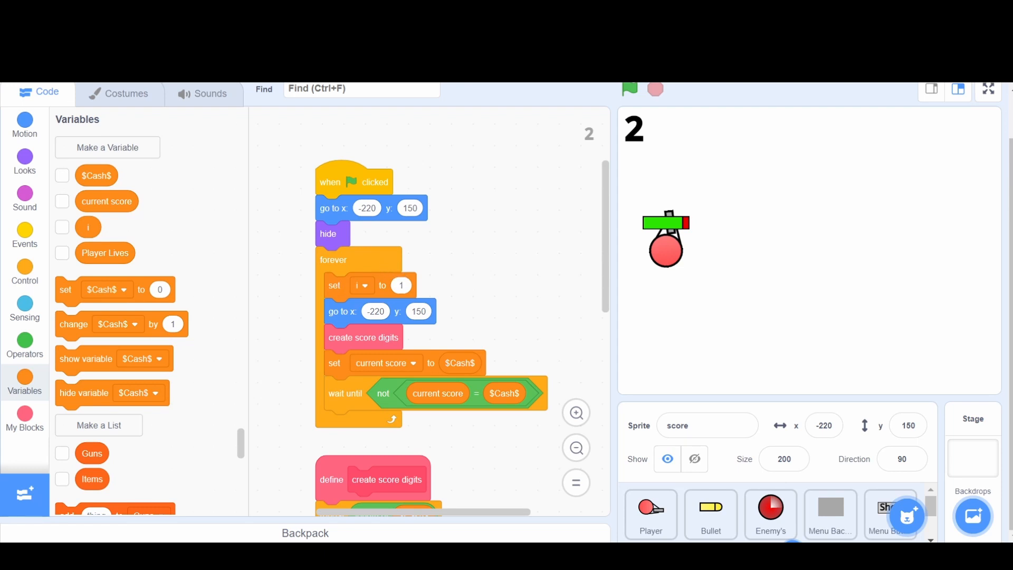
mouse_move(393, 294)
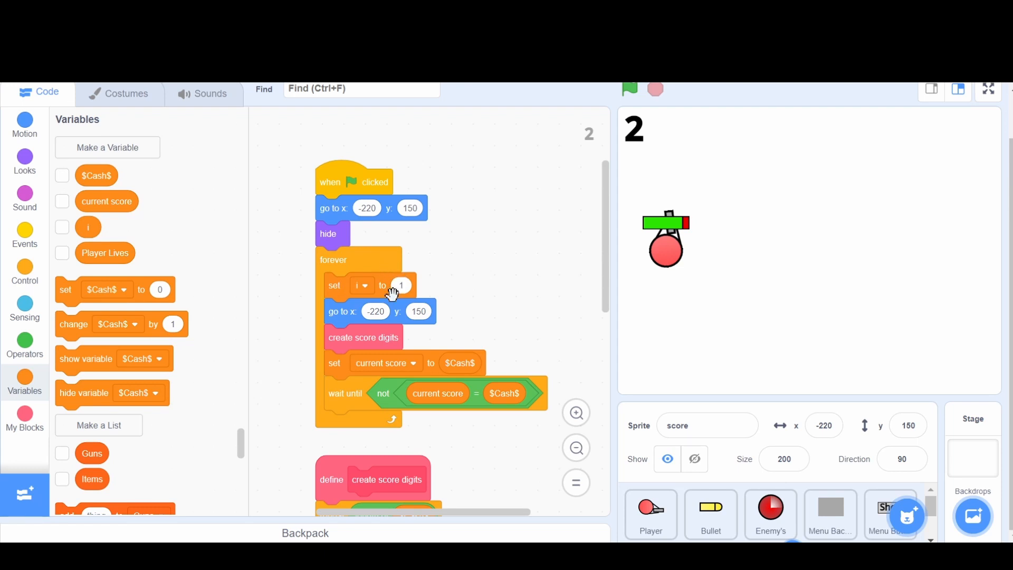
mouse_move(438, 313)
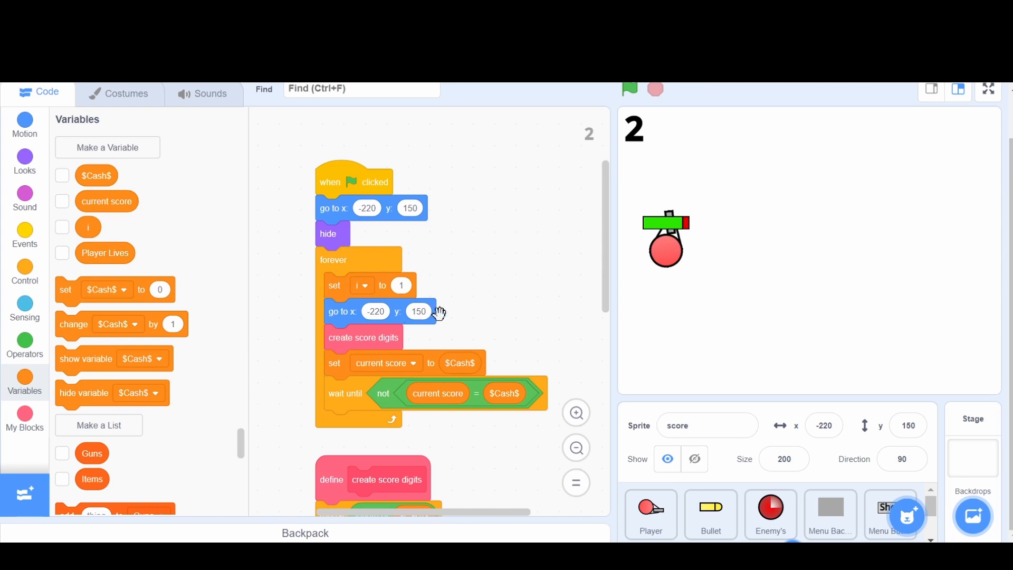
mouse_move(653, 142)
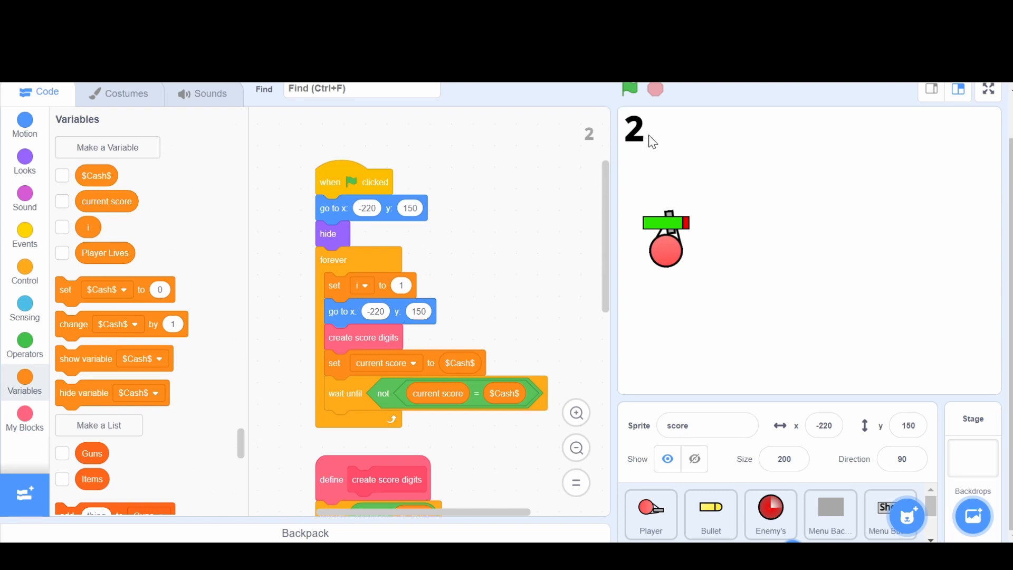
mouse_move(328, 310)
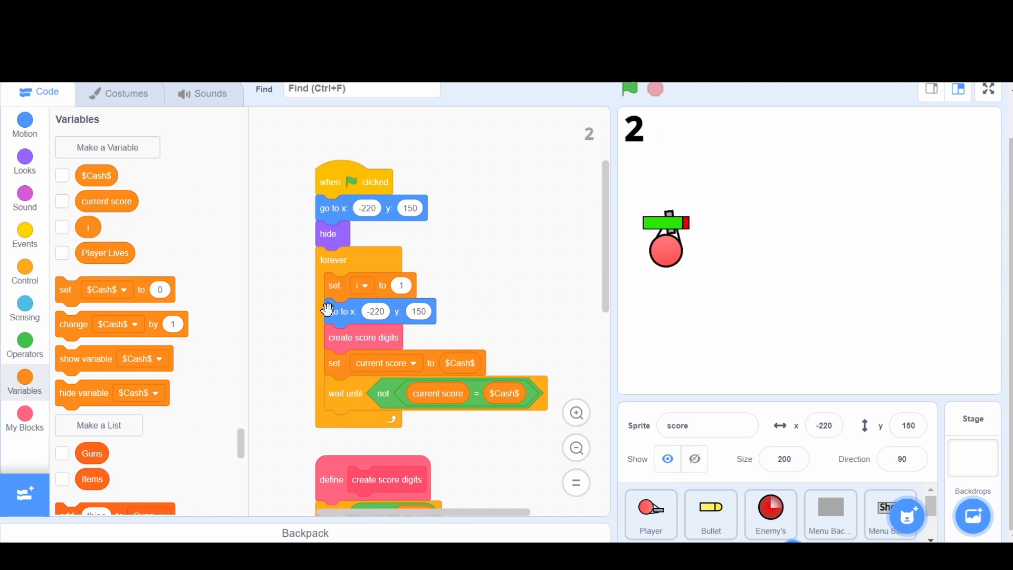
mouse_move(631, 126)
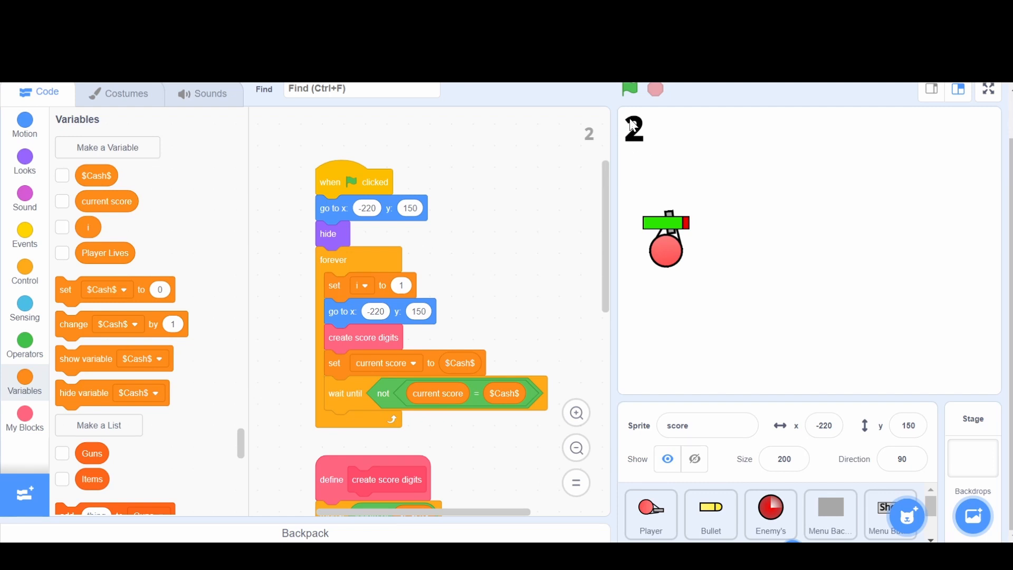
scroll(down, 3)
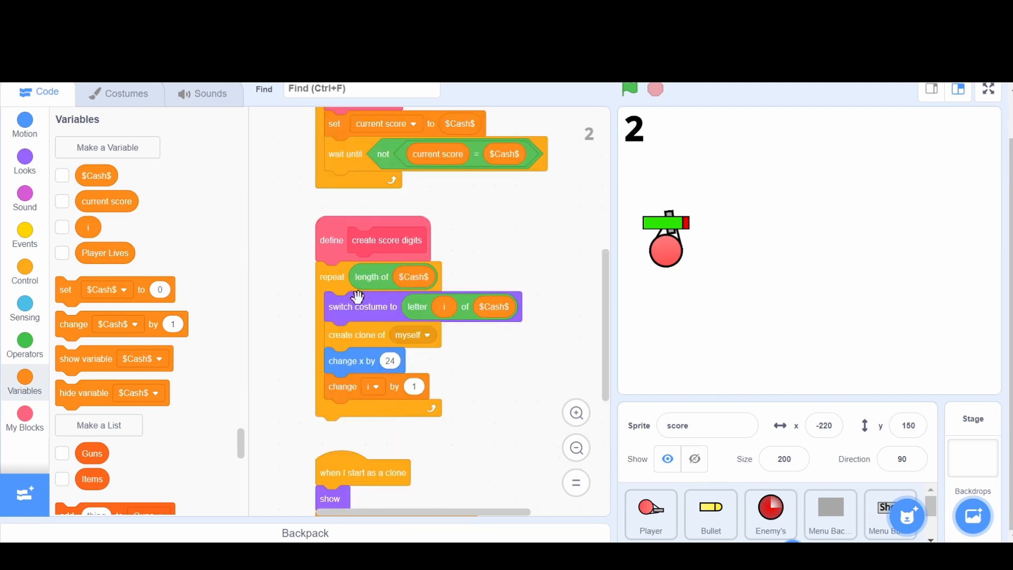
mouse_move(324, 316)
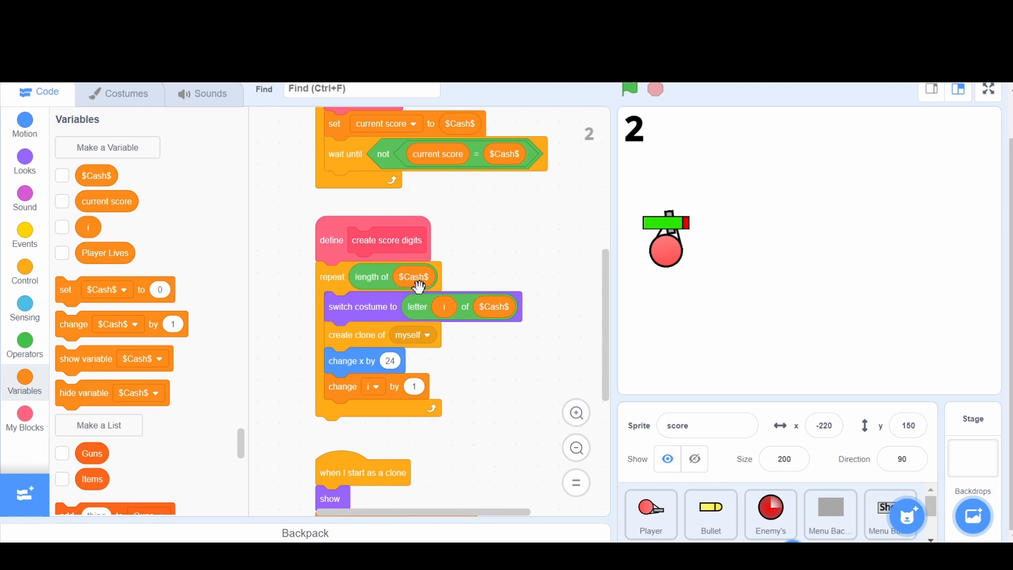
mouse_move(344, 315)
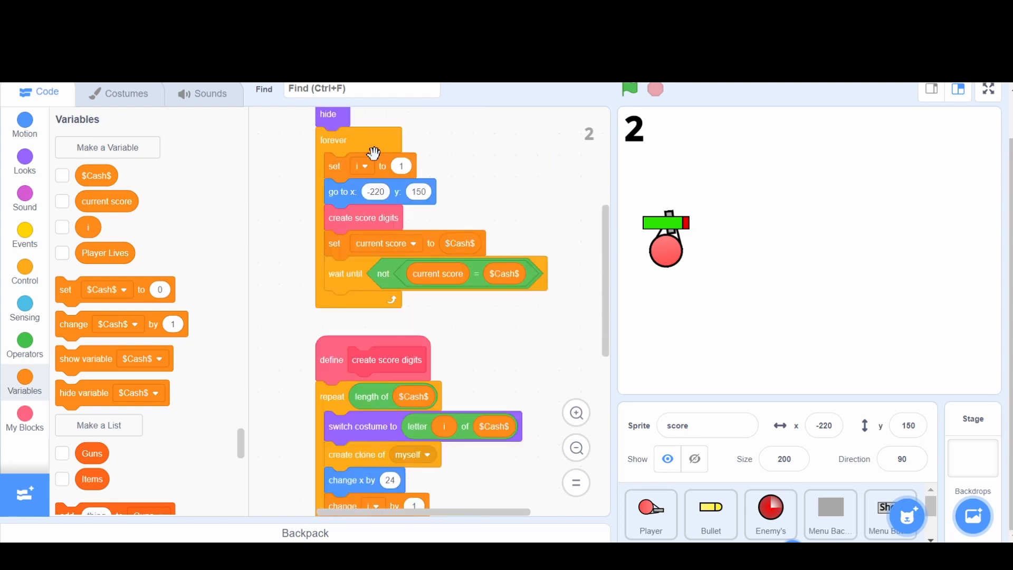
scroll(down, 3)
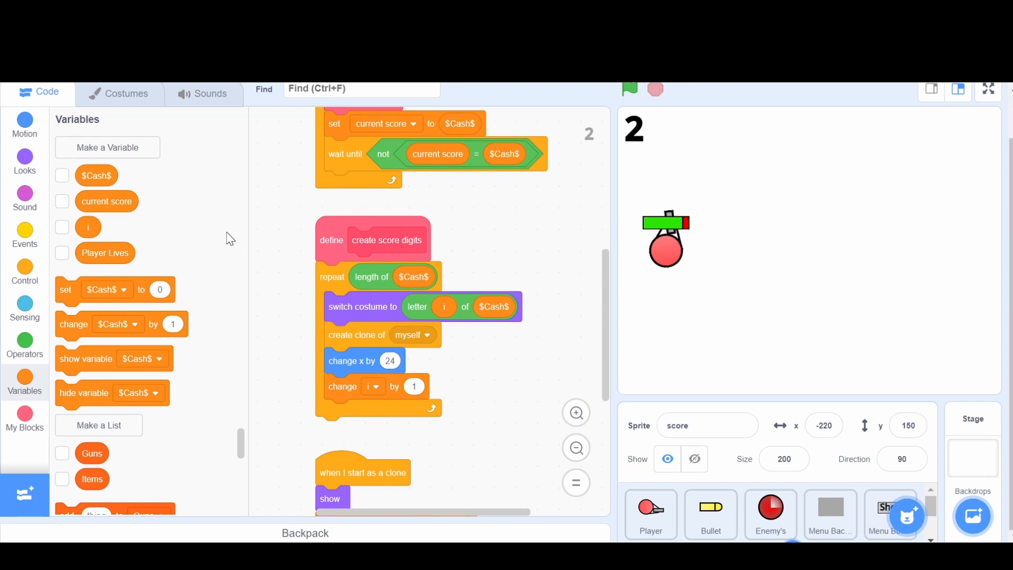
click(62, 176)
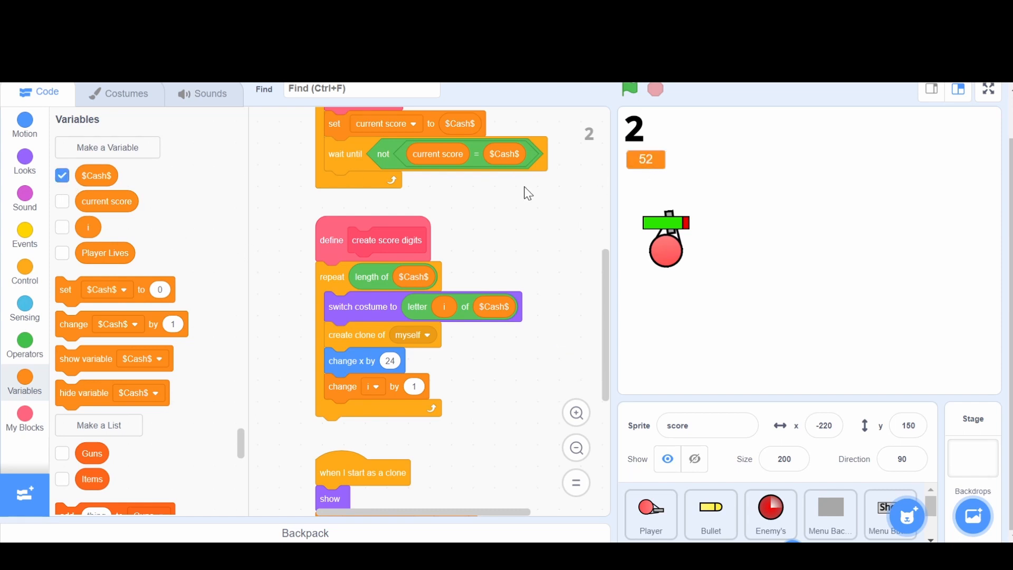
click(62, 175)
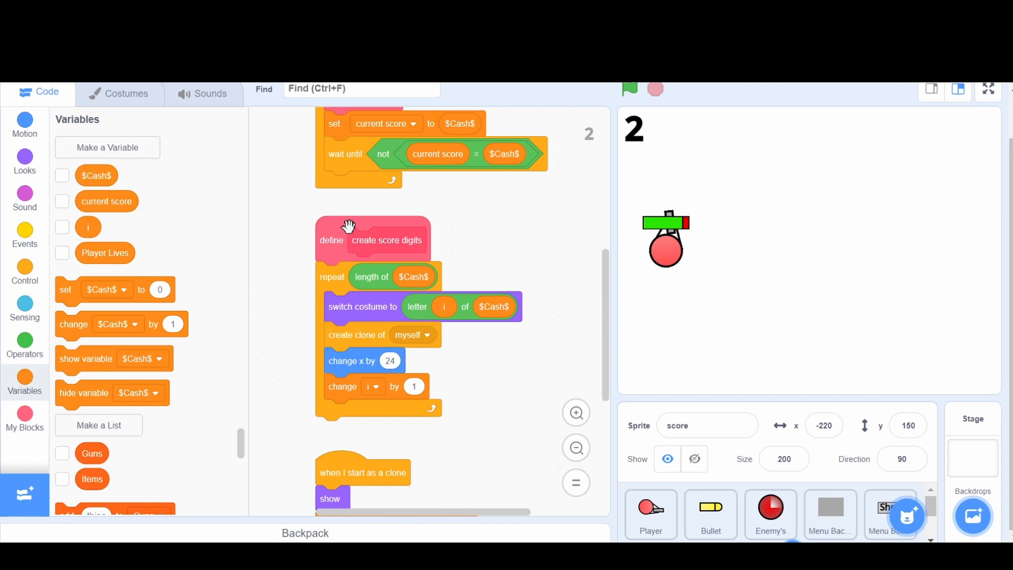
mouse_move(413, 283)
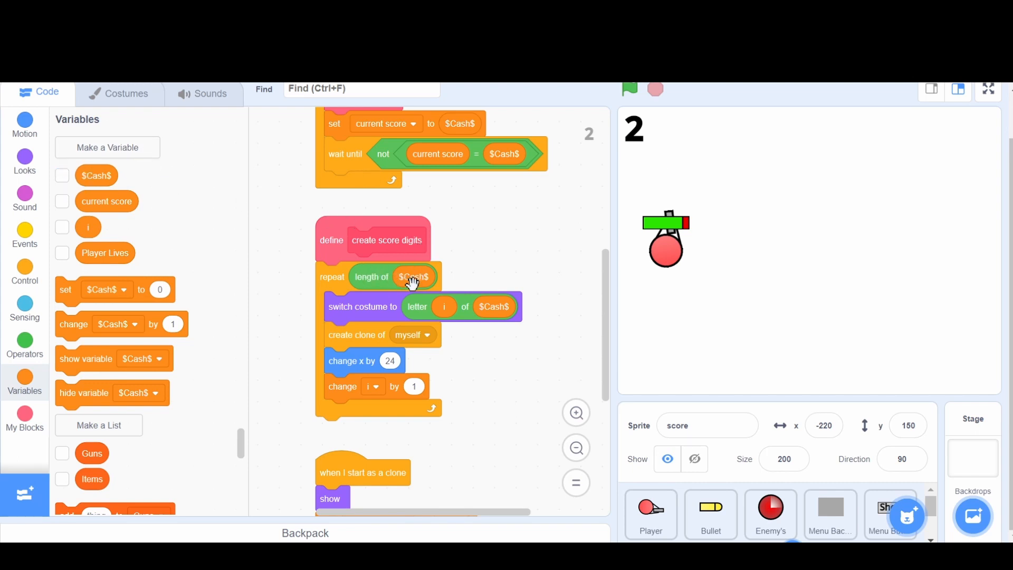
mouse_move(341, 314)
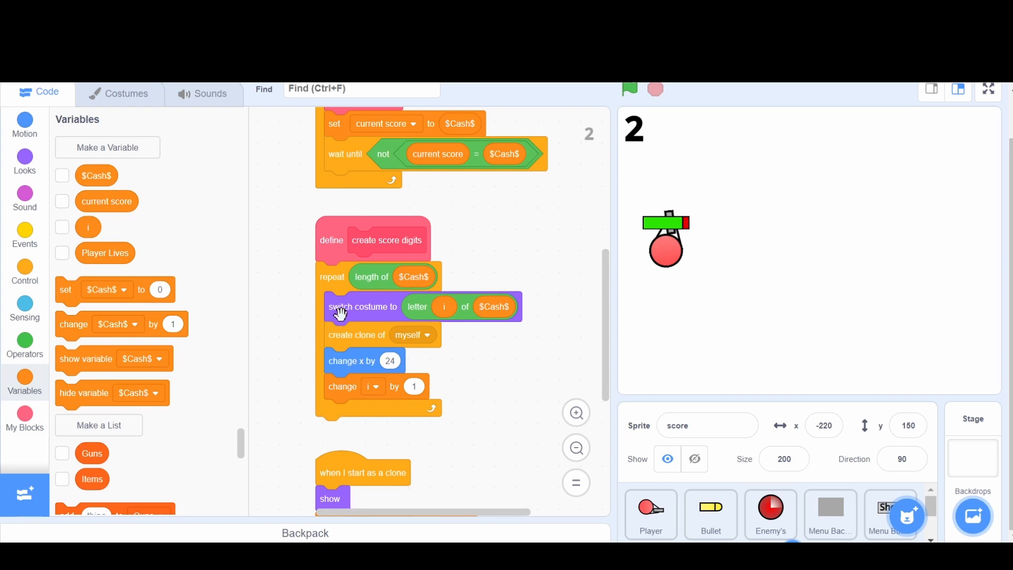
mouse_move(436, 306)
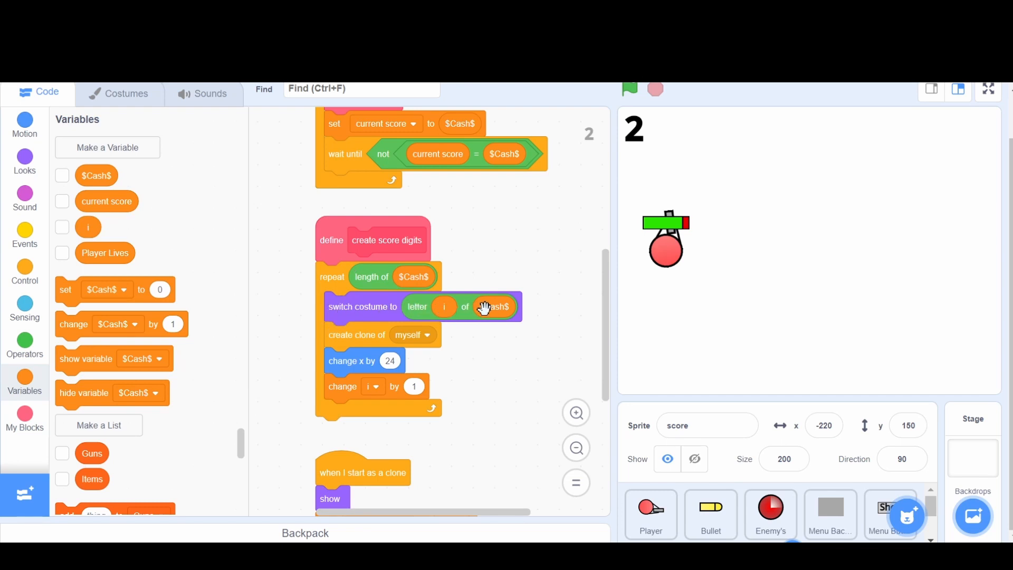
mouse_move(450, 214)
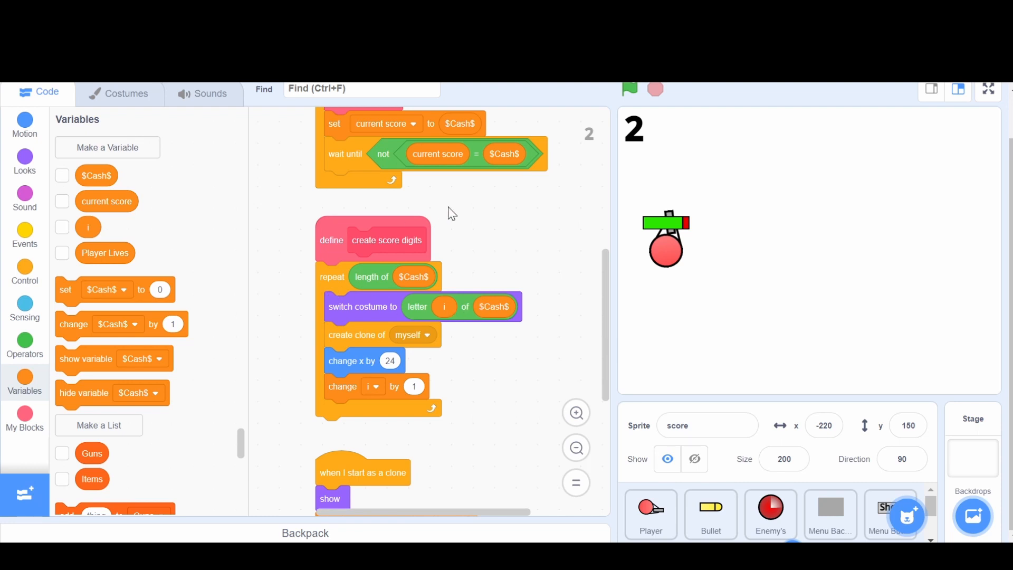
mouse_move(379, 336)
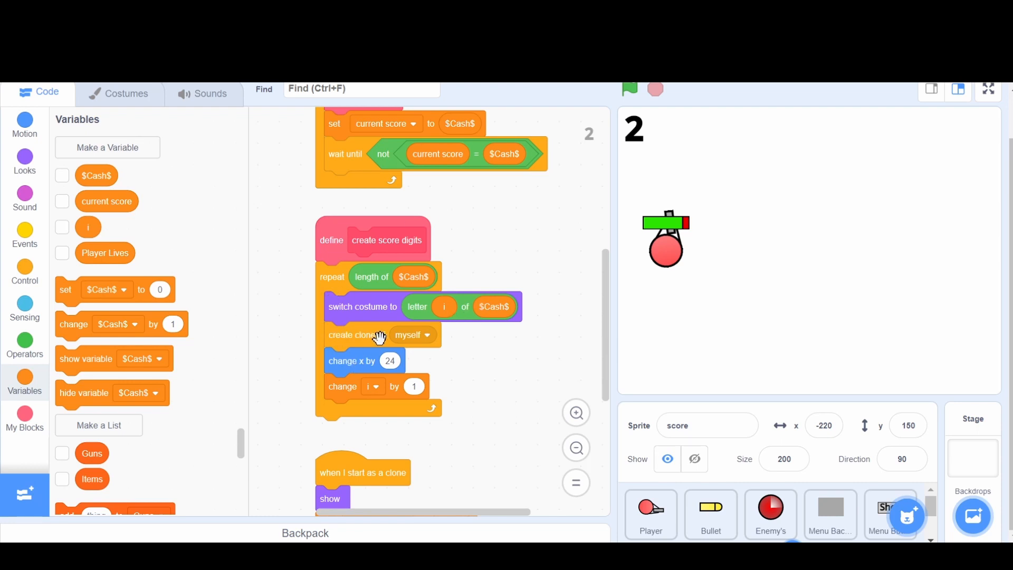
mouse_move(393, 341)
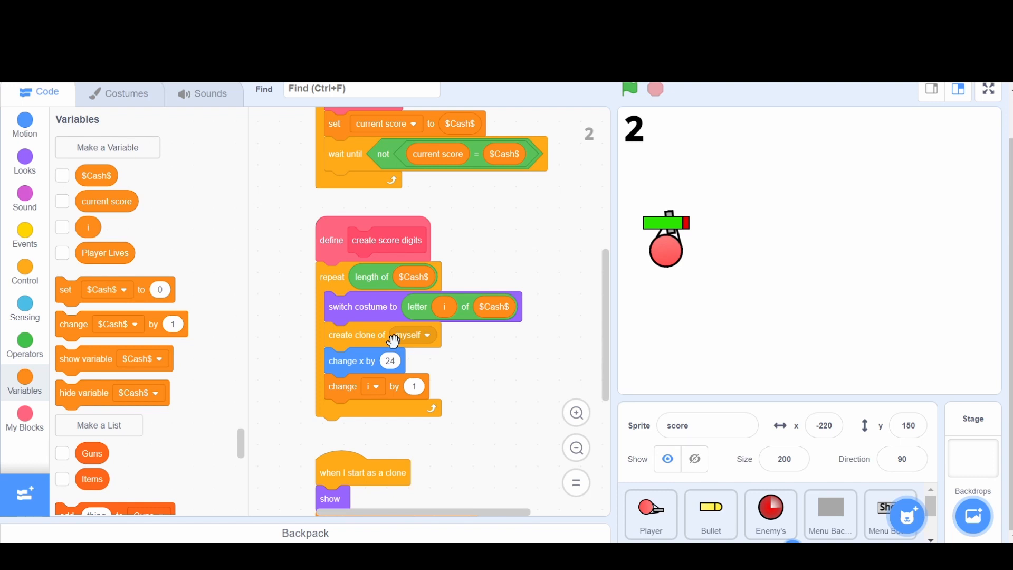
mouse_move(666, 127)
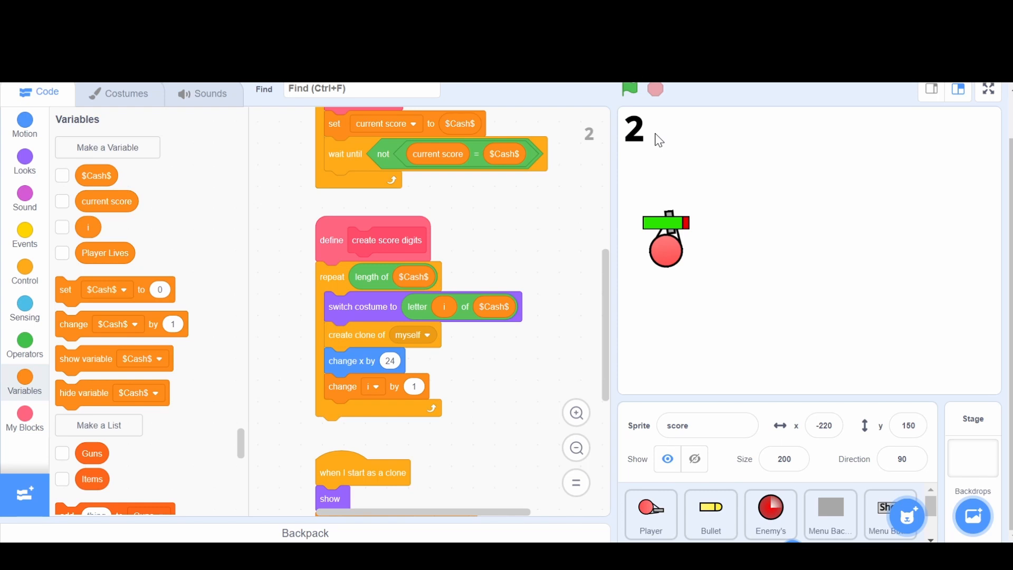
mouse_move(639, 128)
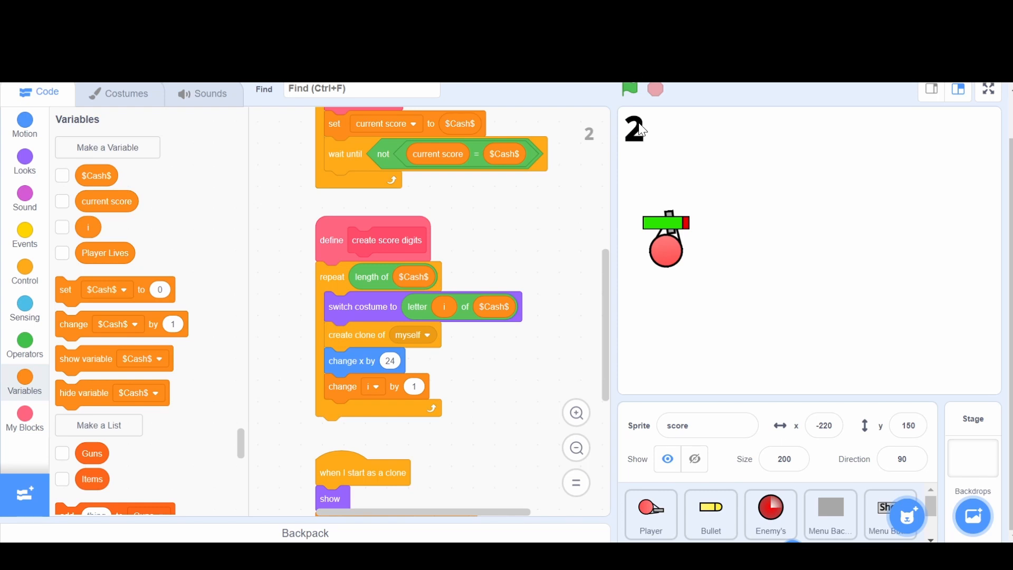
mouse_move(599, 180)
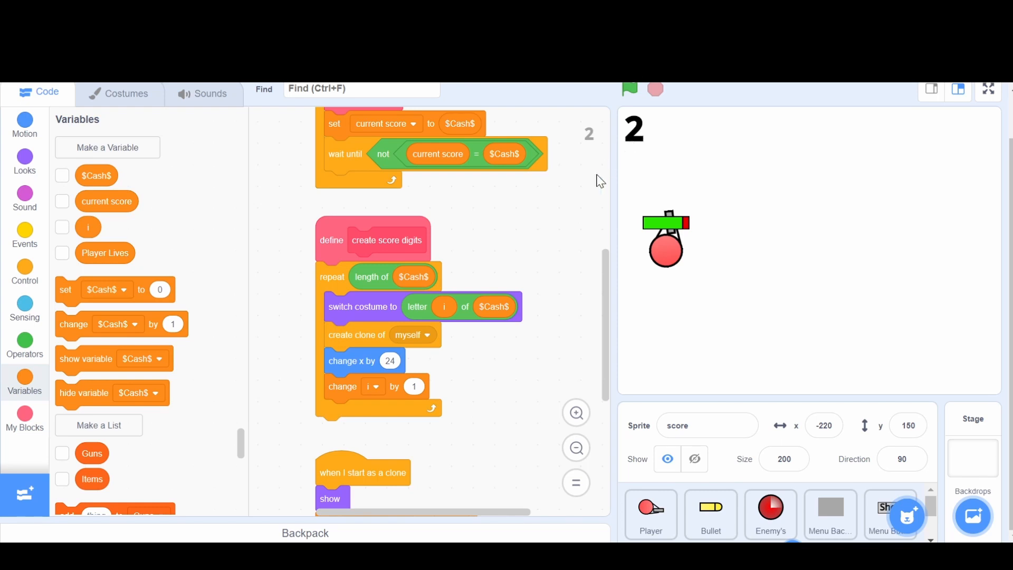
mouse_move(525, 331)
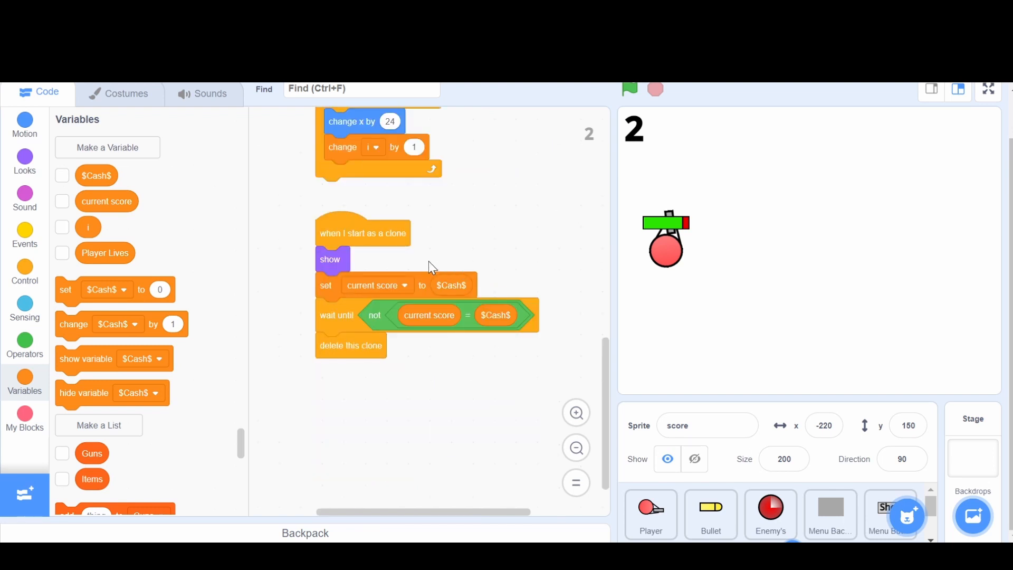
mouse_move(339, 232)
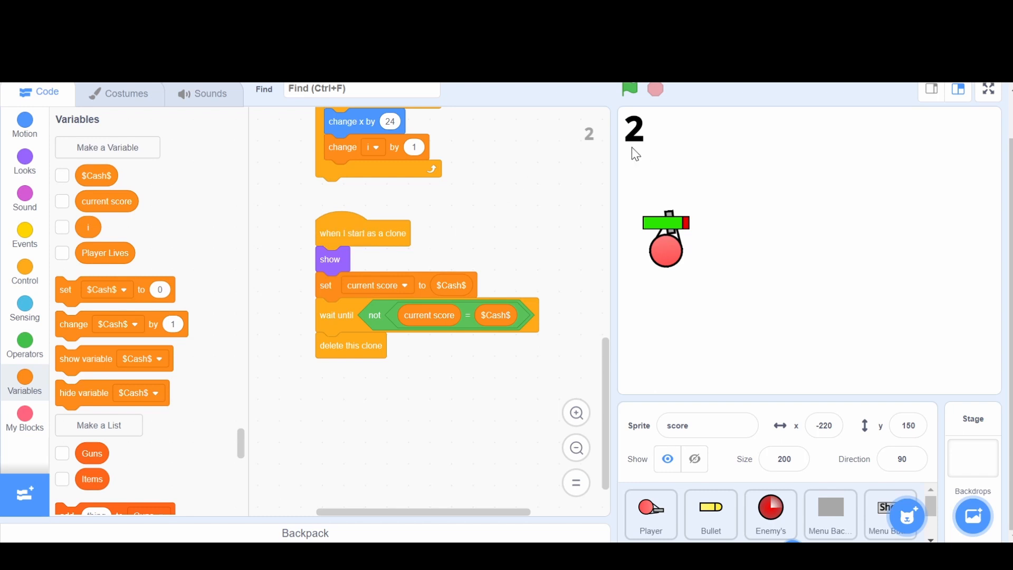
mouse_move(636, 157)
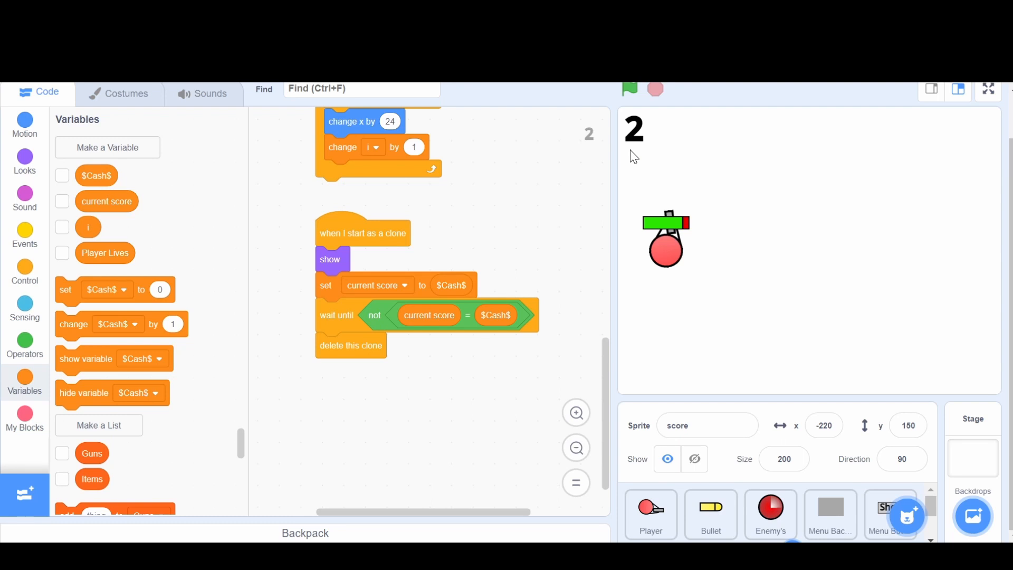
mouse_move(567, 268)
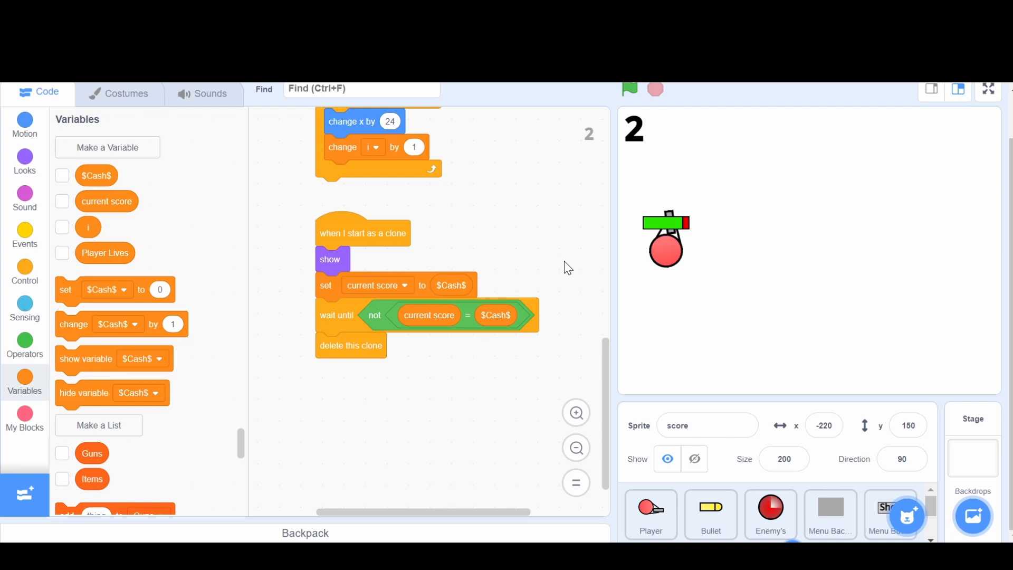
mouse_move(464, 281)
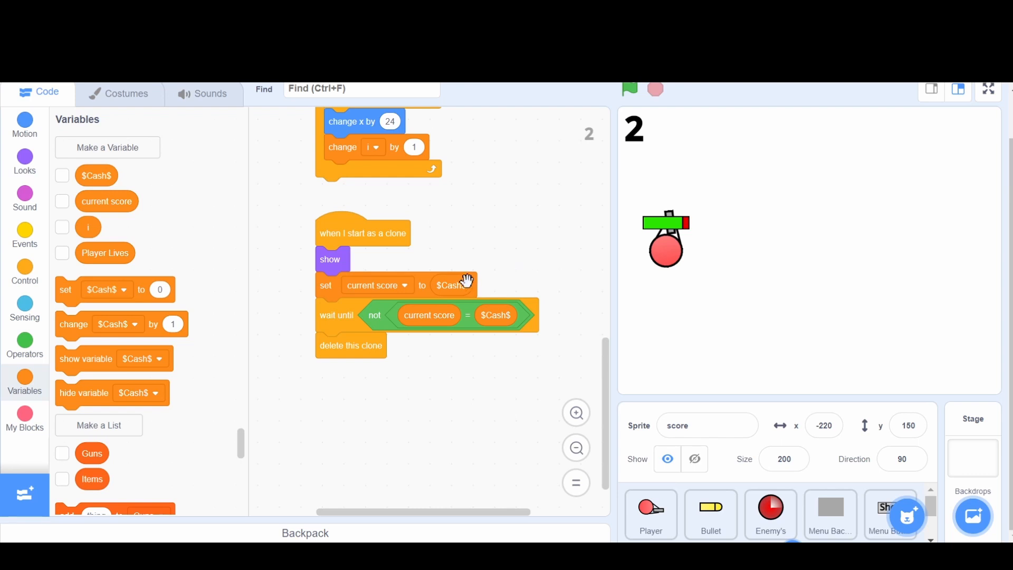
mouse_move(464, 306)
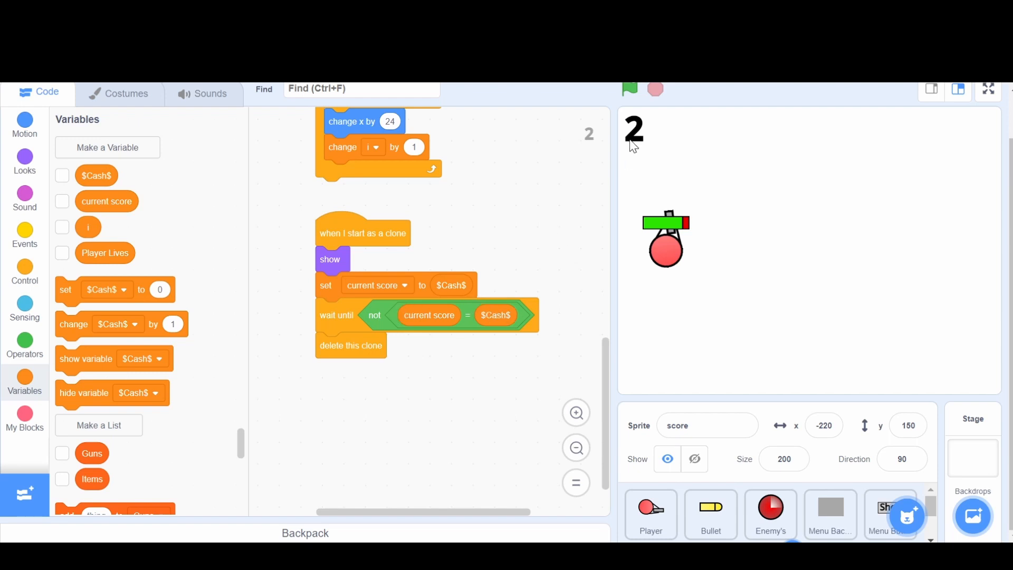
mouse_move(625, 158)
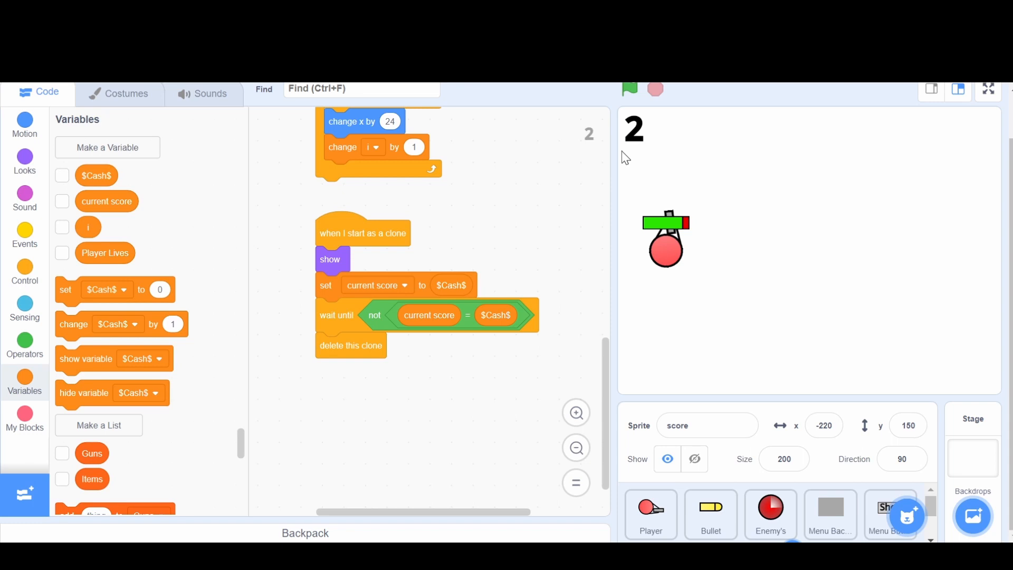
mouse_move(350, 308)
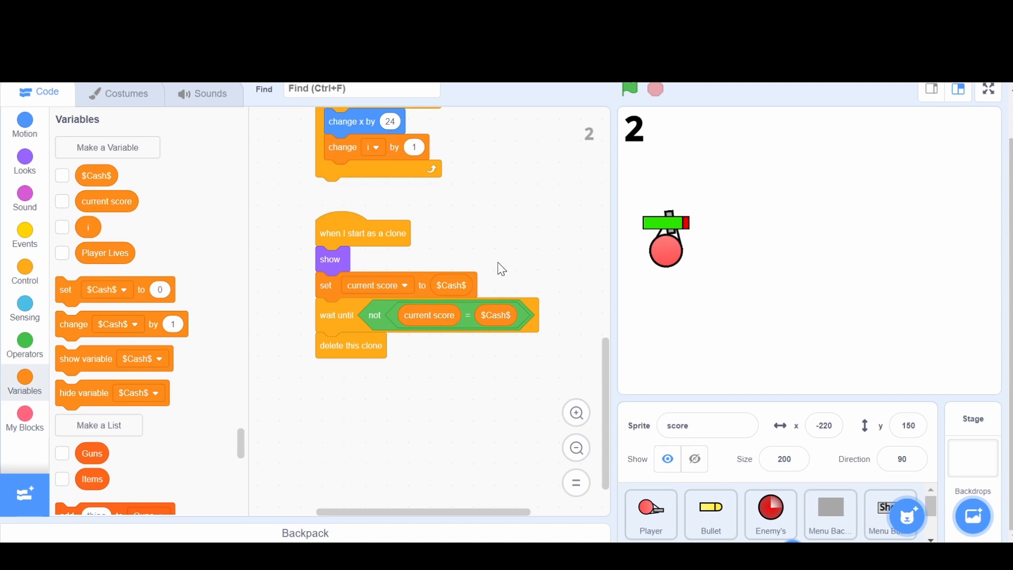
mouse_move(653, 143)
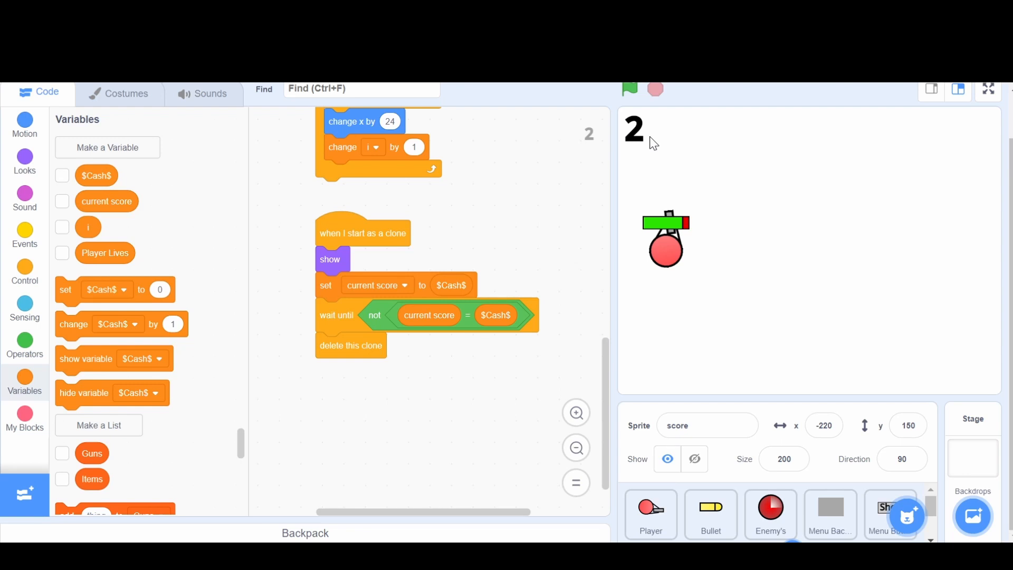
mouse_move(601, 120)
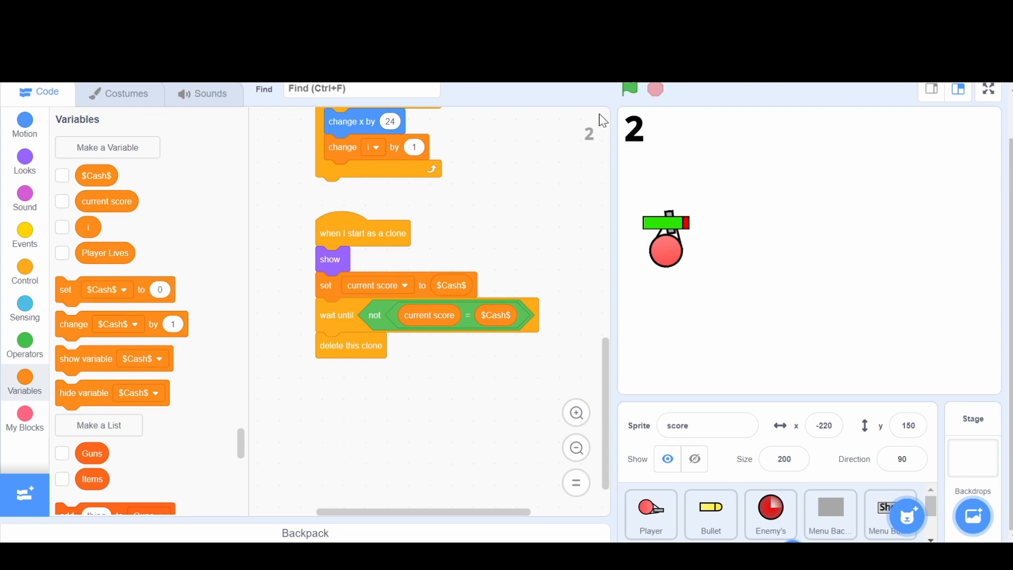
scroll(down, 3)
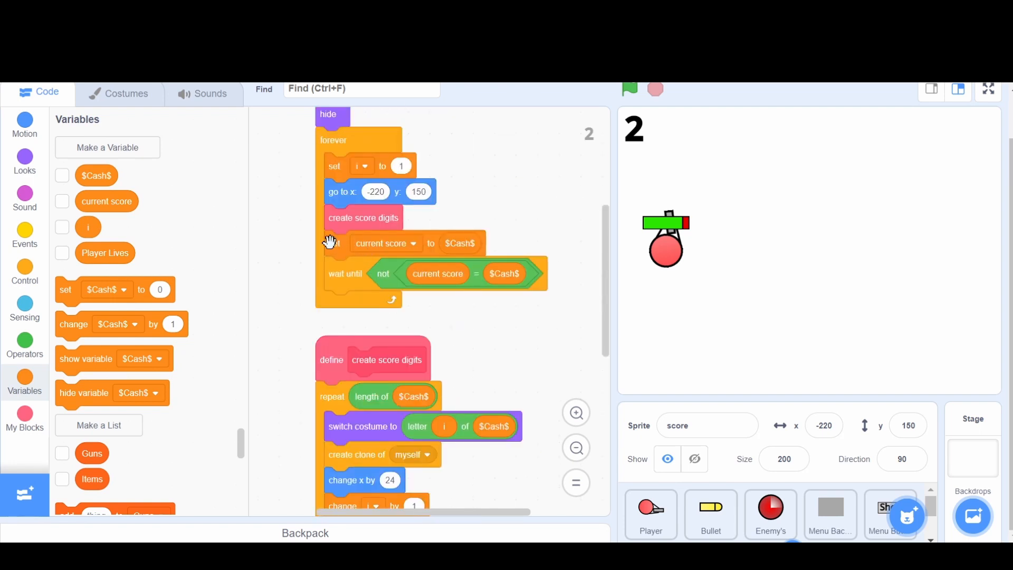
mouse_move(356, 254)
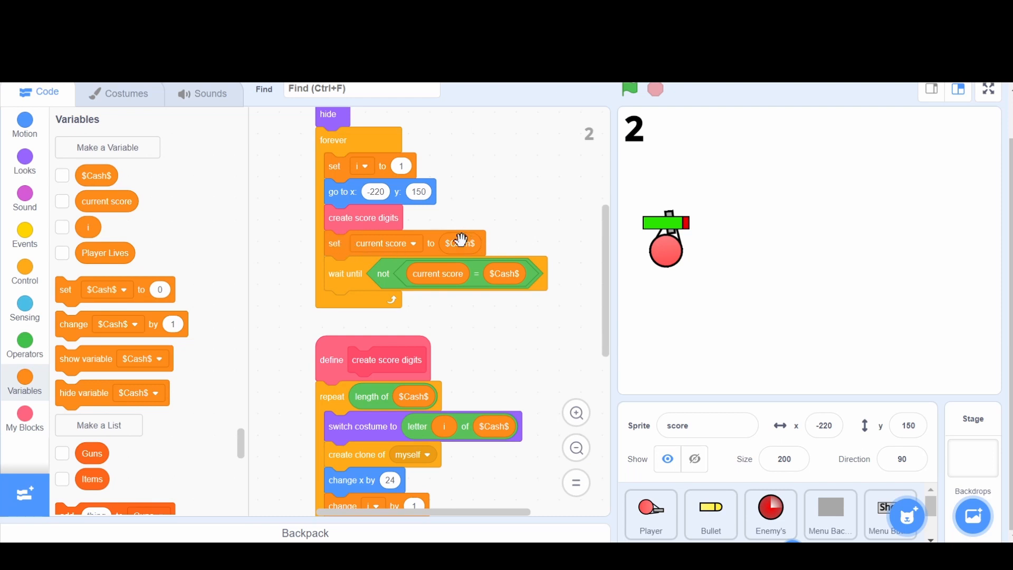
mouse_move(419, 336)
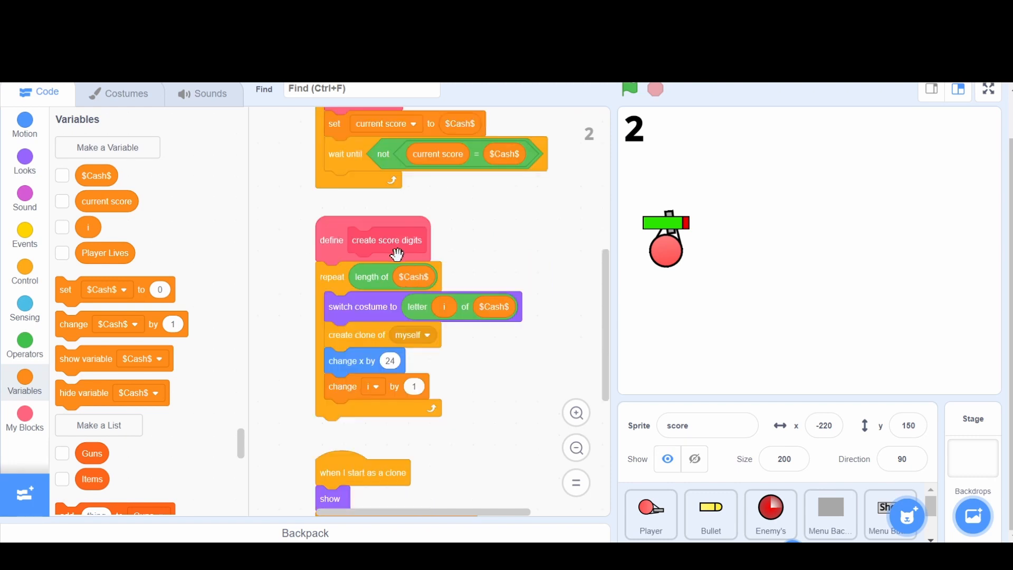
scroll(down, 3)
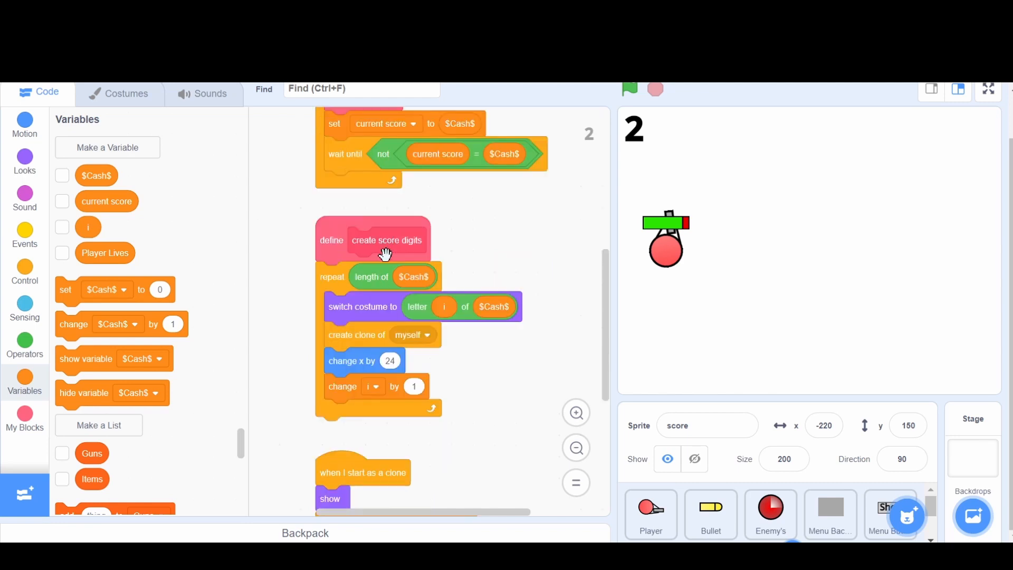
mouse_move(803, 183)
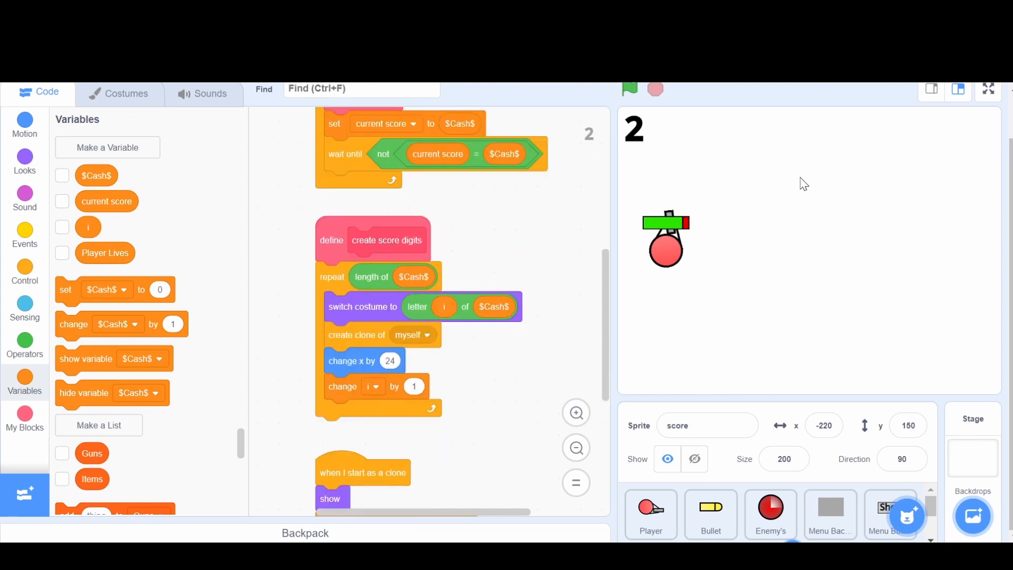
mouse_move(569, 279)
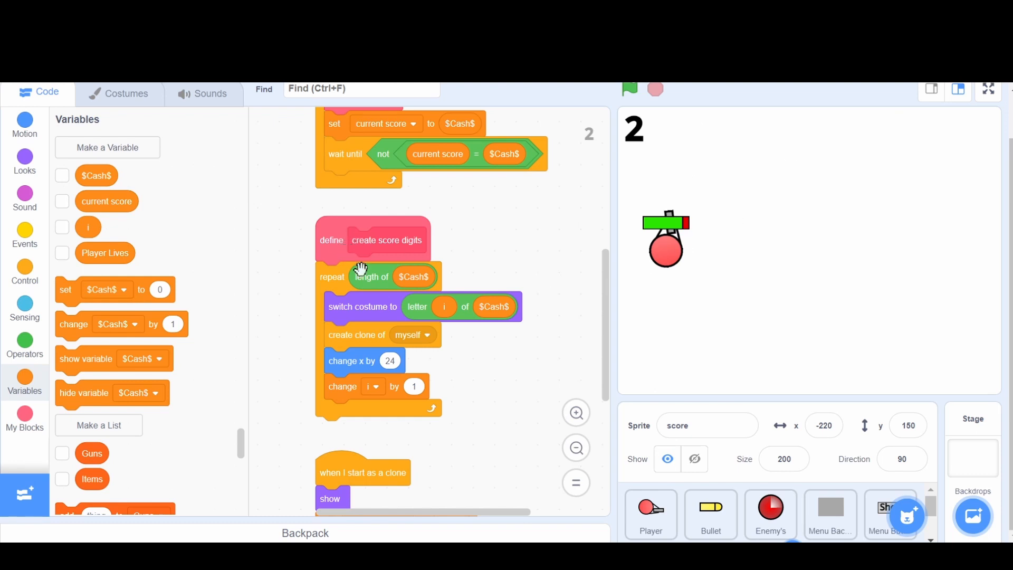
mouse_move(459, 267)
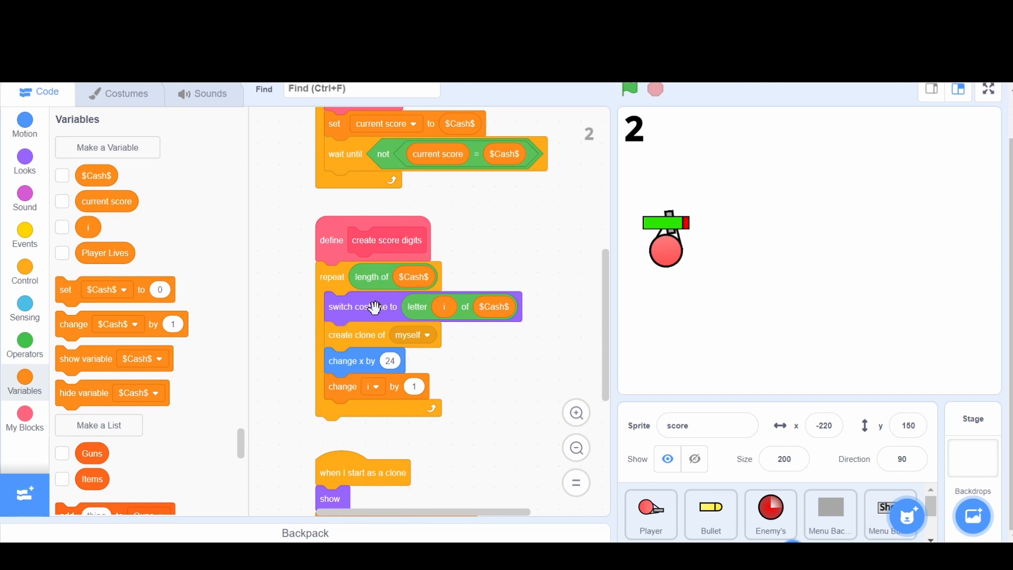
mouse_move(380, 360)
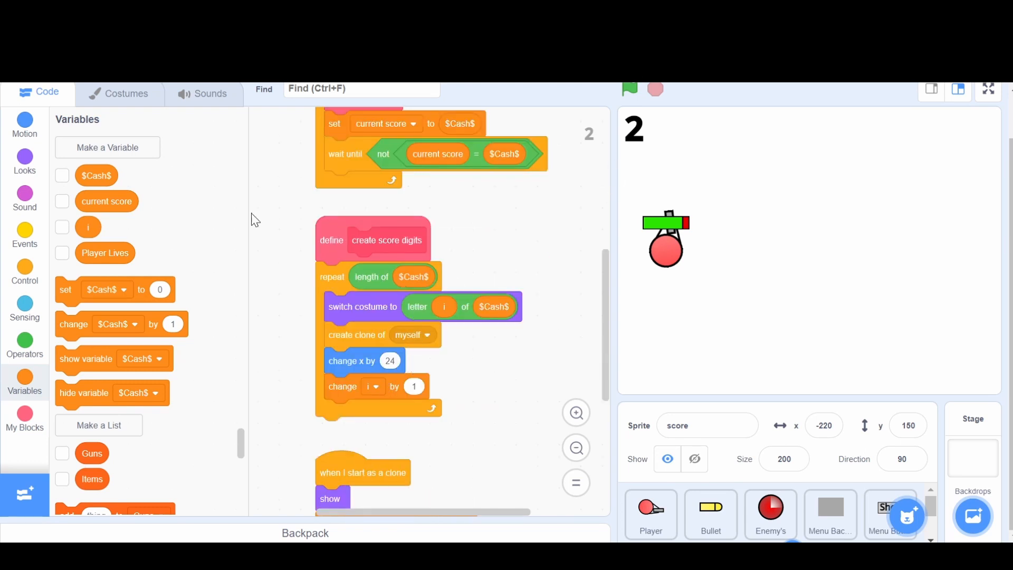
mouse_move(67, 188)
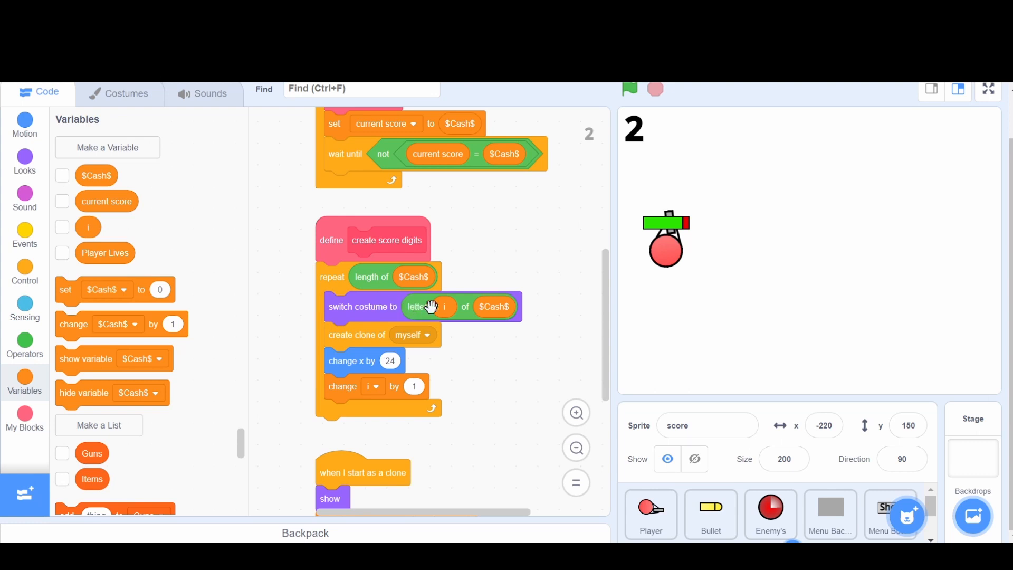
mouse_move(467, 335)
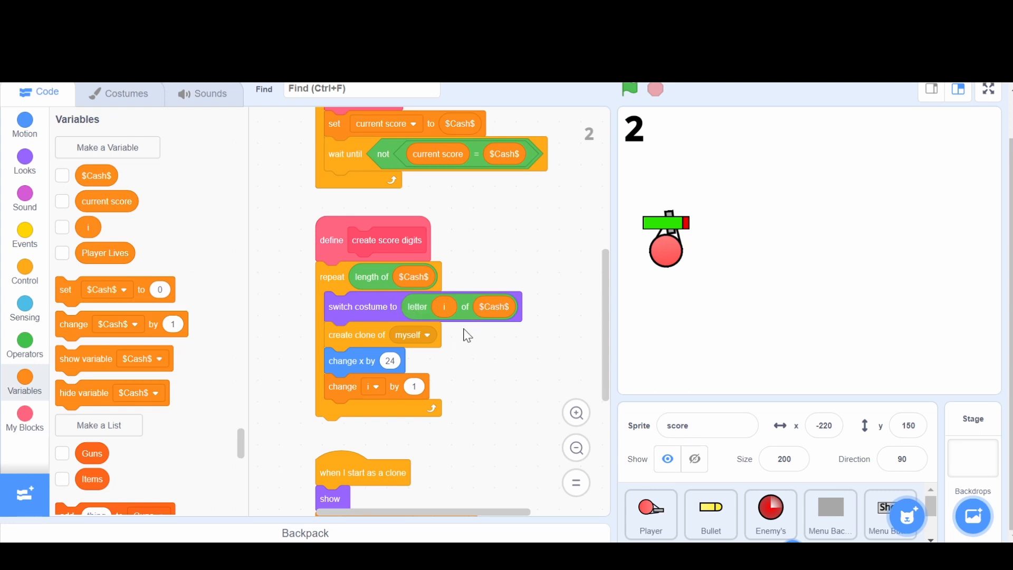
mouse_move(477, 308)
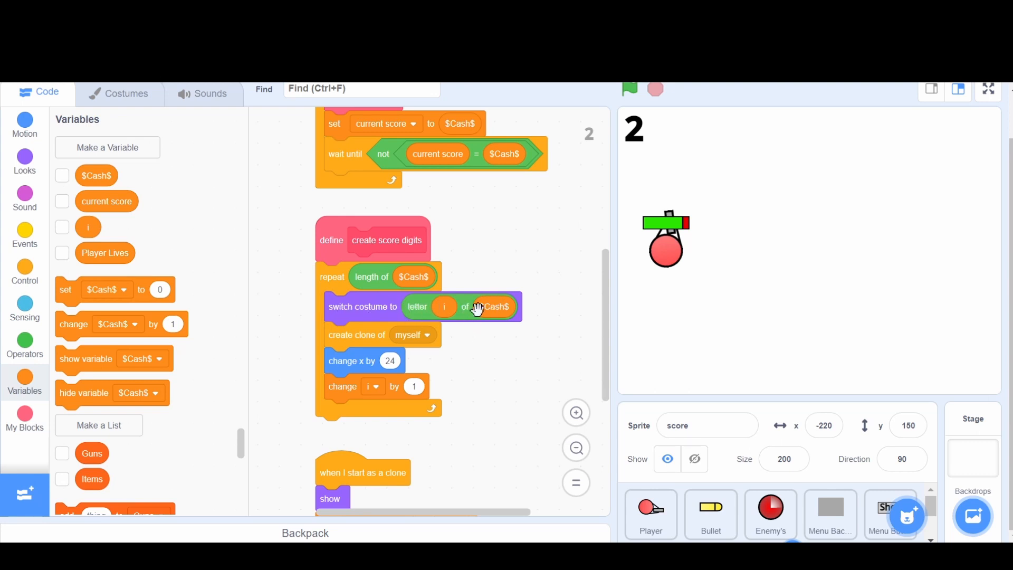
mouse_move(353, 336)
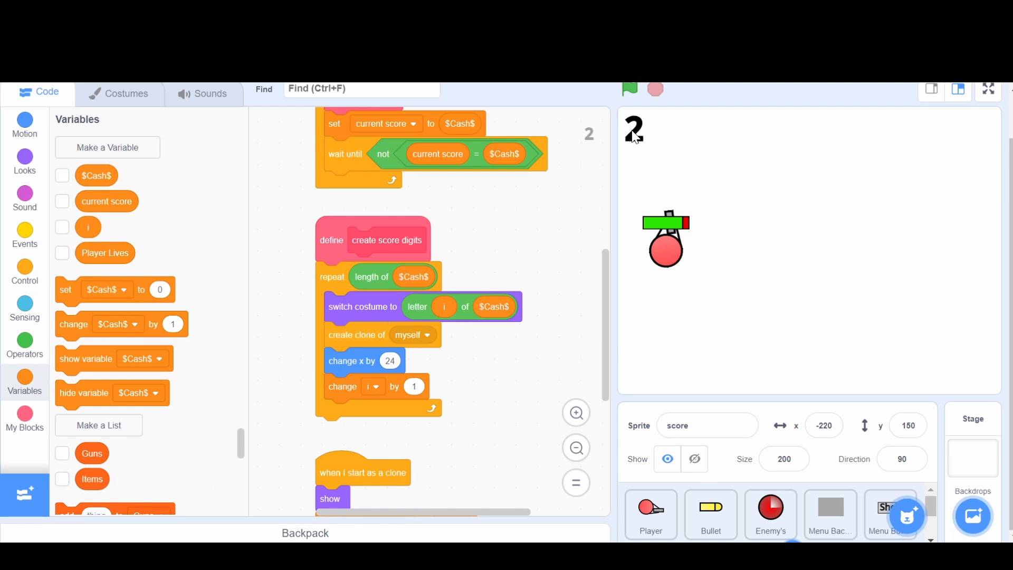
mouse_move(669, 137)
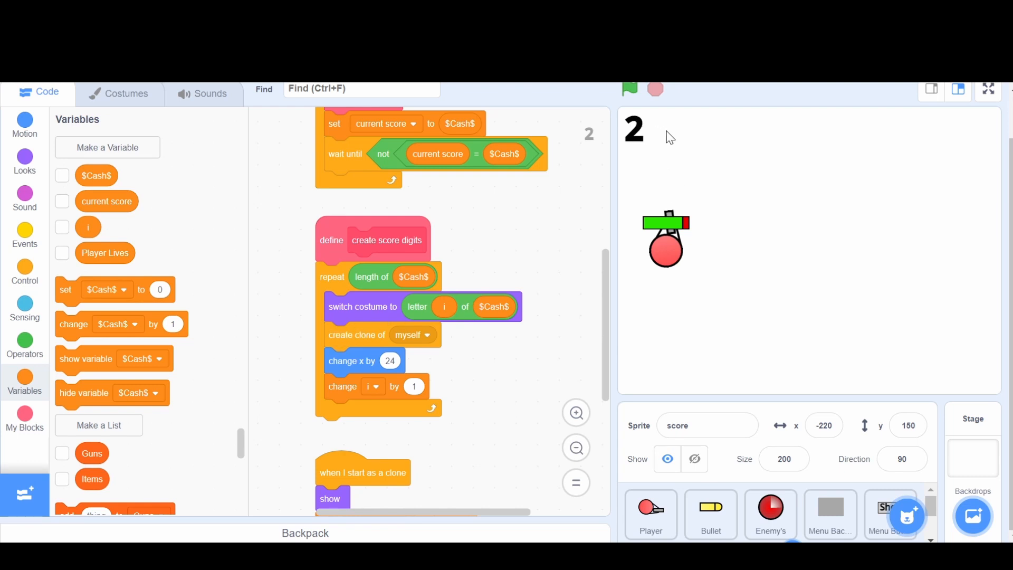
mouse_move(661, 137)
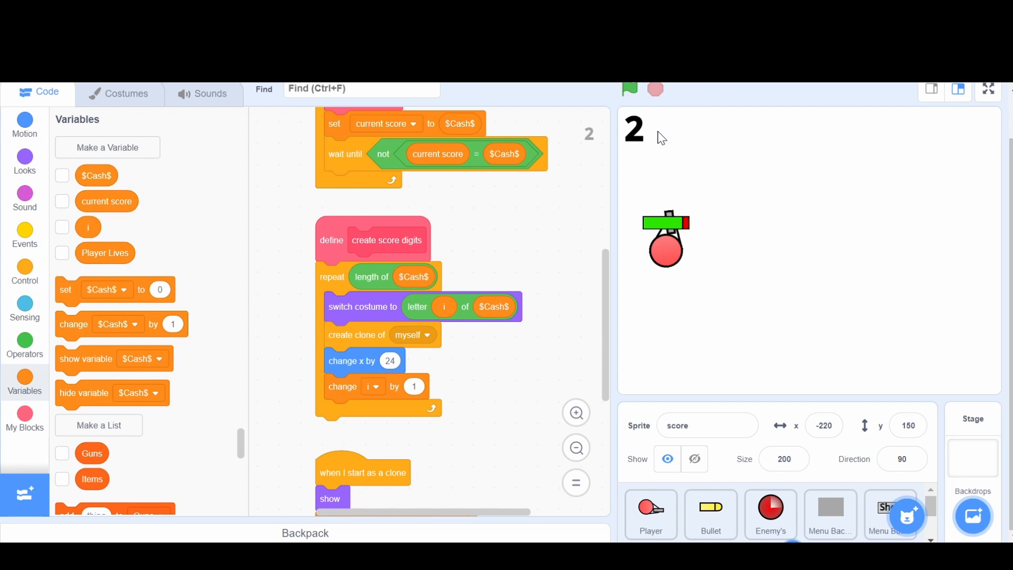
mouse_move(381, 441)
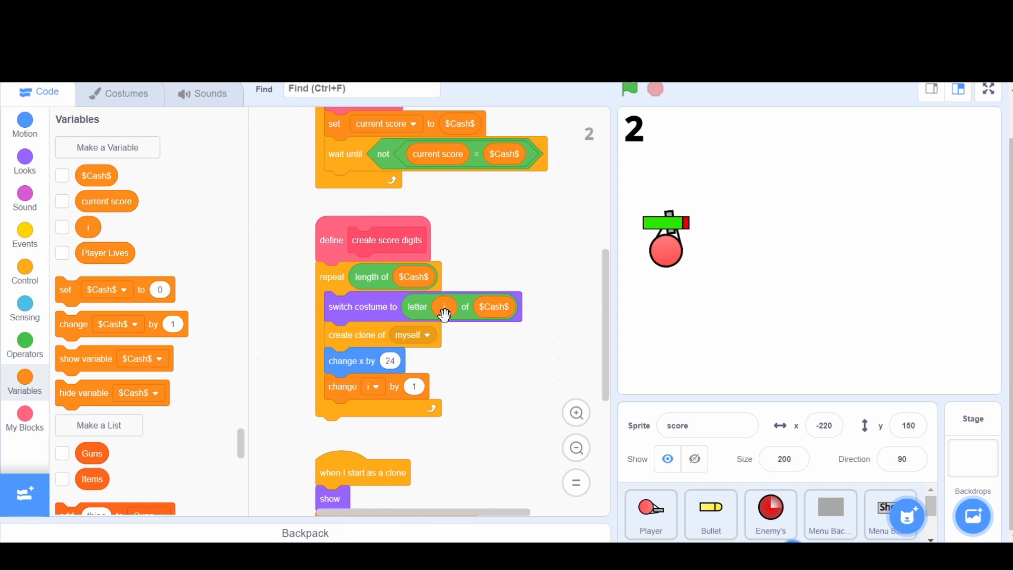
mouse_move(455, 302)
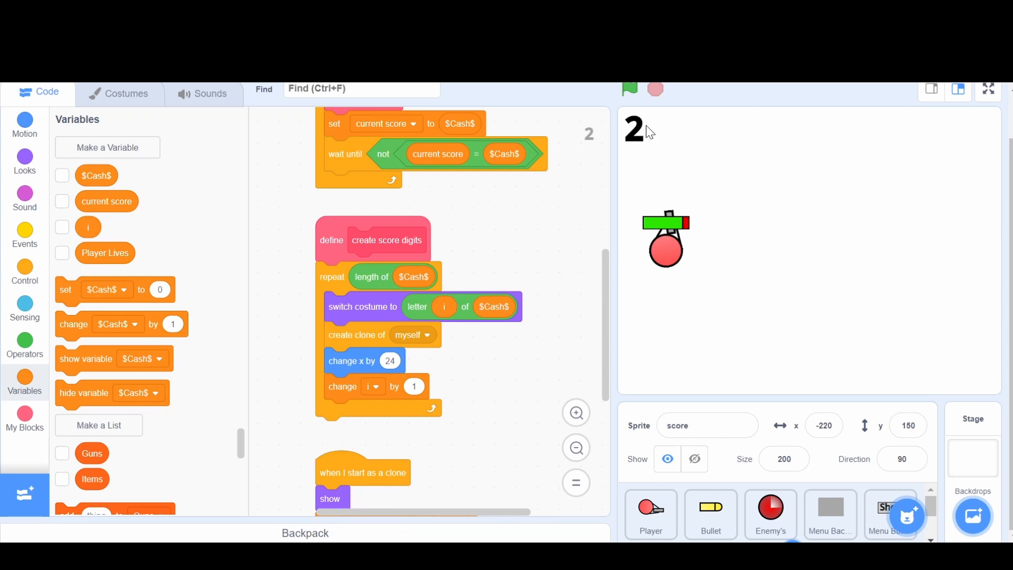
mouse_move(657, 128)
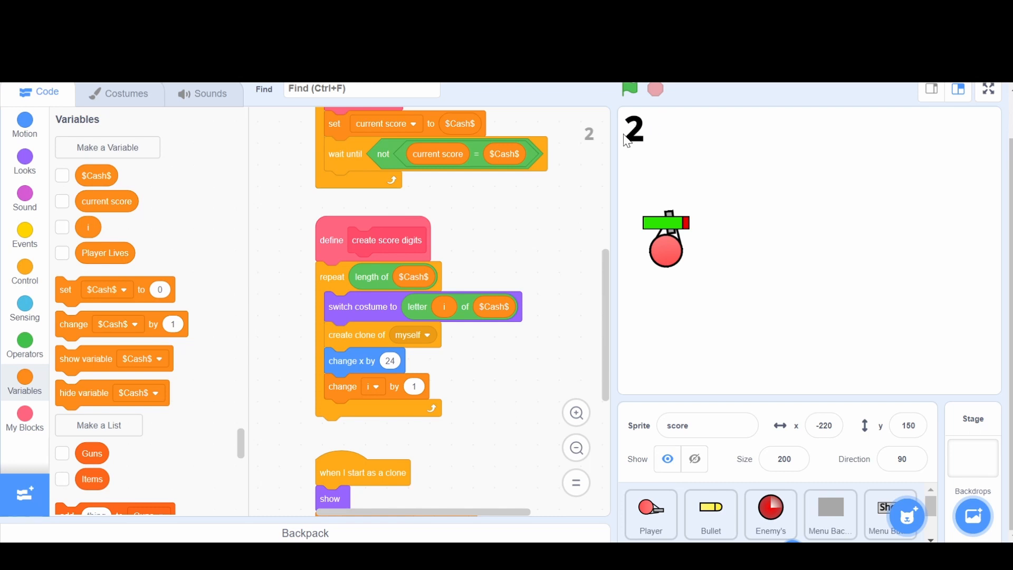
mouse_move(660, 136)
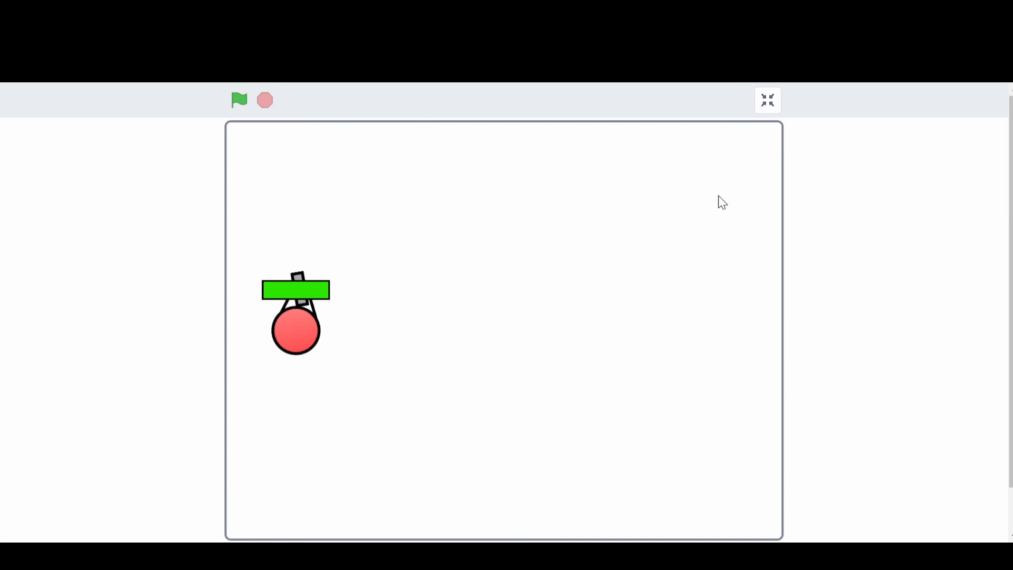
Add a wait 0.000001 seconds before 'delete this clone', then enlarge the stage for testing
click(767, 100)
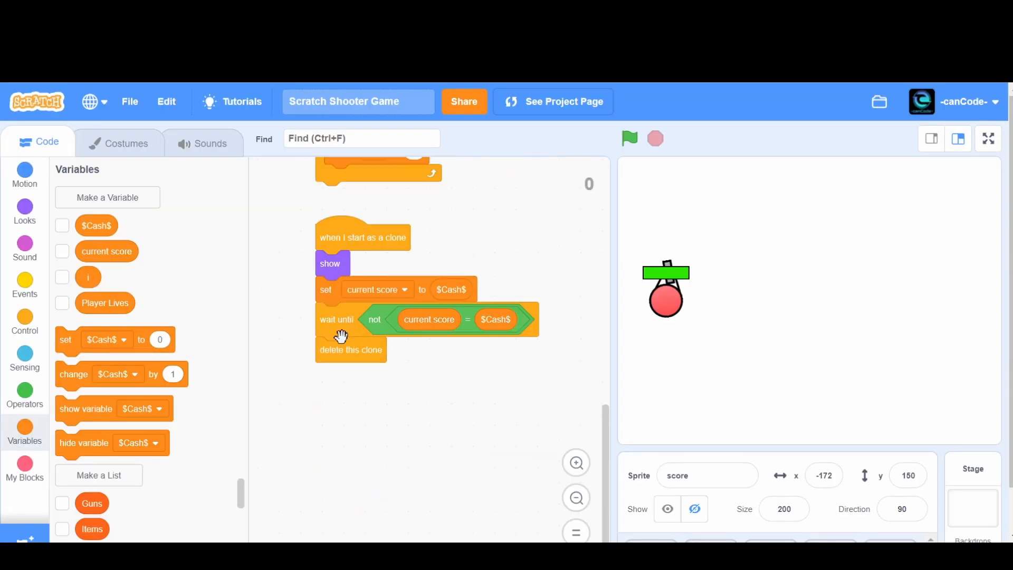
click(24, 320)
text(0.000001)
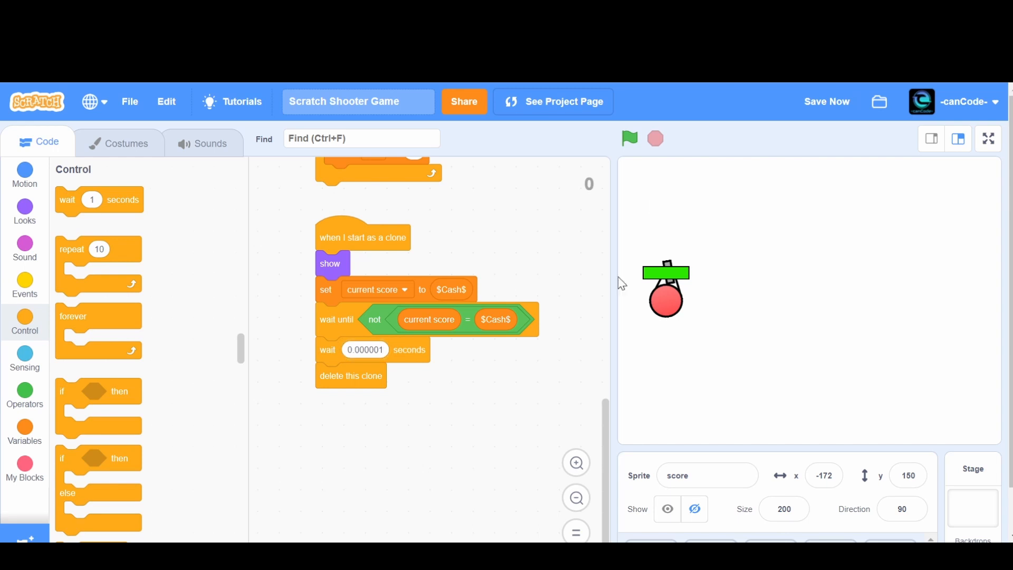
click(988, 139)
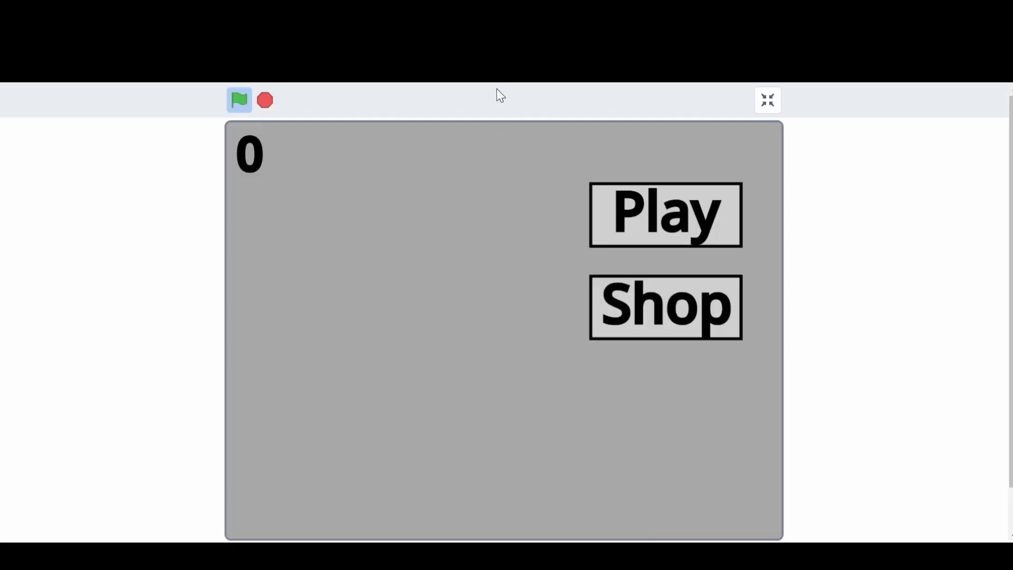
Run test rounds from the menu, letting the digit score climb to 20, then stop and restart to check the reset
click(664, 215)
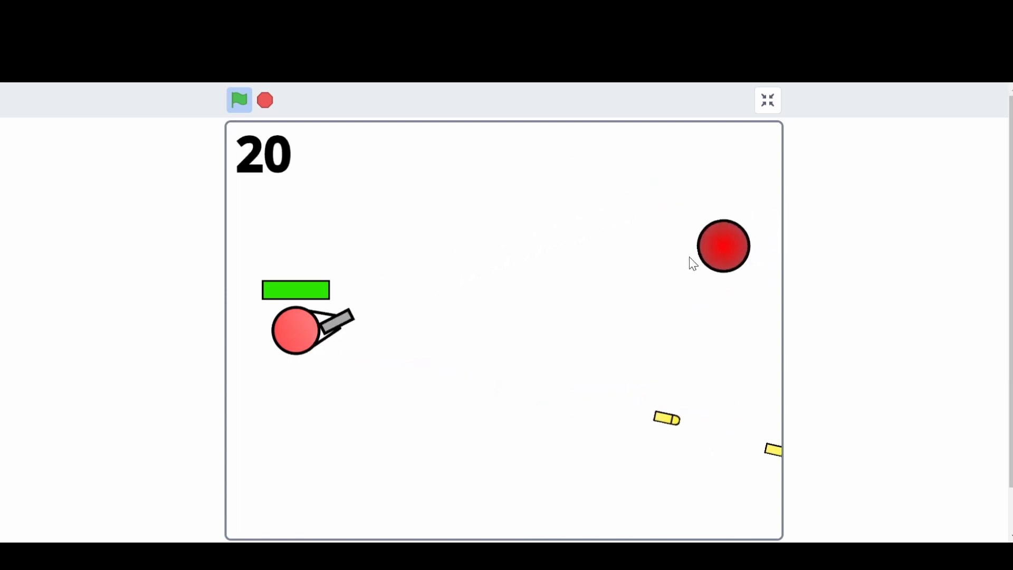
click(264, 100)
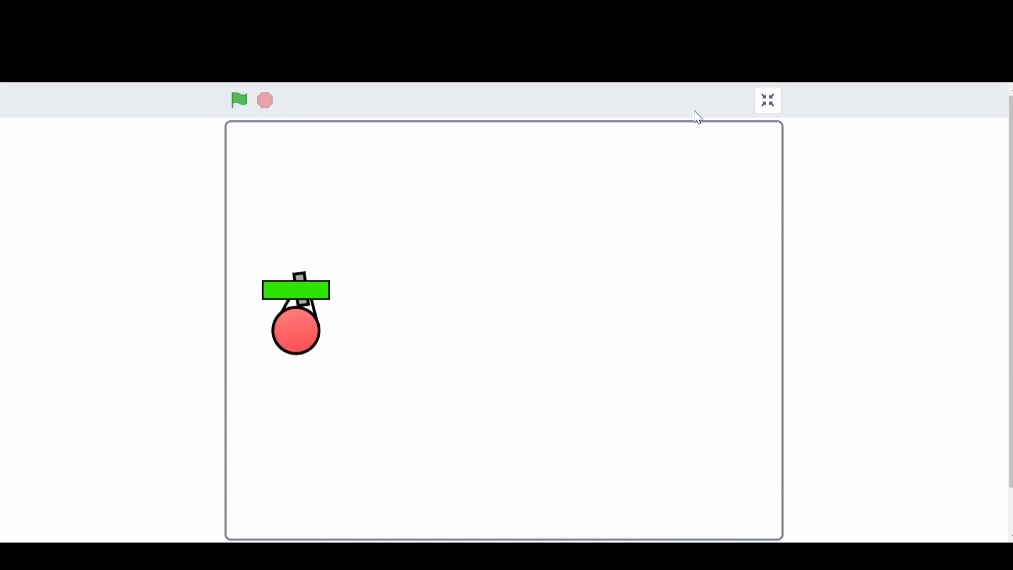
click(767, 100)
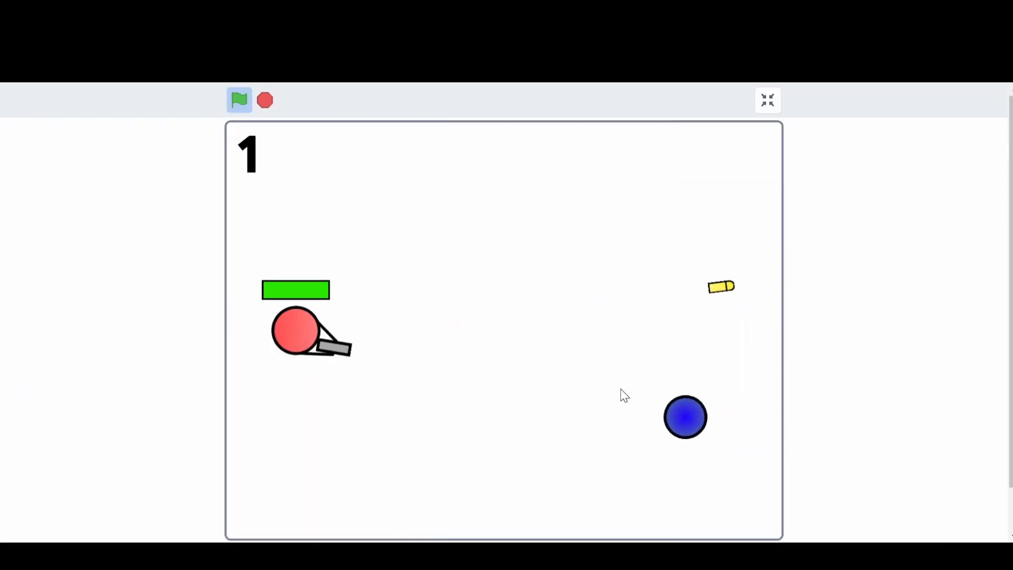
click(240, 100)
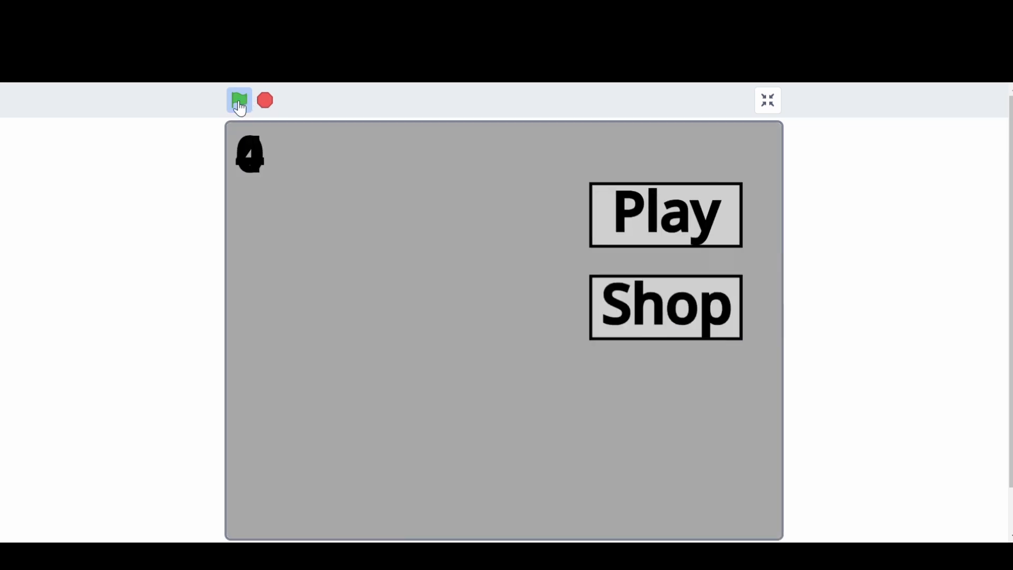
Add 'set $Cash$ to 0' at the start of the score sprite's green-flag script and return to the enlarged stage
click(767, 100)
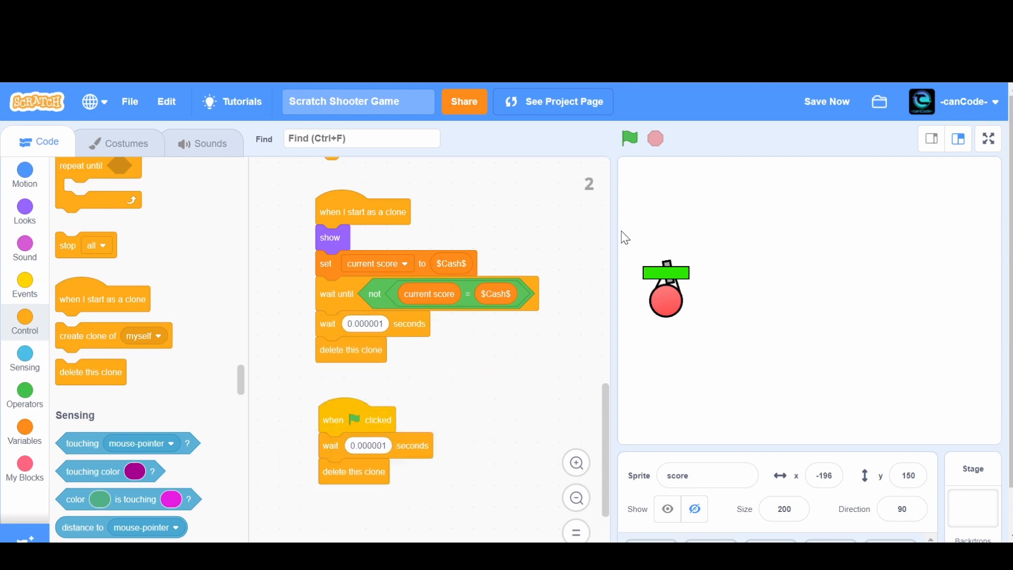
click(628, 138)
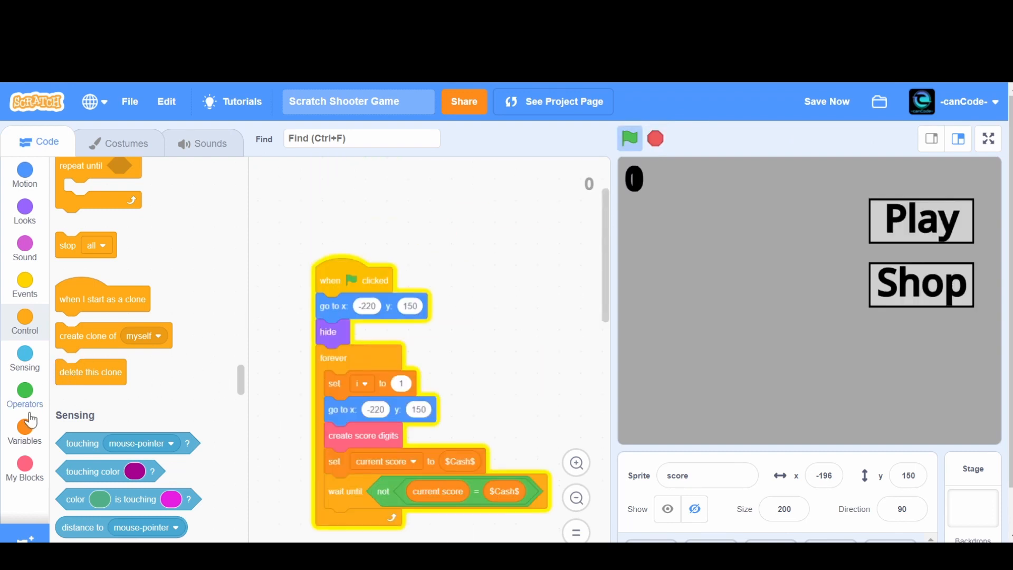
click(24, 433)
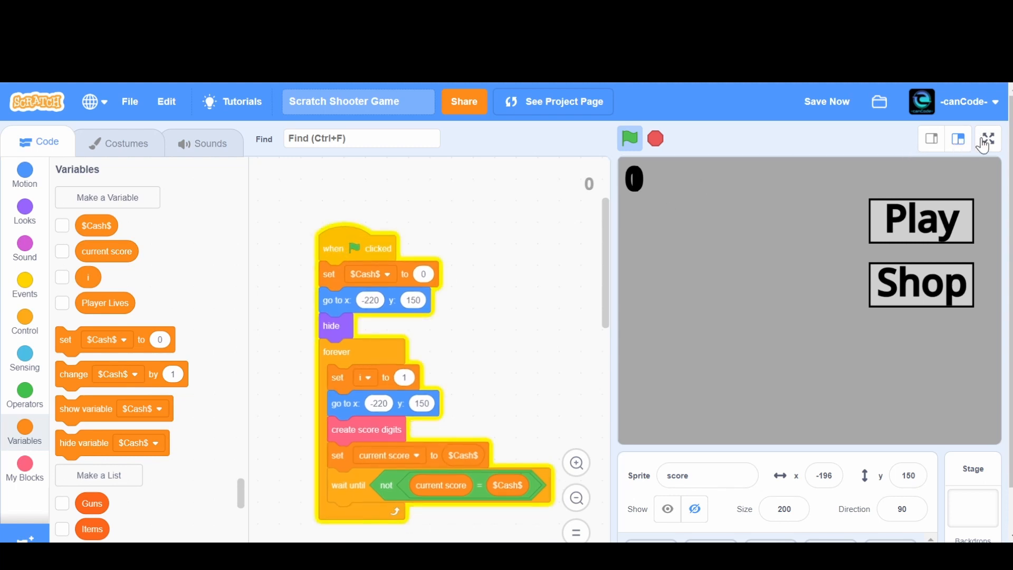
click(988, 138)
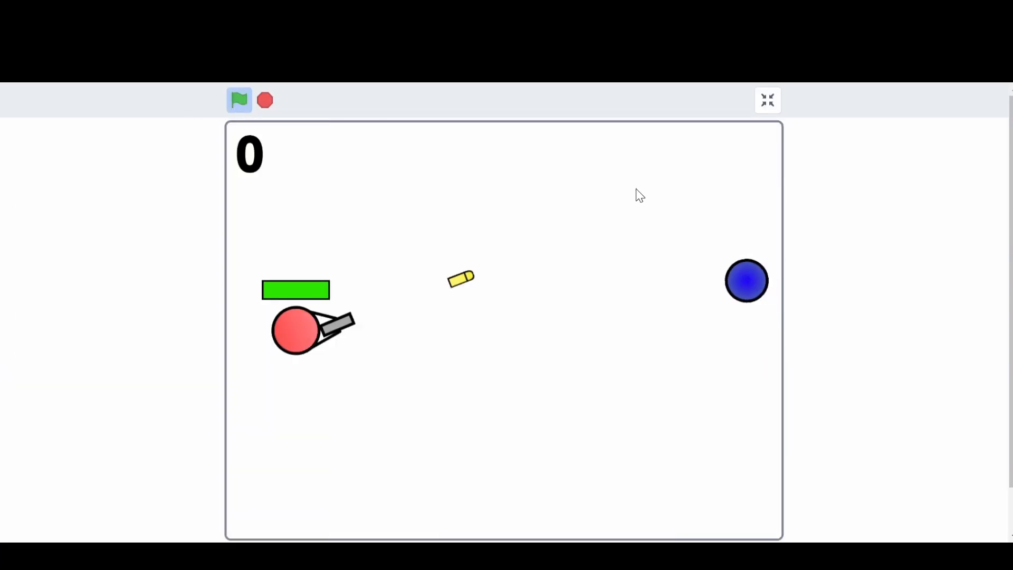
Play a round pushing the score to 2, then restart and confirm it shows 0 again
click(239, 100)
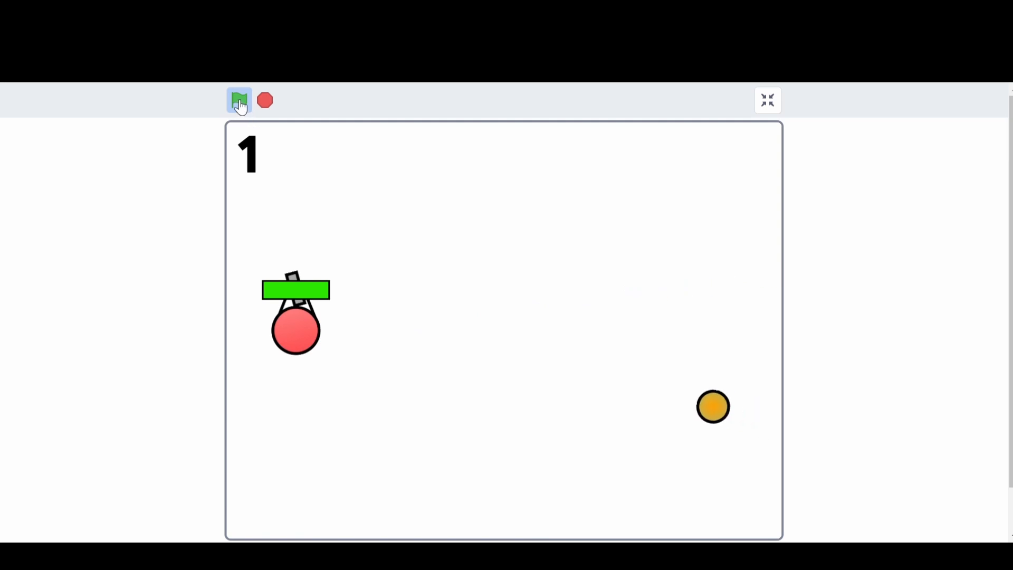
click(239, 101)
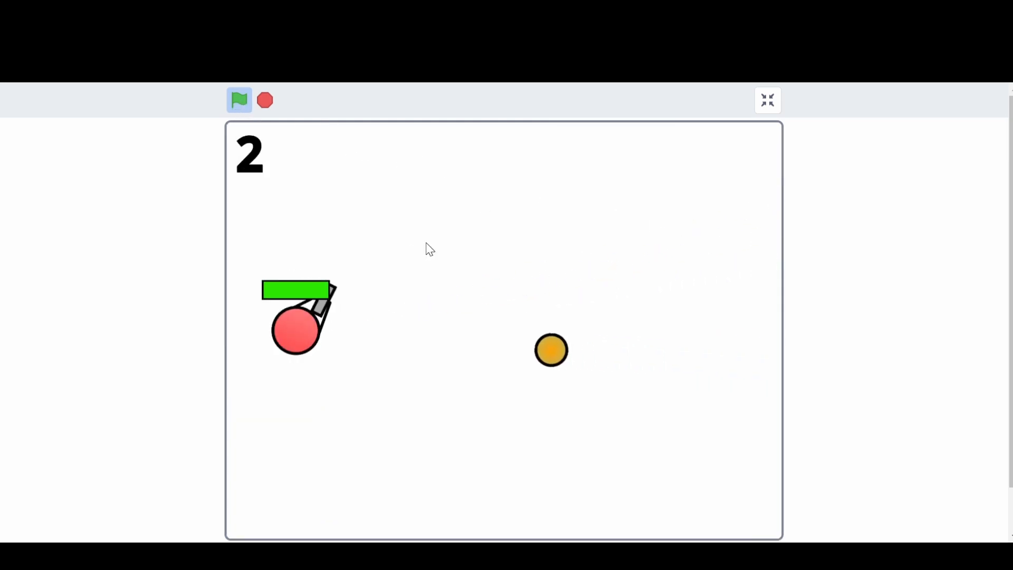
click(240, 100)
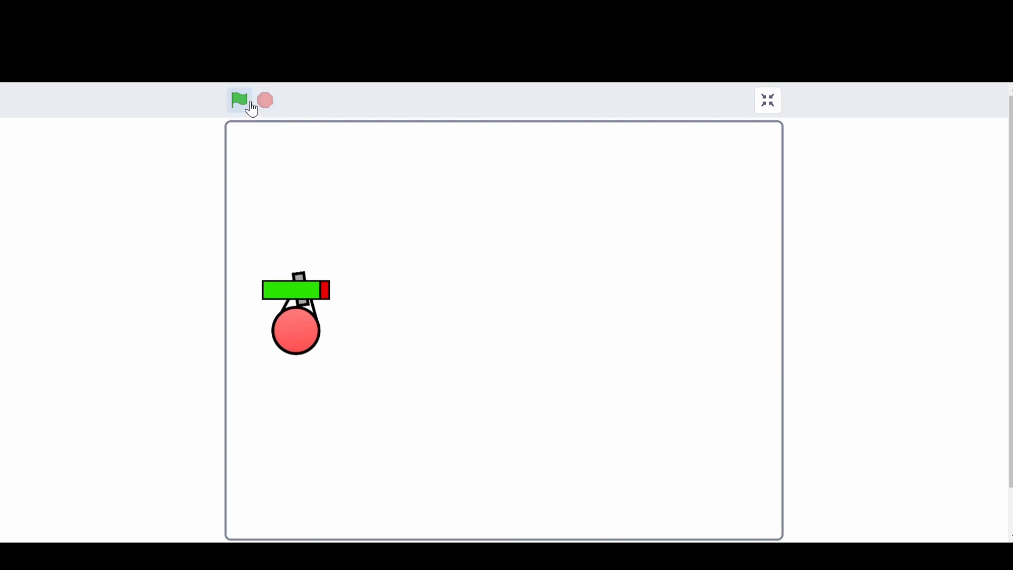
click(239, 100)
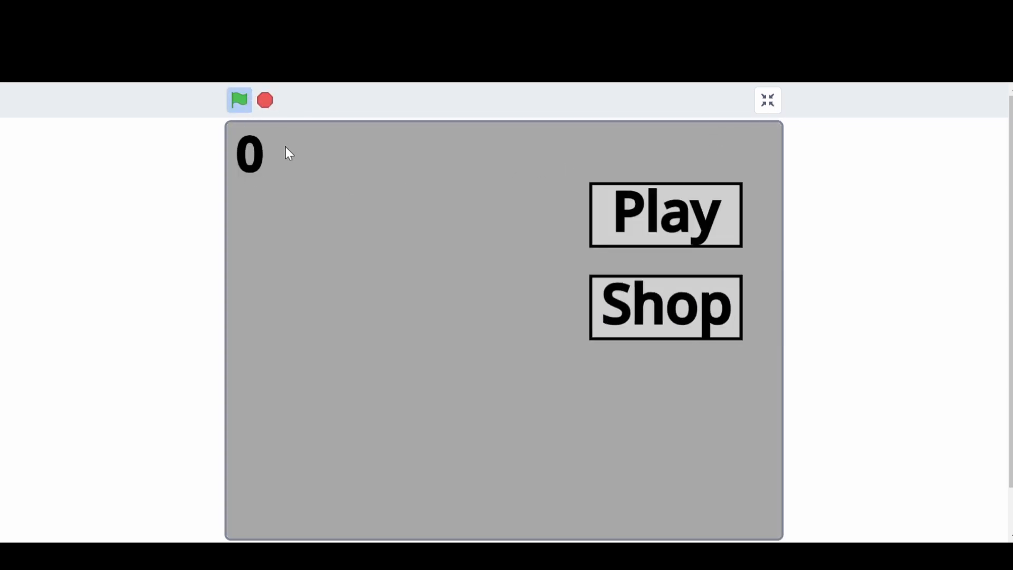
click(663, 215)
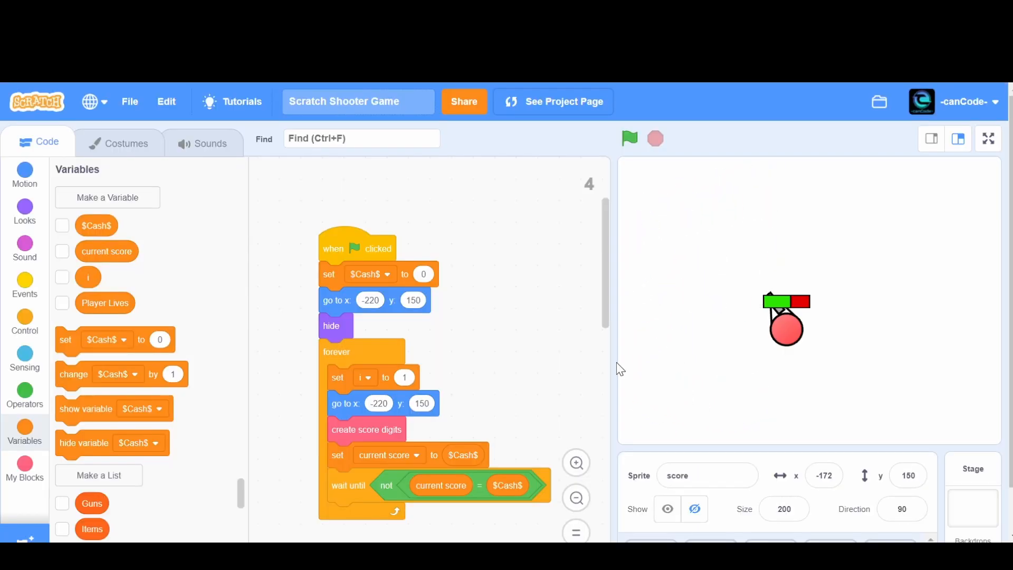
mouse_move(619, 341)
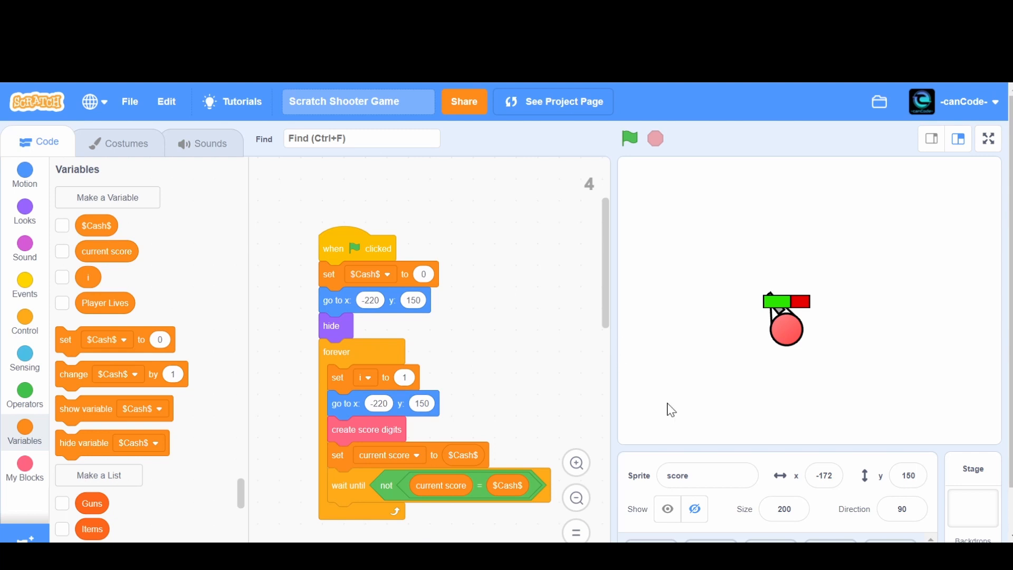
mouse_move(618, 448)
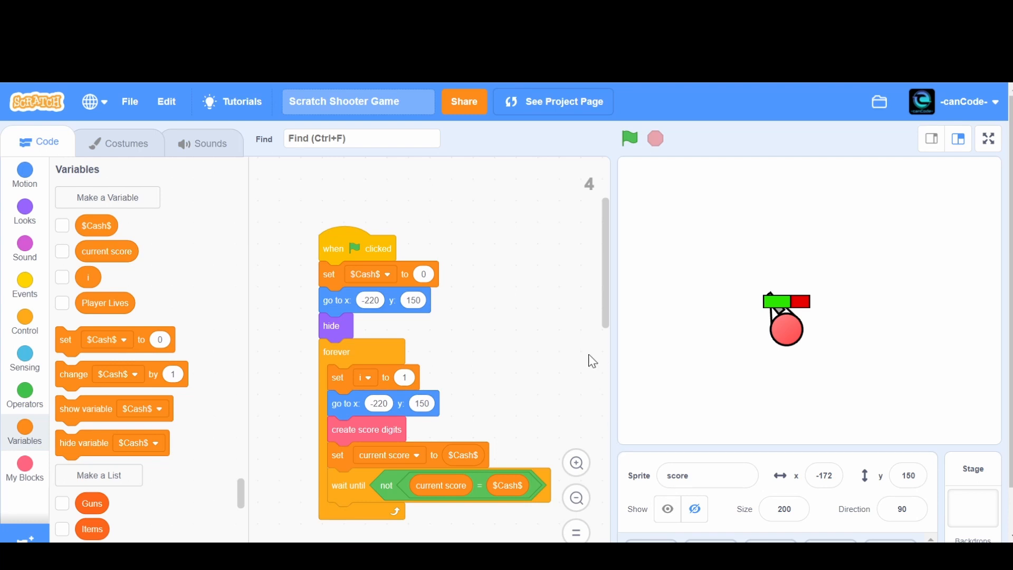
mouse_move(618, 375)
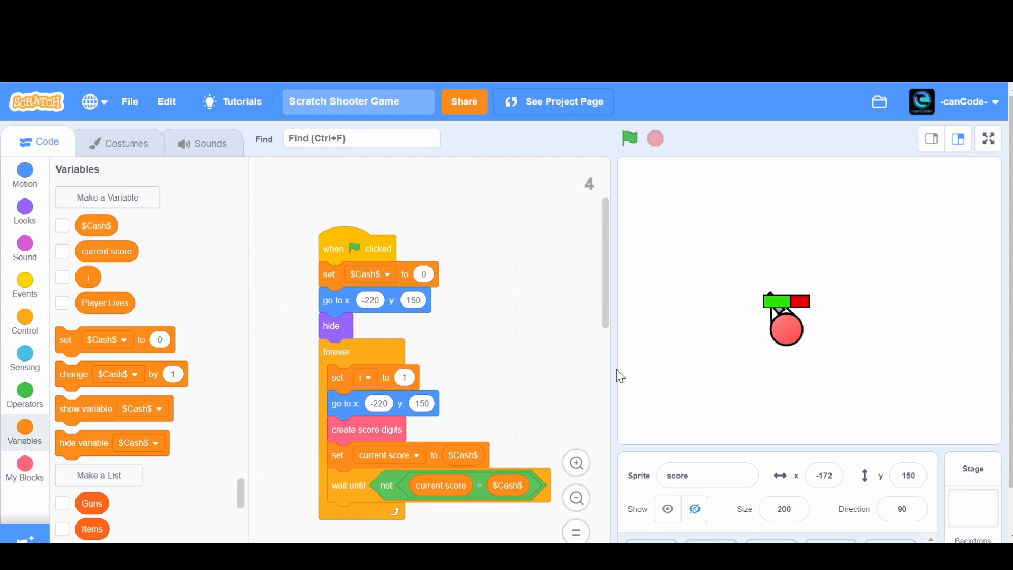